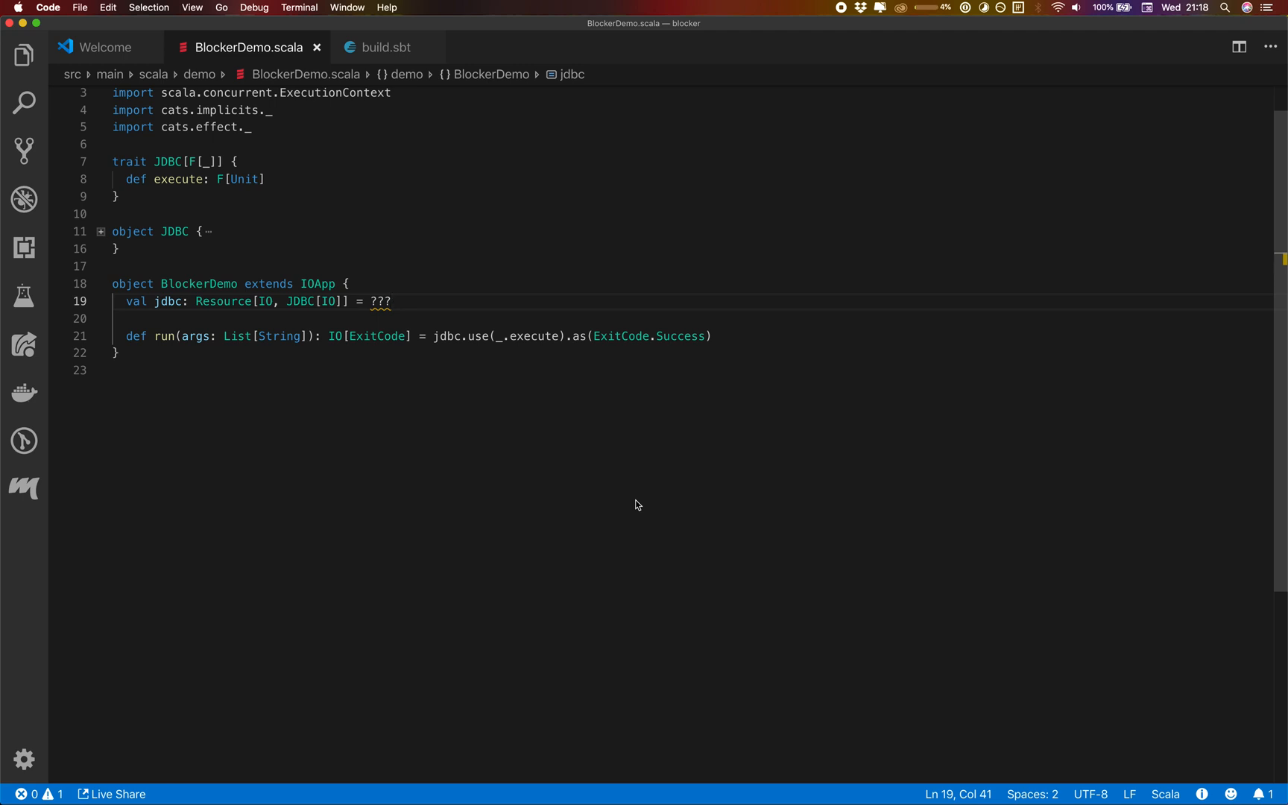
Check build.sbt and the JDBC object's blockingExecutionContext parameter, then fold JDBC again.
left_click(384, 47)
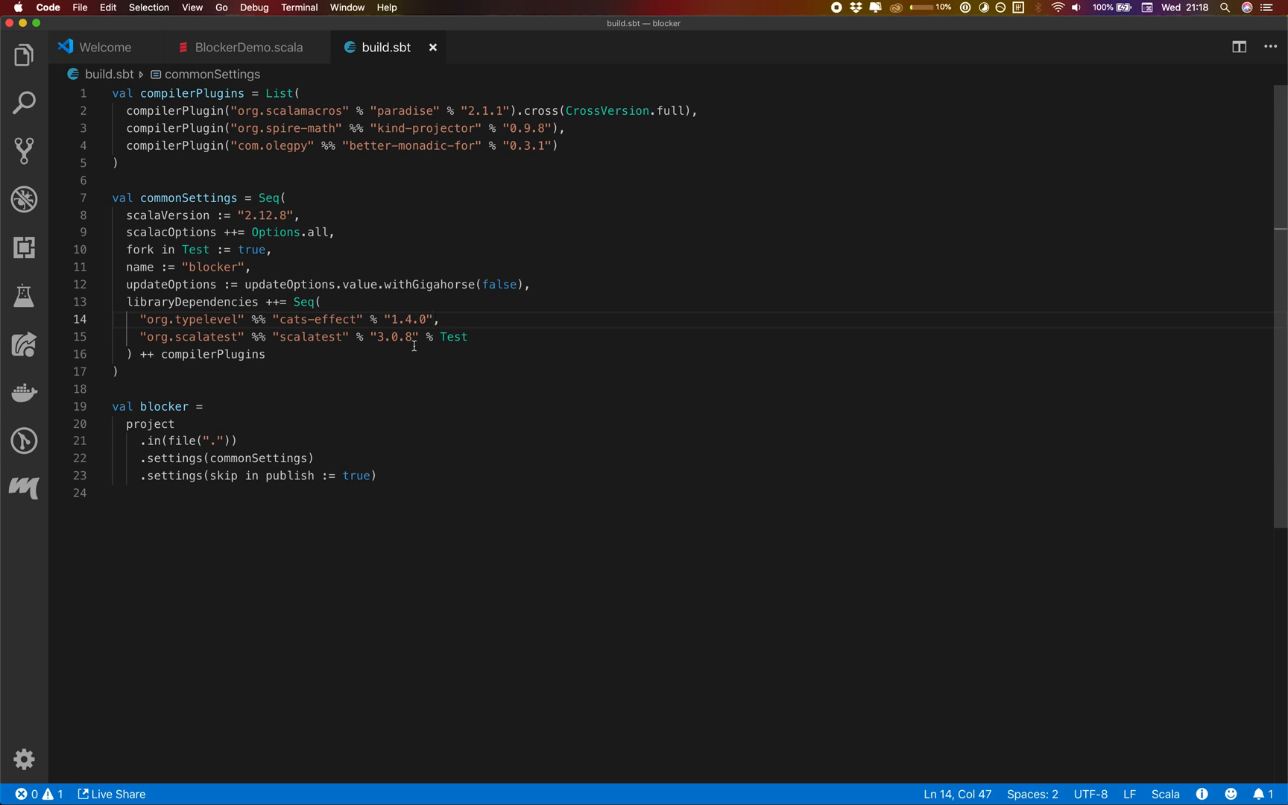
left_click(250, 47)
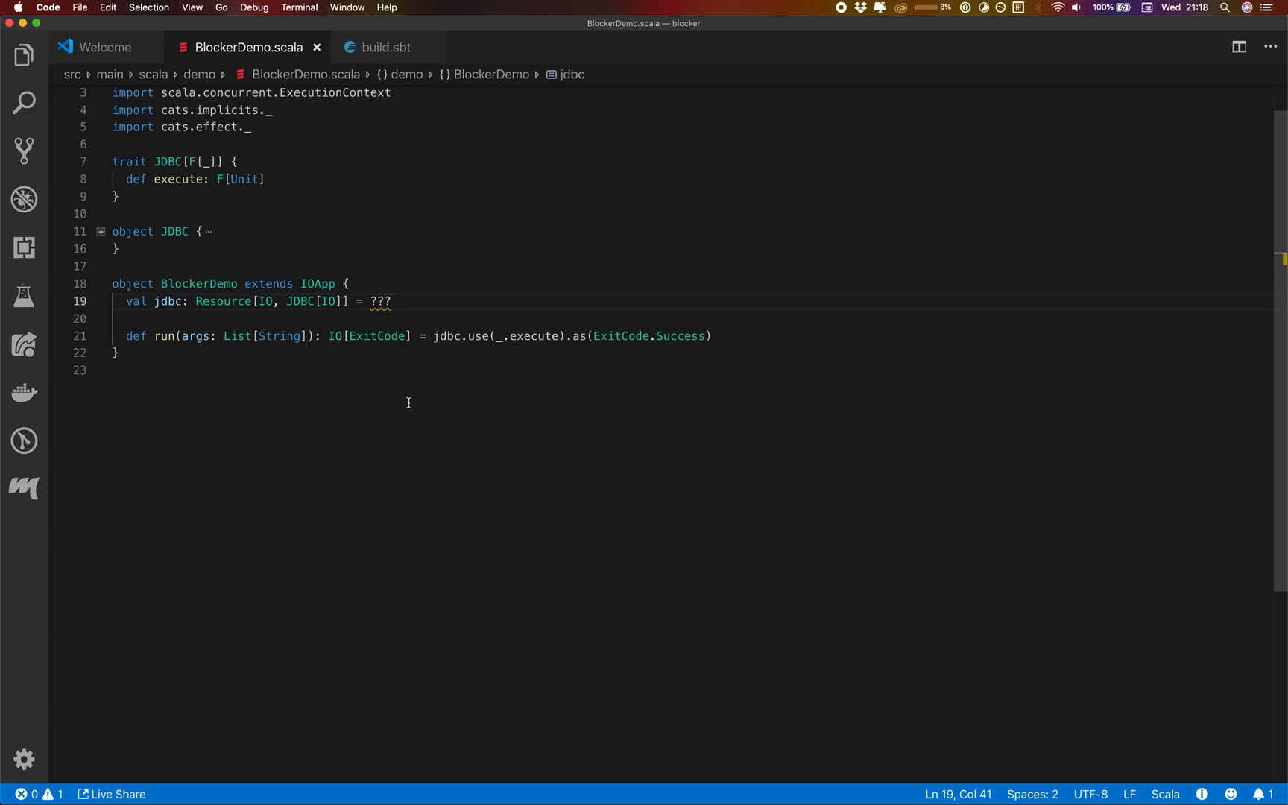
mouse_move(134, 235)
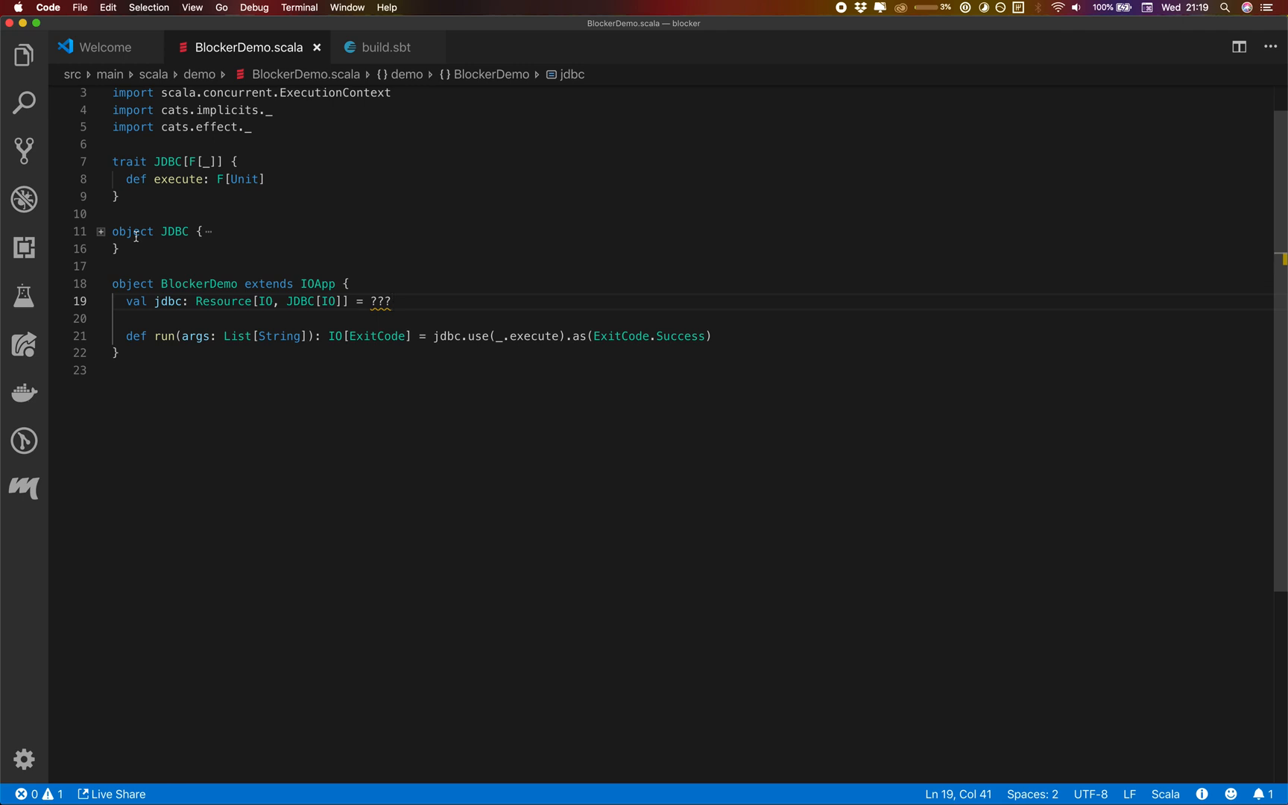
left_click(162, 161)
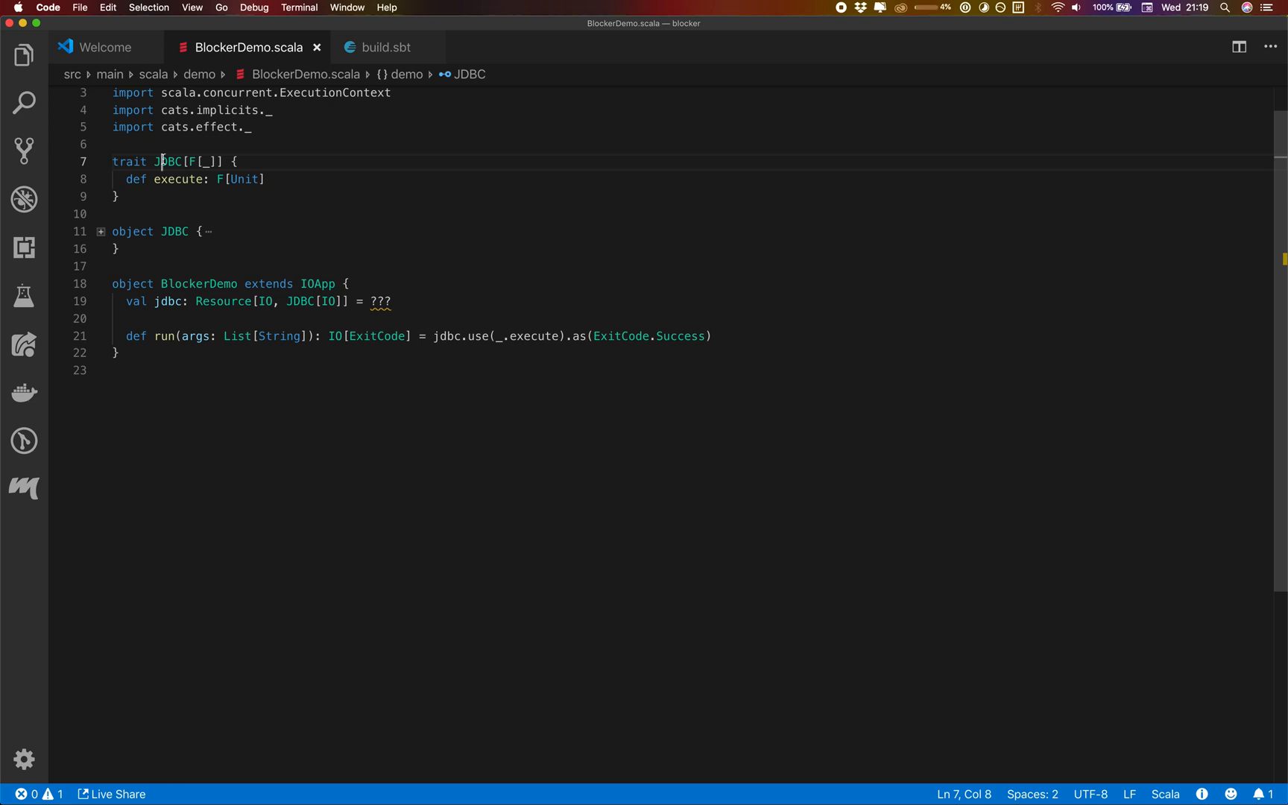
mouse_move(174, 202)
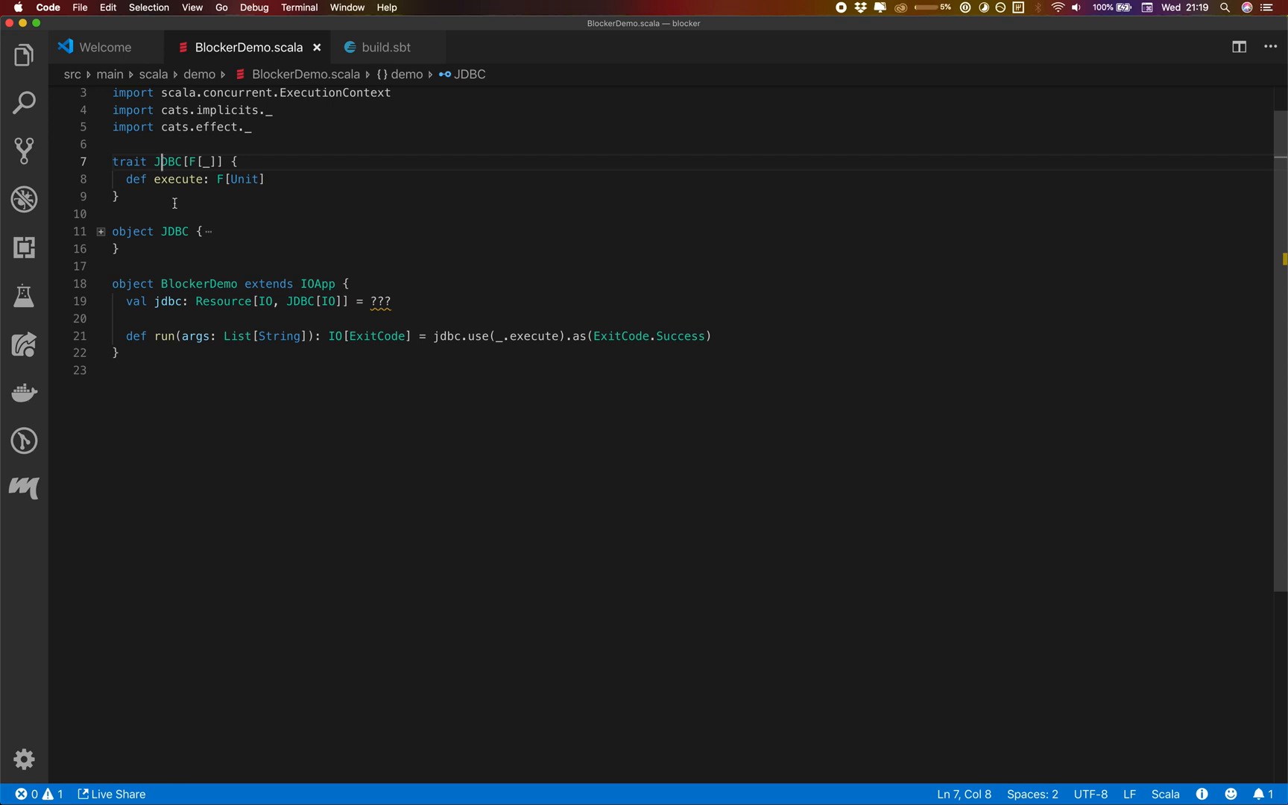
left_click(100, 231)
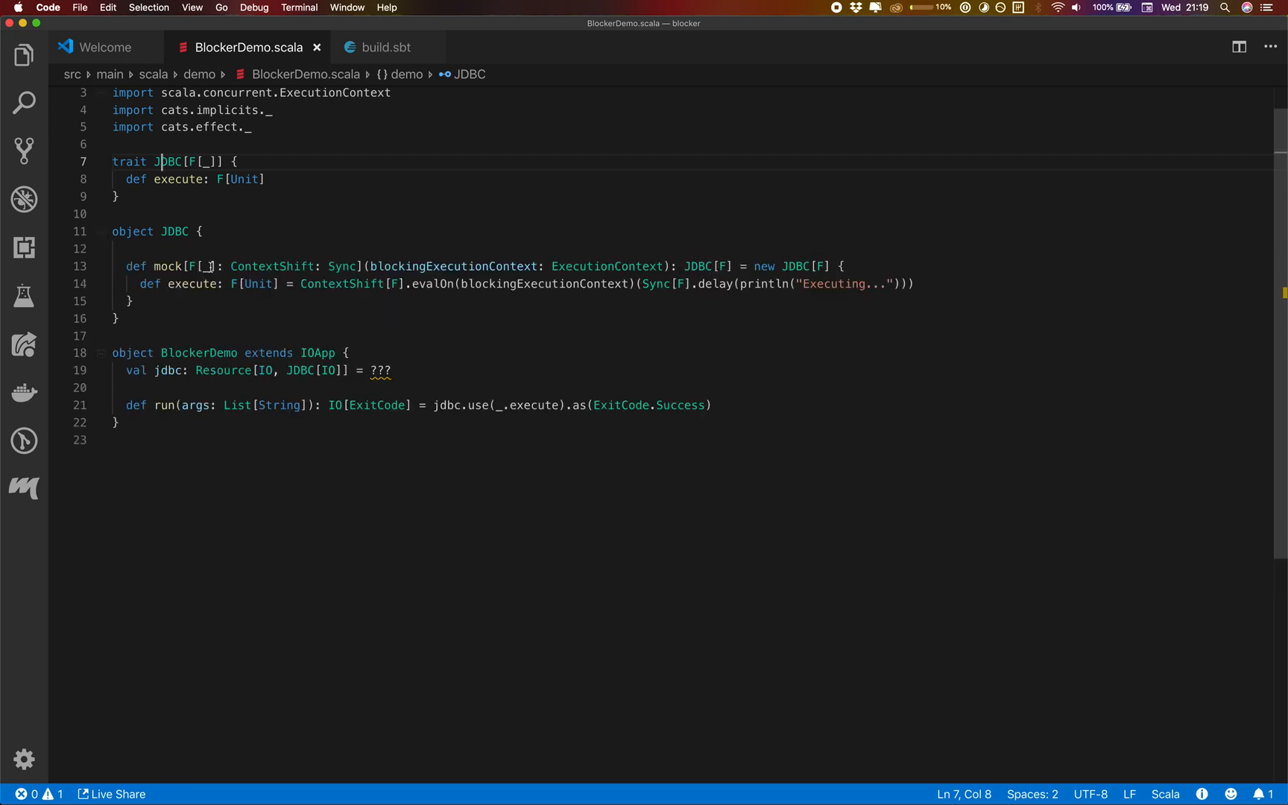
double_click(175, 231)
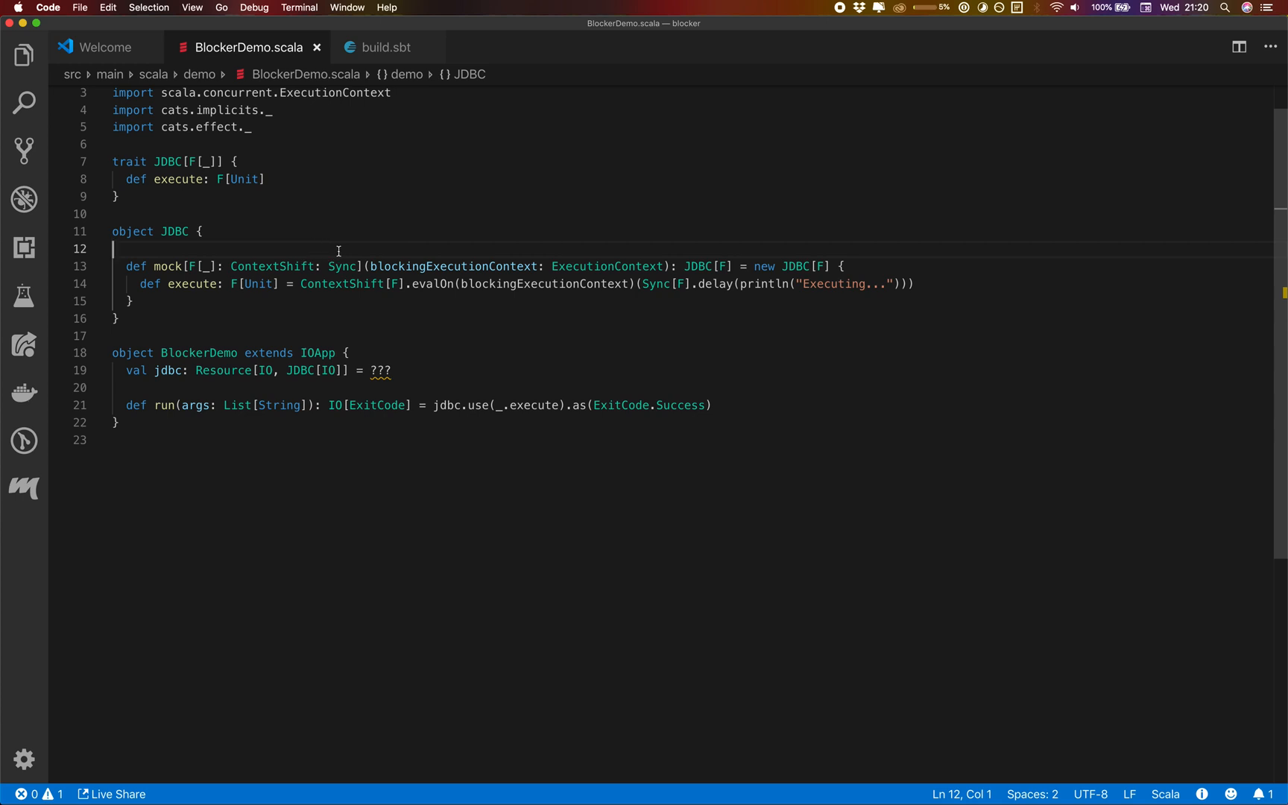
double_click(453, 266)
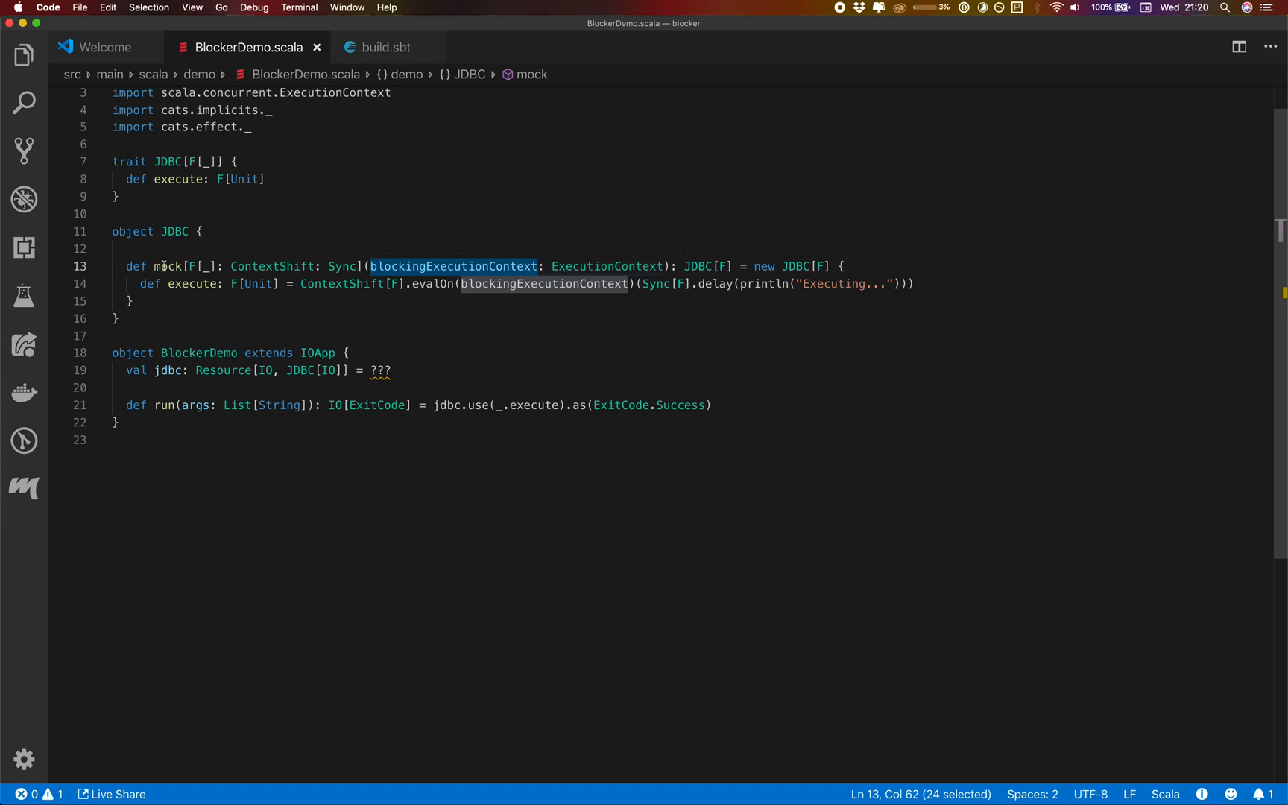
double_click(168, 266)
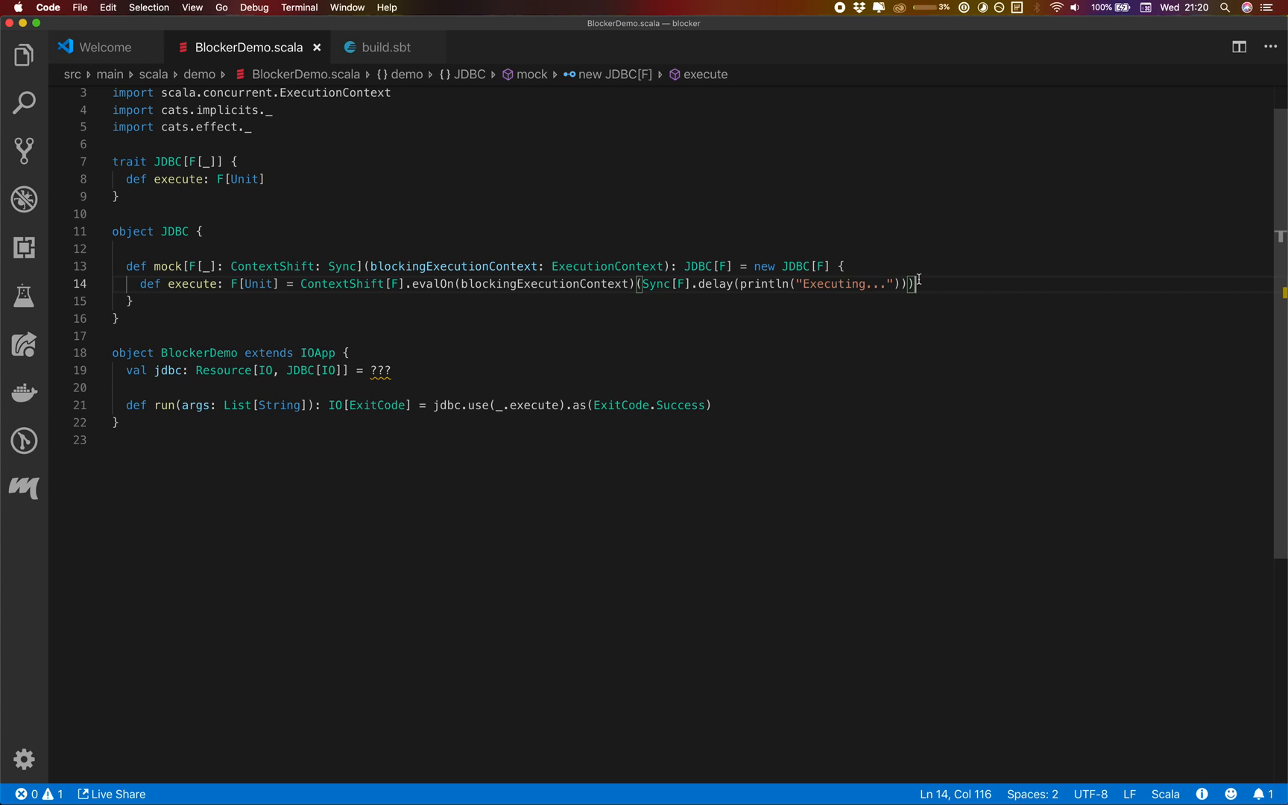
left_click(100, 231)
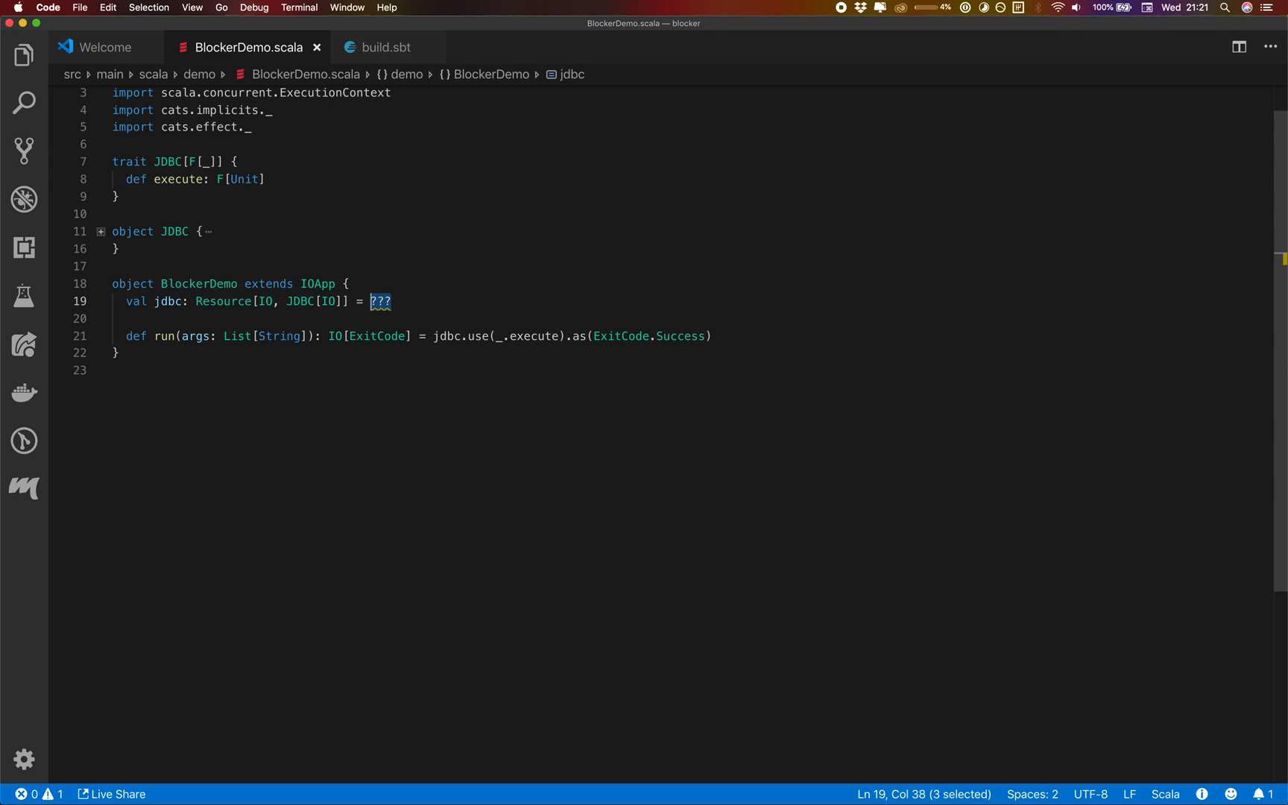
mouse_move(550, 305)
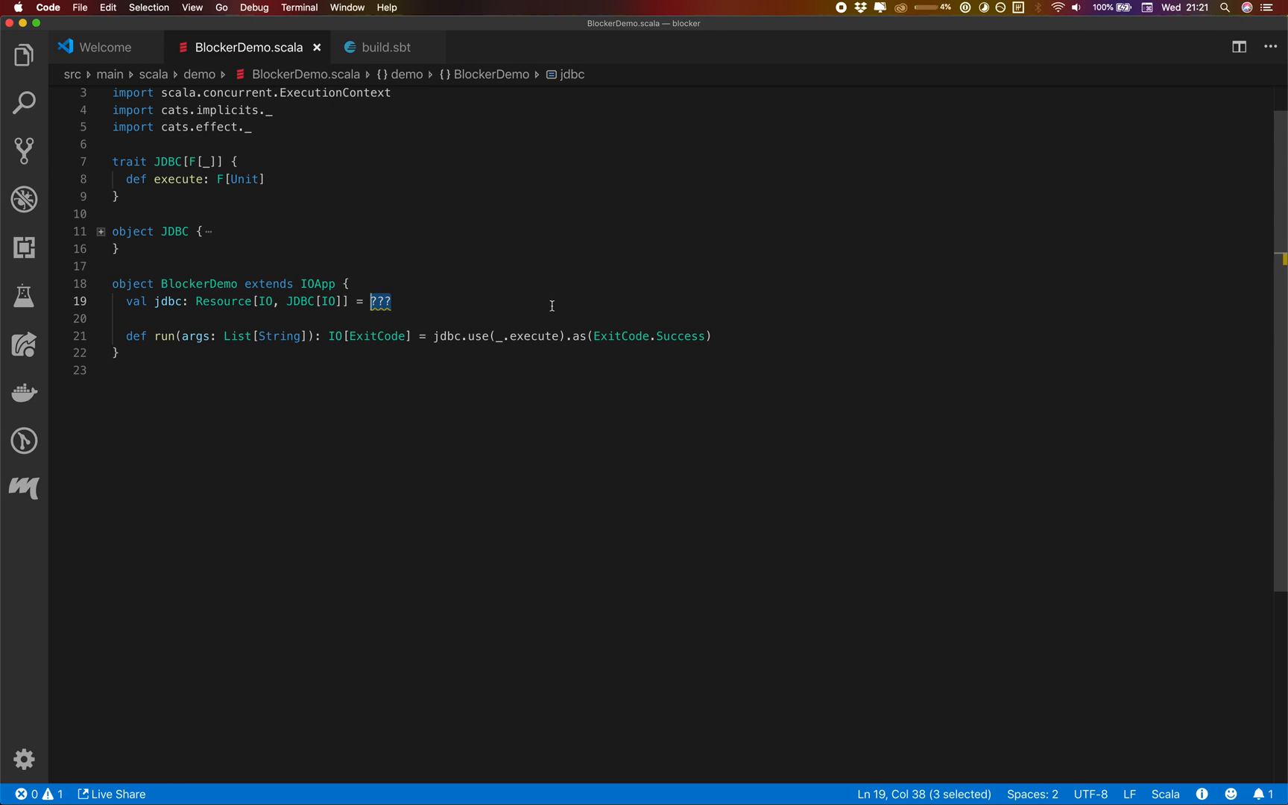
mouse_move(377, 92)
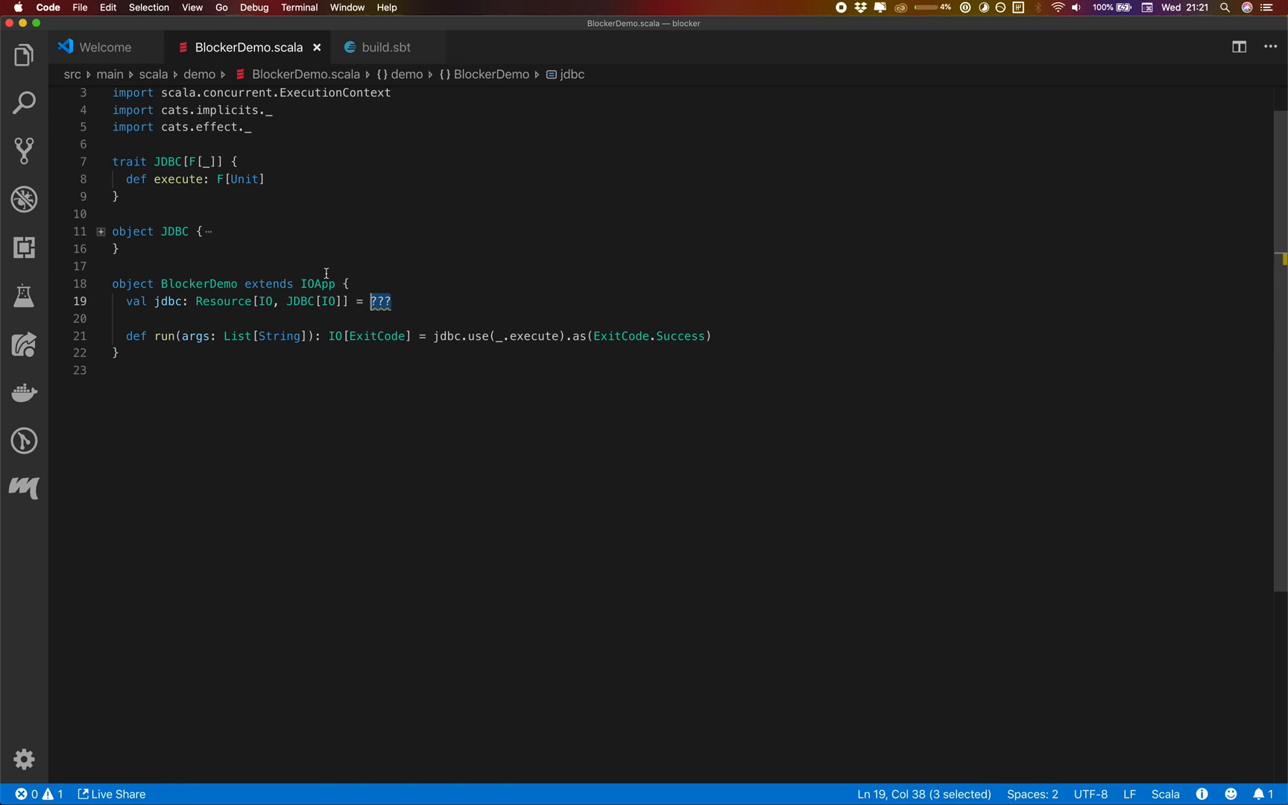
Add a blockingExecutionContextResource: Resource[IO, ExecutionContext] = ??? placeholder above jdbc.
key("enter")
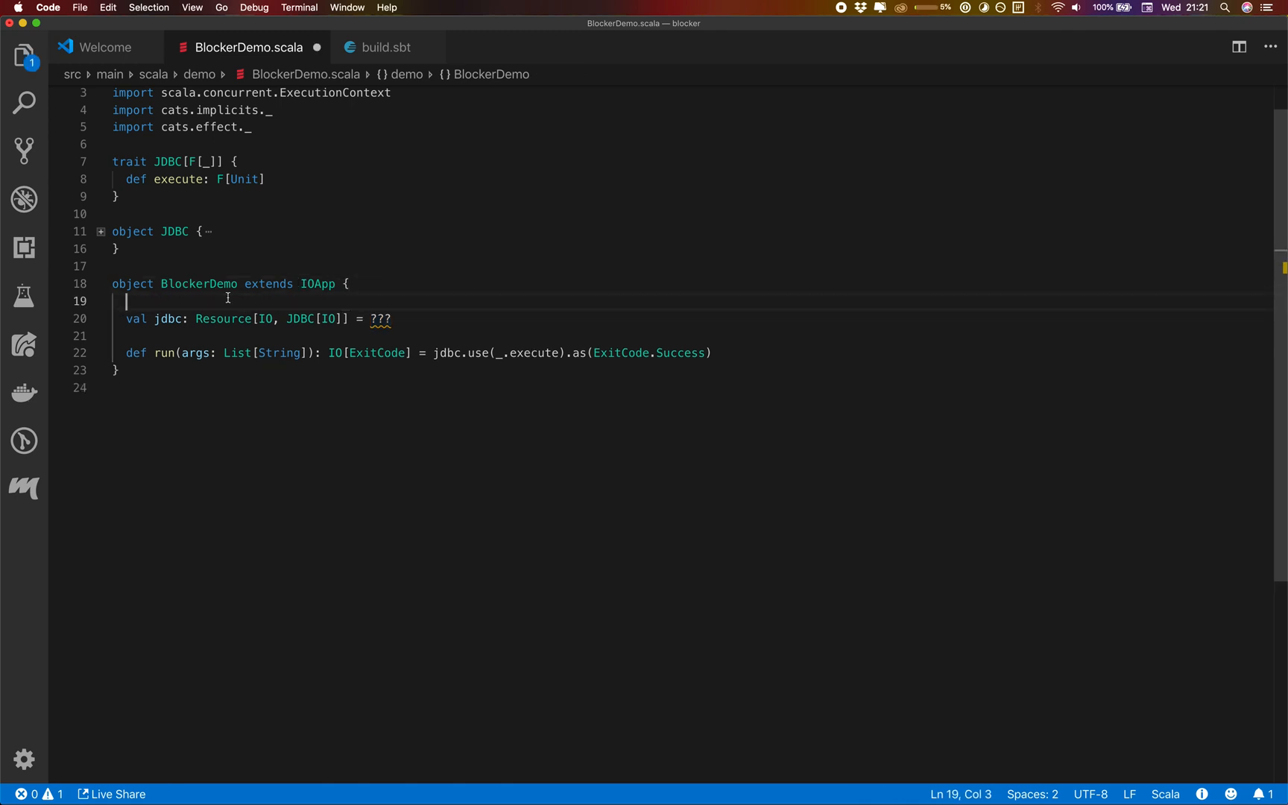
mouse_move(217, 275)
type("val blockingExecutionContextResource")
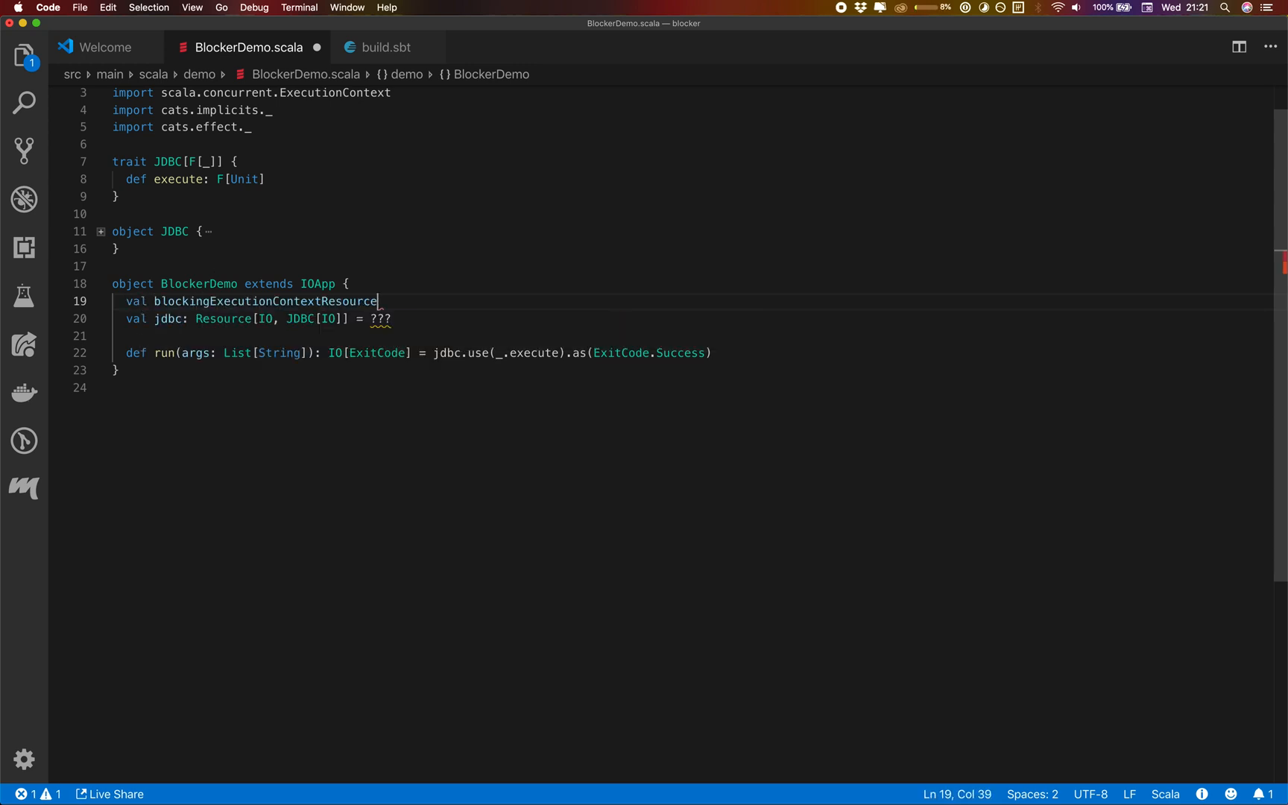
type(": Resource[]")
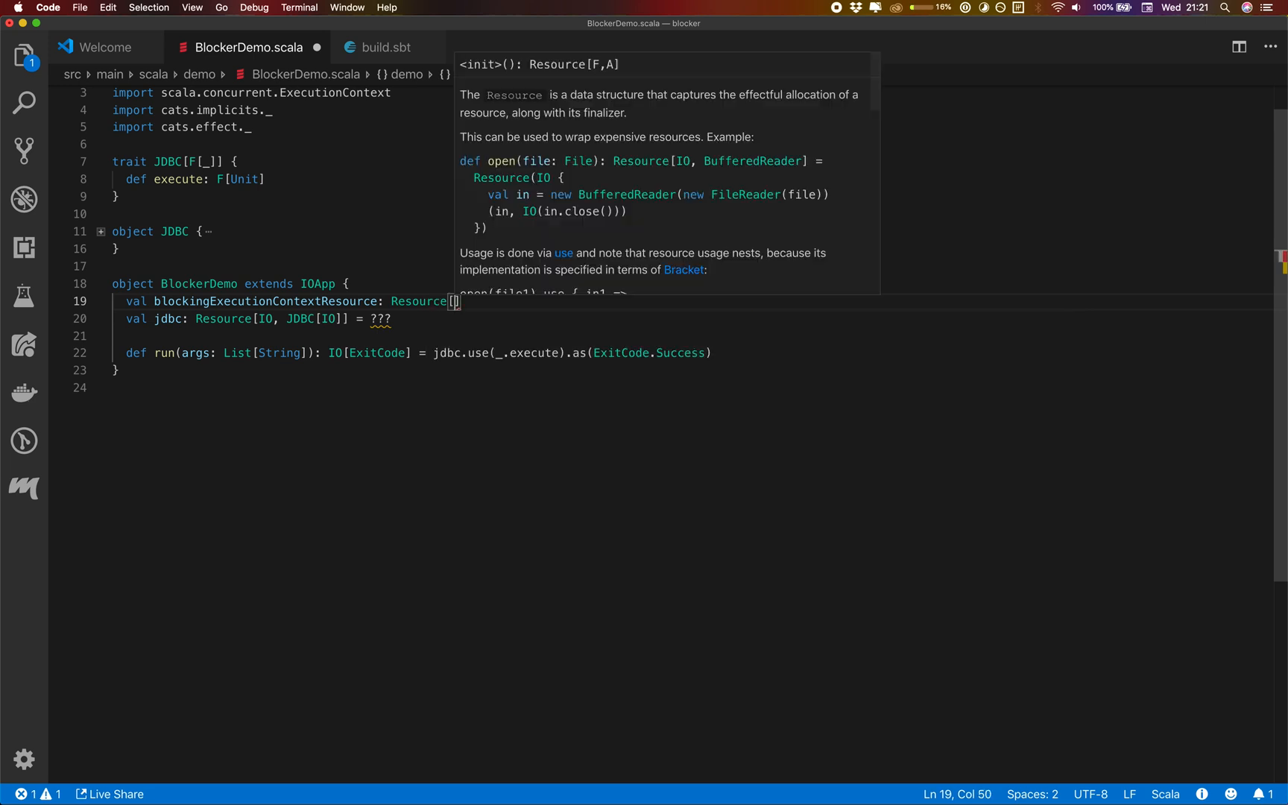
type("IO, EContext")
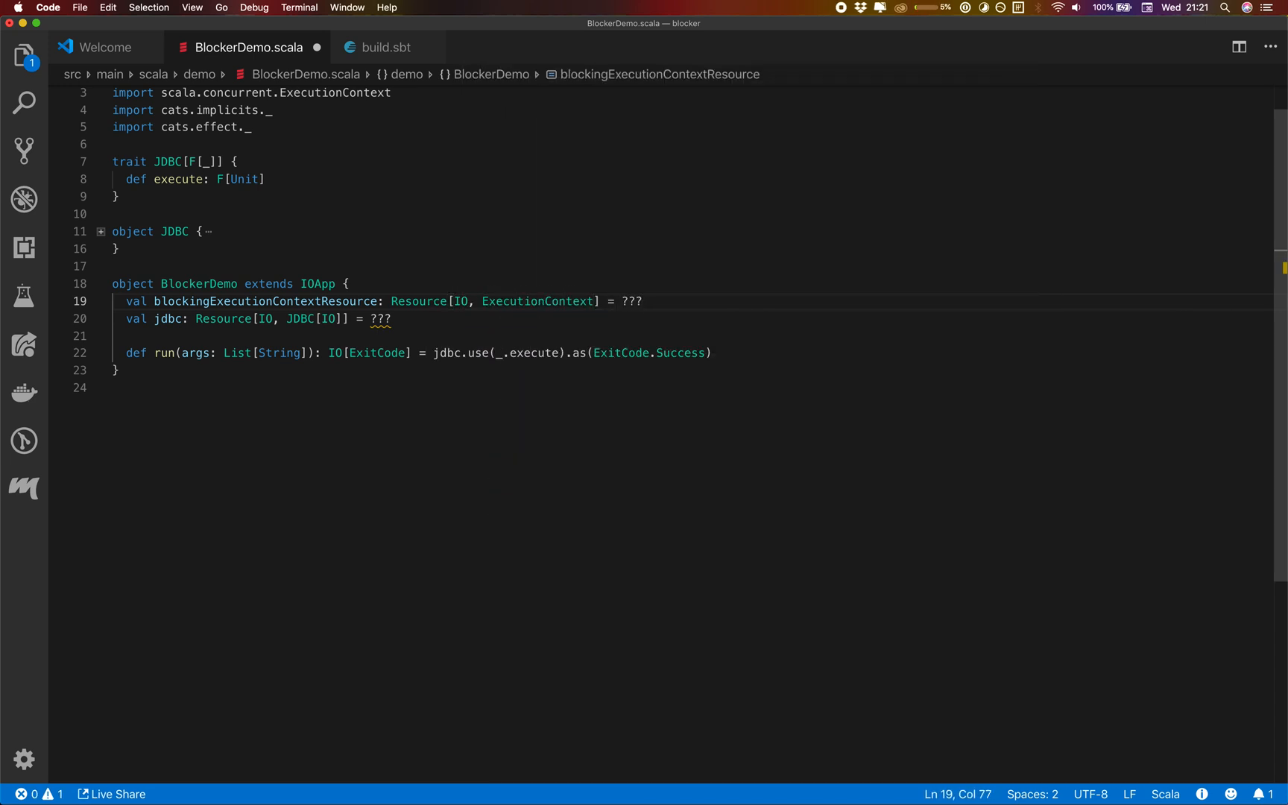
Define jdbc as blockingExecutionContextResource.map { blockingEc => JDBC.mock[IO](blockingEc) }.
double_click(379, 320)
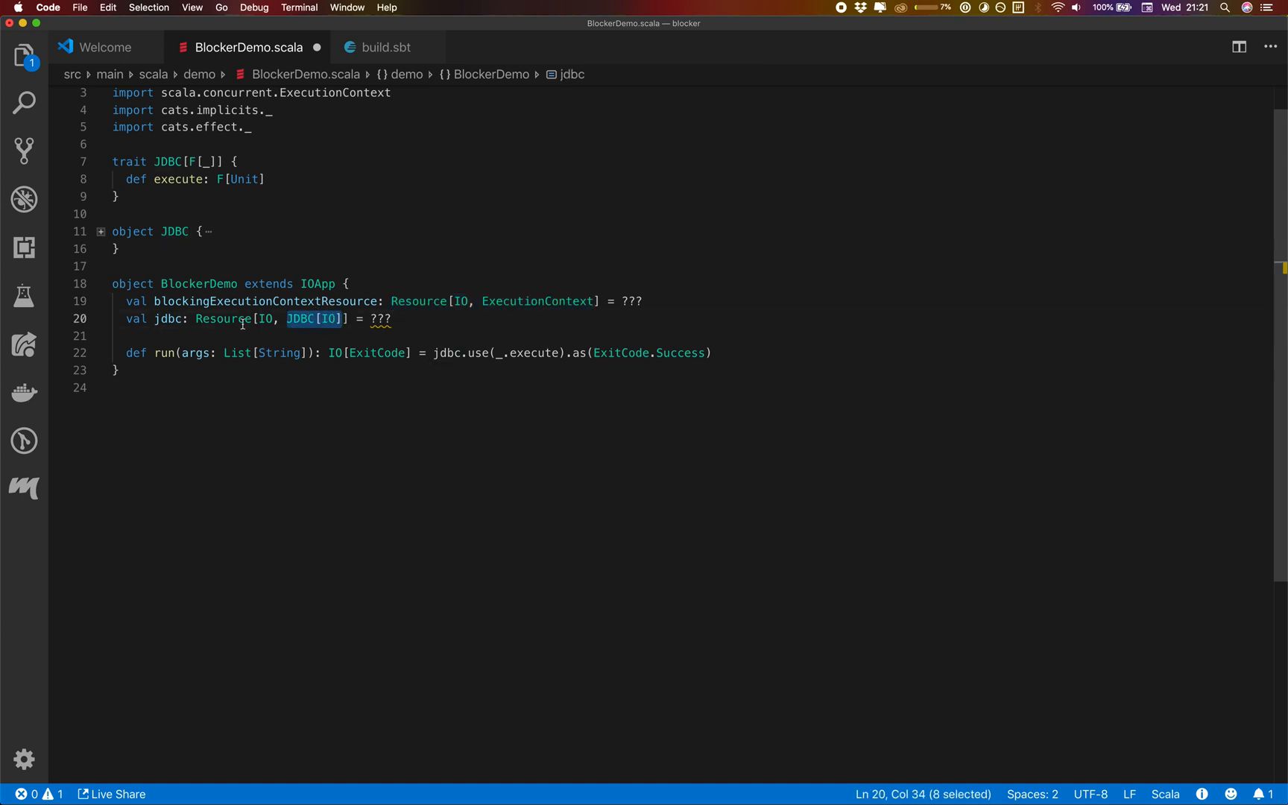
type("blockingExecutionContextResource")
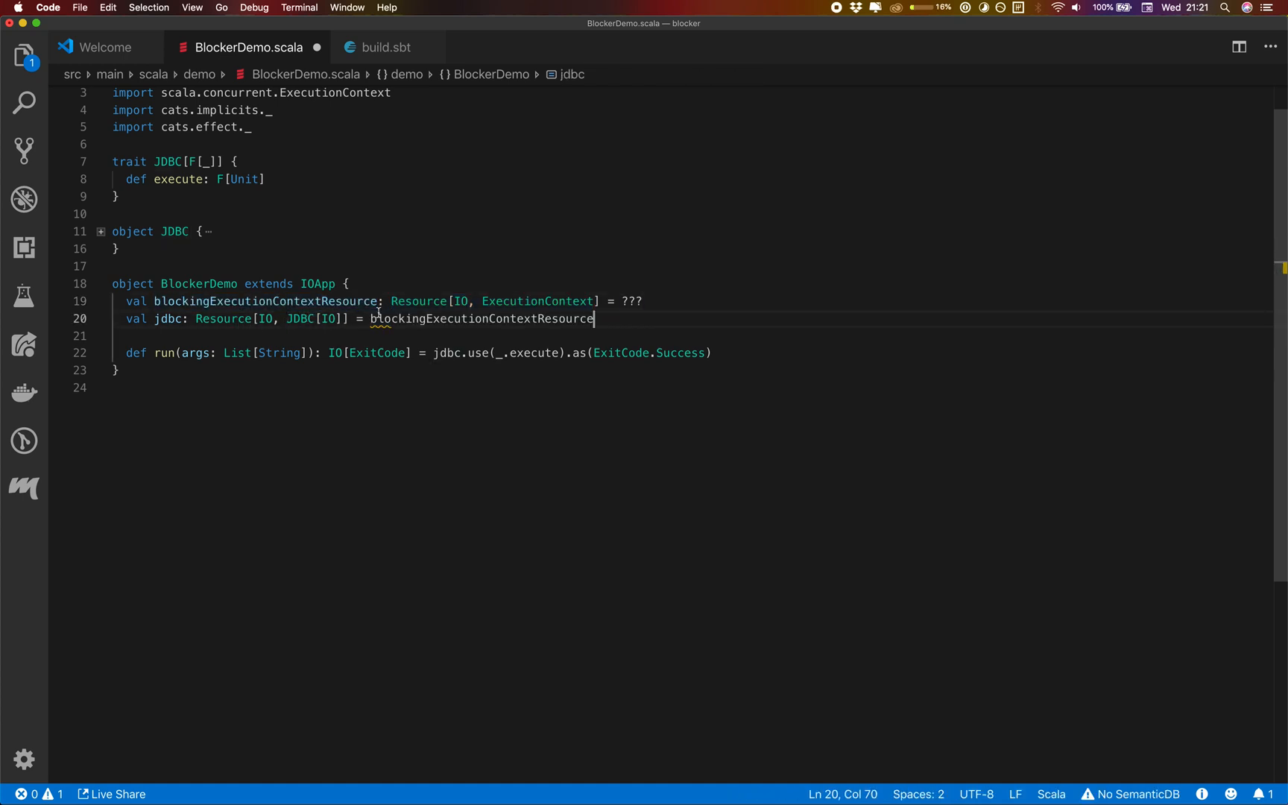
type(".map { }")
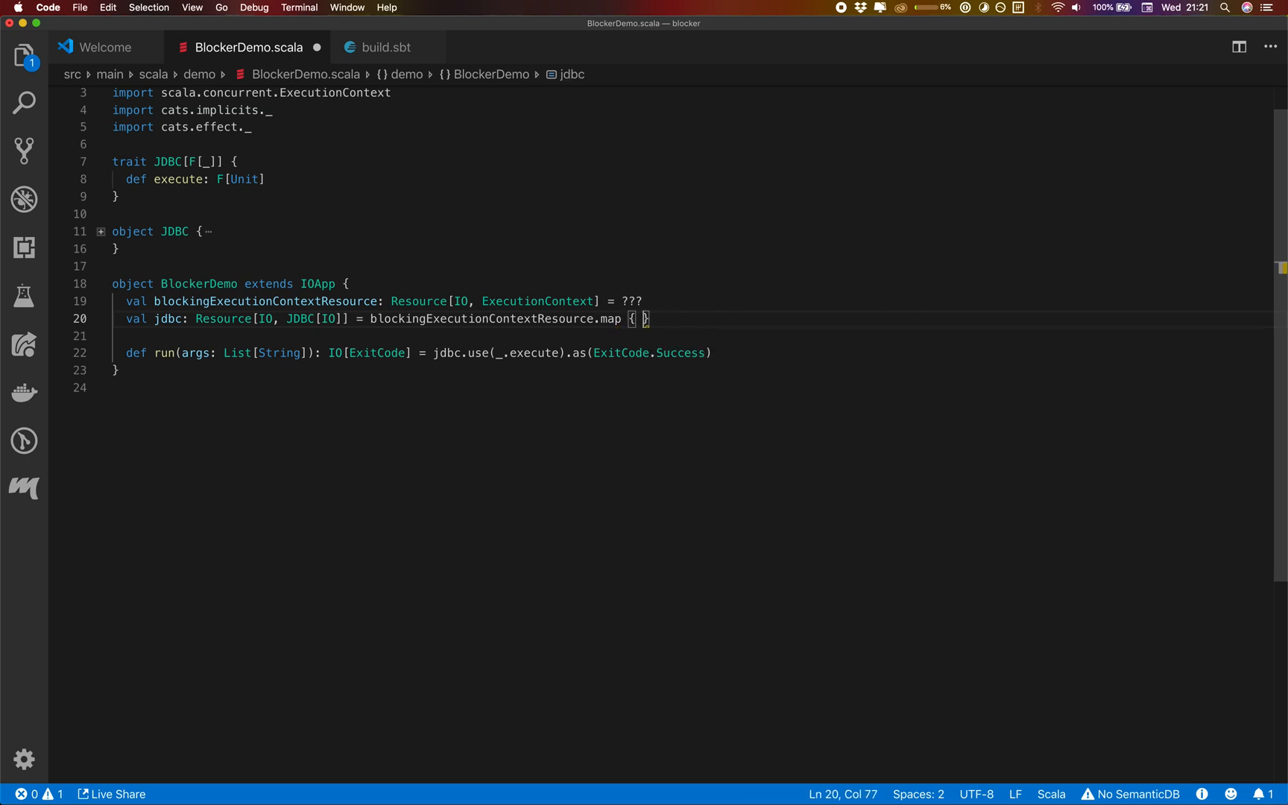
type("blockingEc =>")
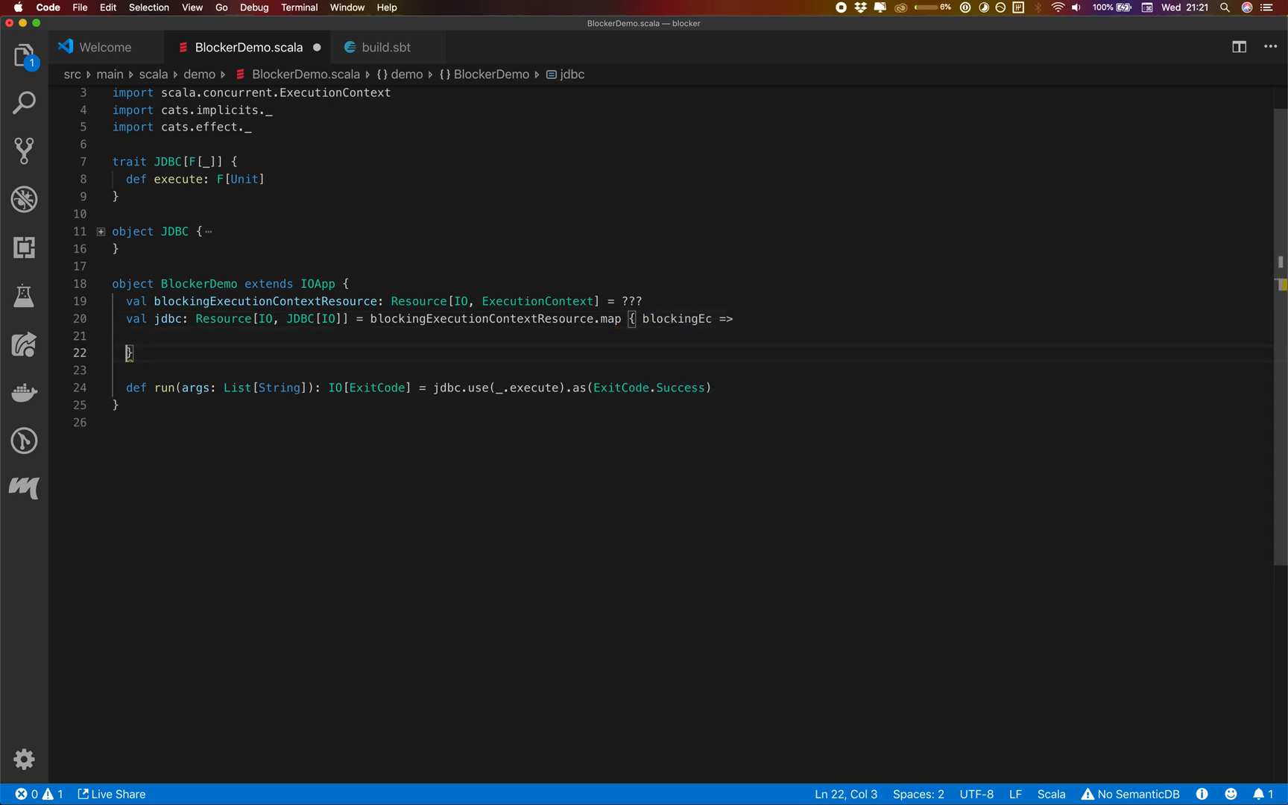
type("JDBC.")
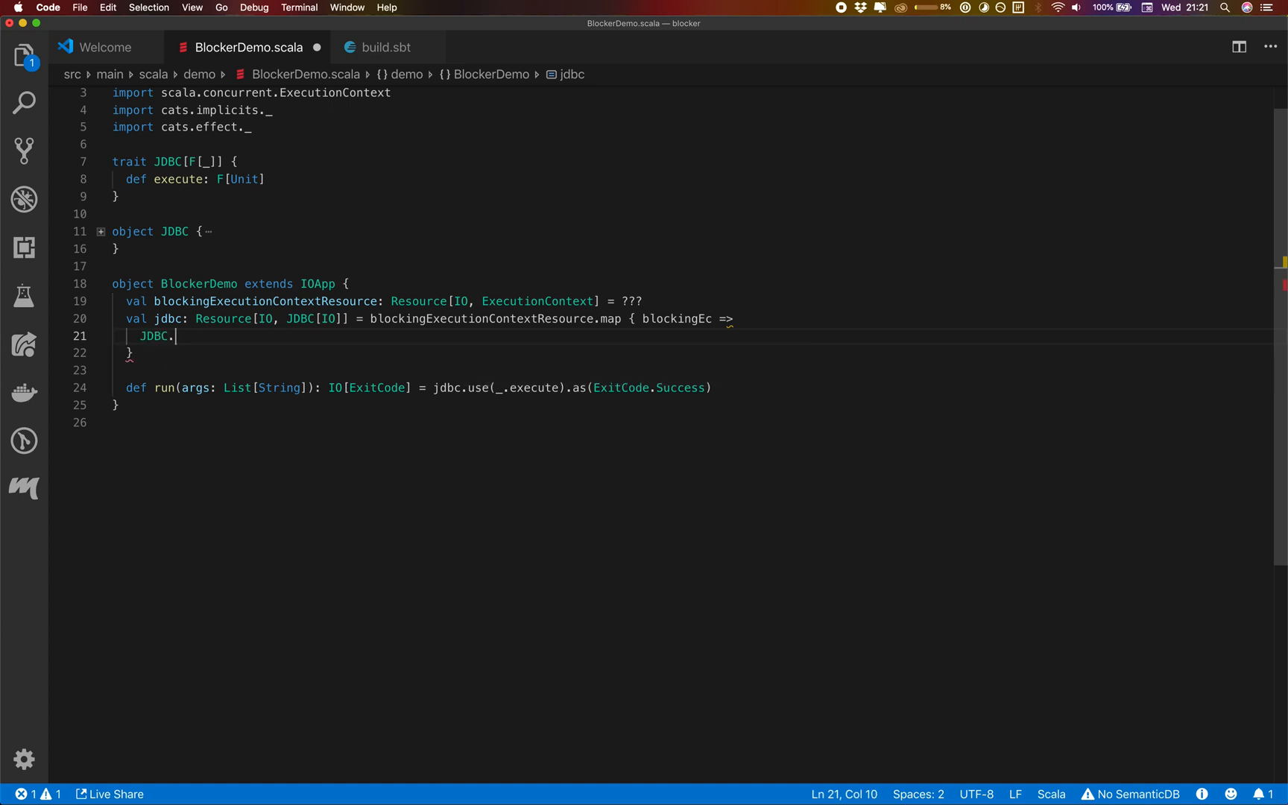
type("mock(")
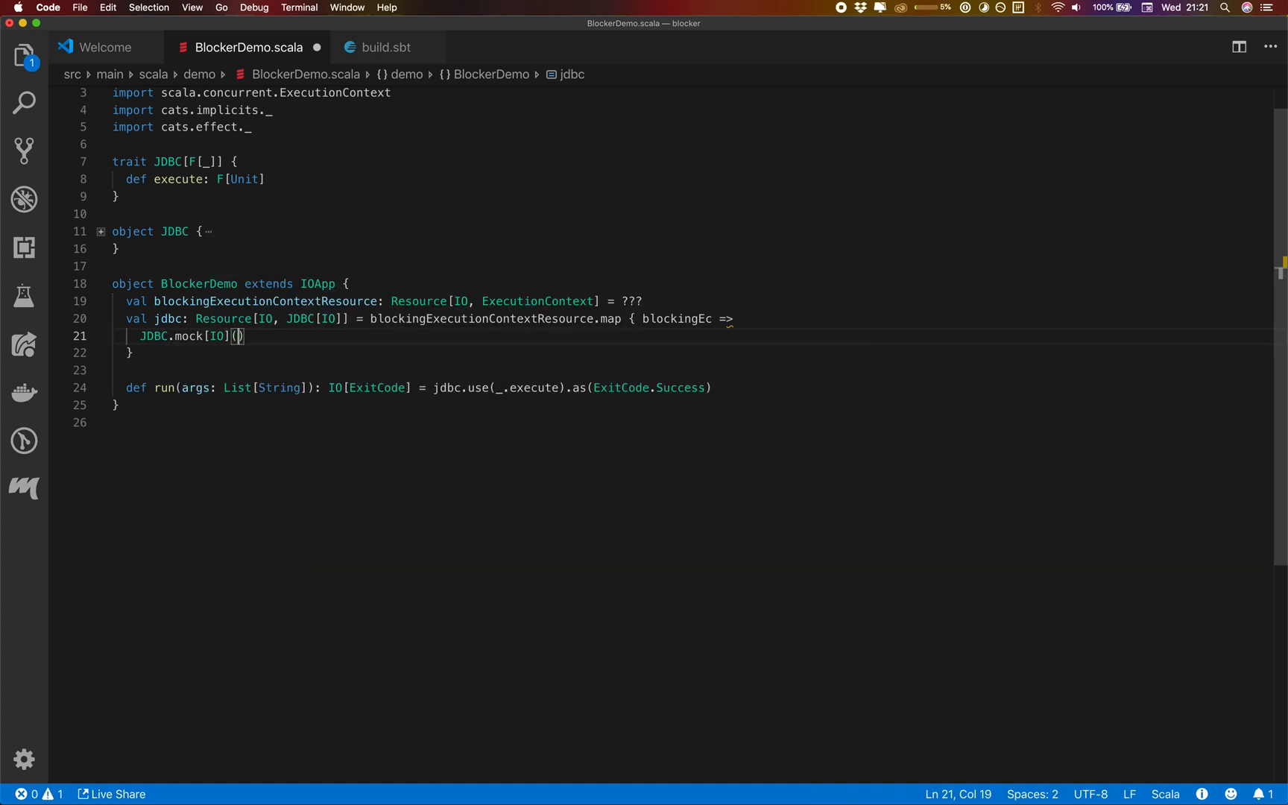
type("blockingEc")
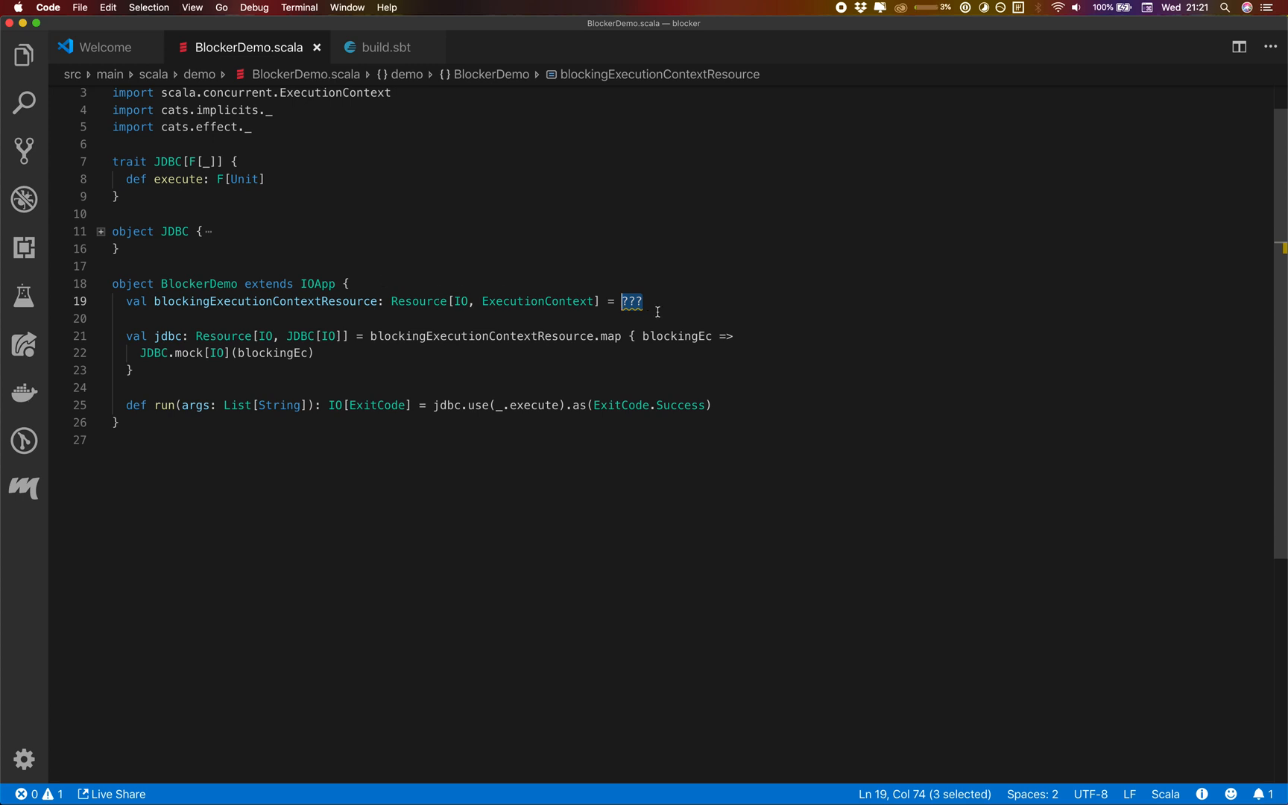
Build the resource with Resource.make over Executors.newCachedThreadPool, shutting down on release, then .widen.
type("R")
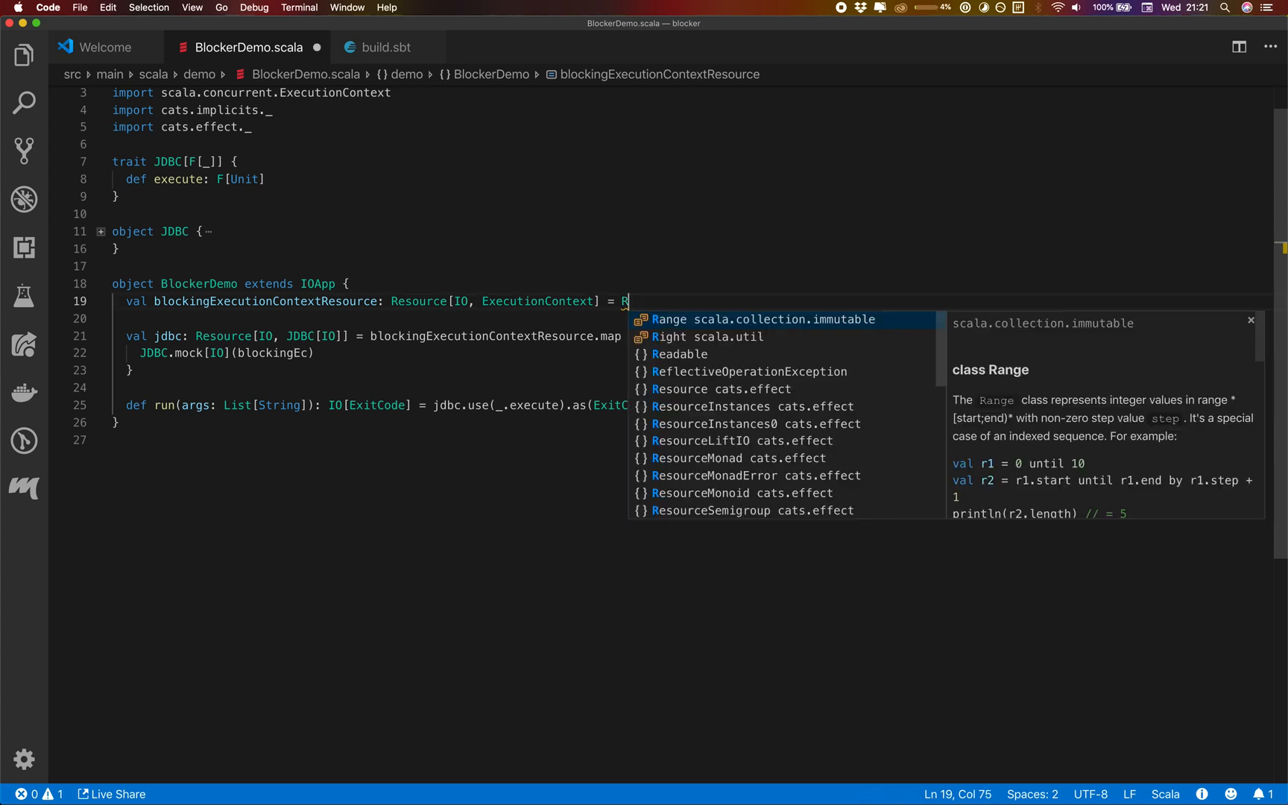
type("esource.make {")
type("IO {")
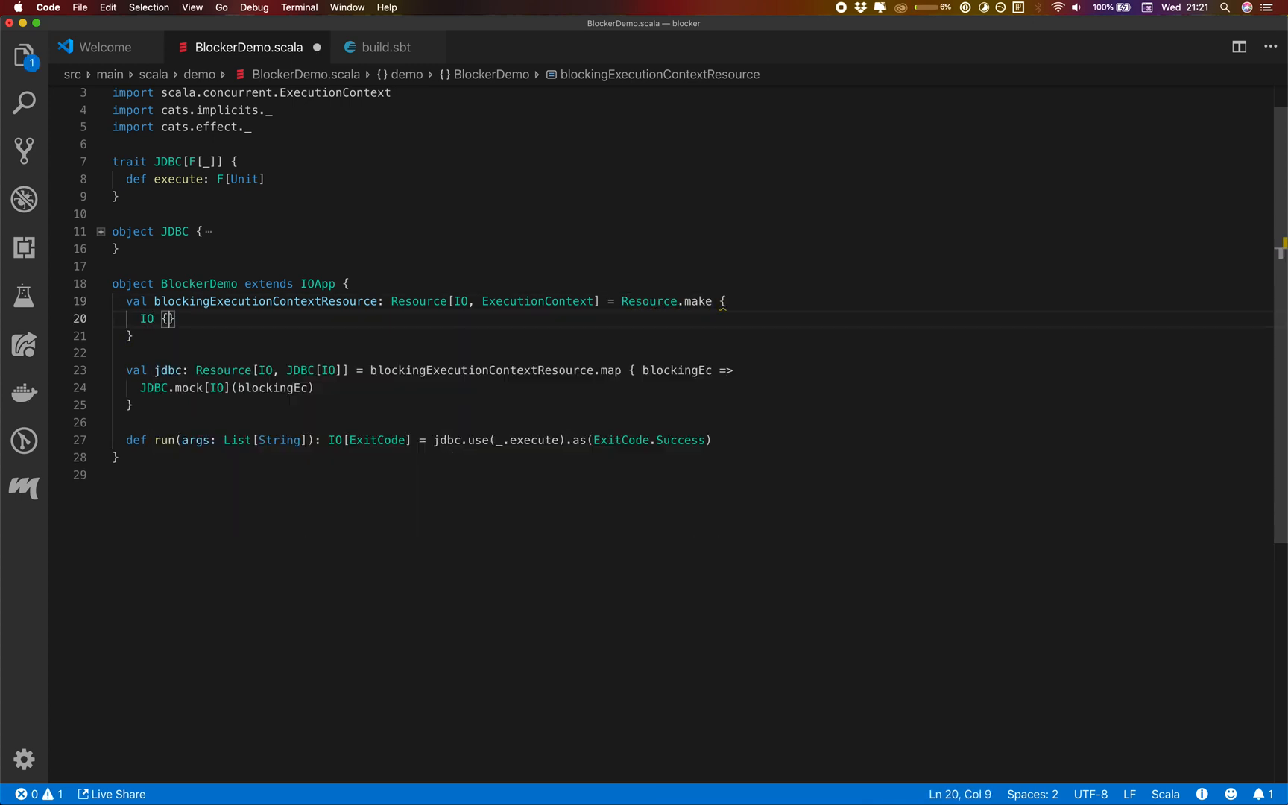
type("EC")
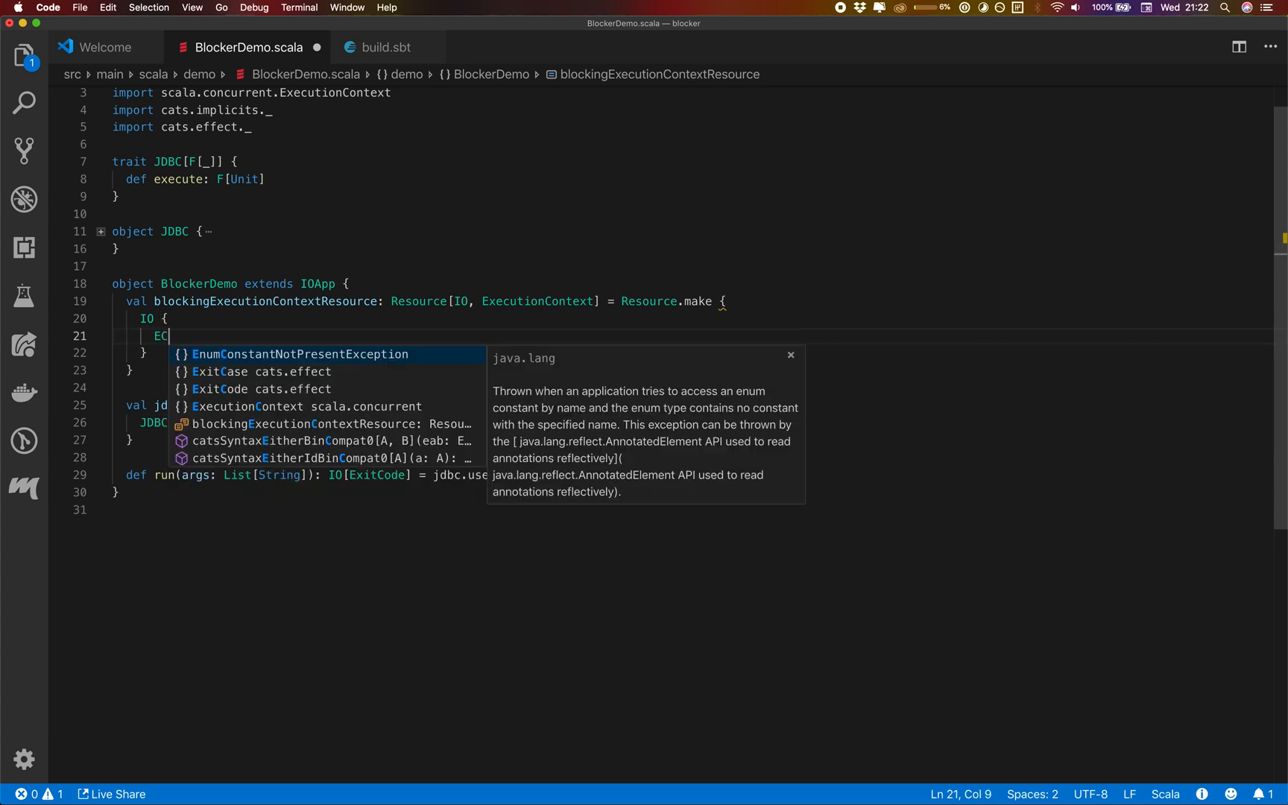
type("ExecutionContext.fromExecutorService(E")
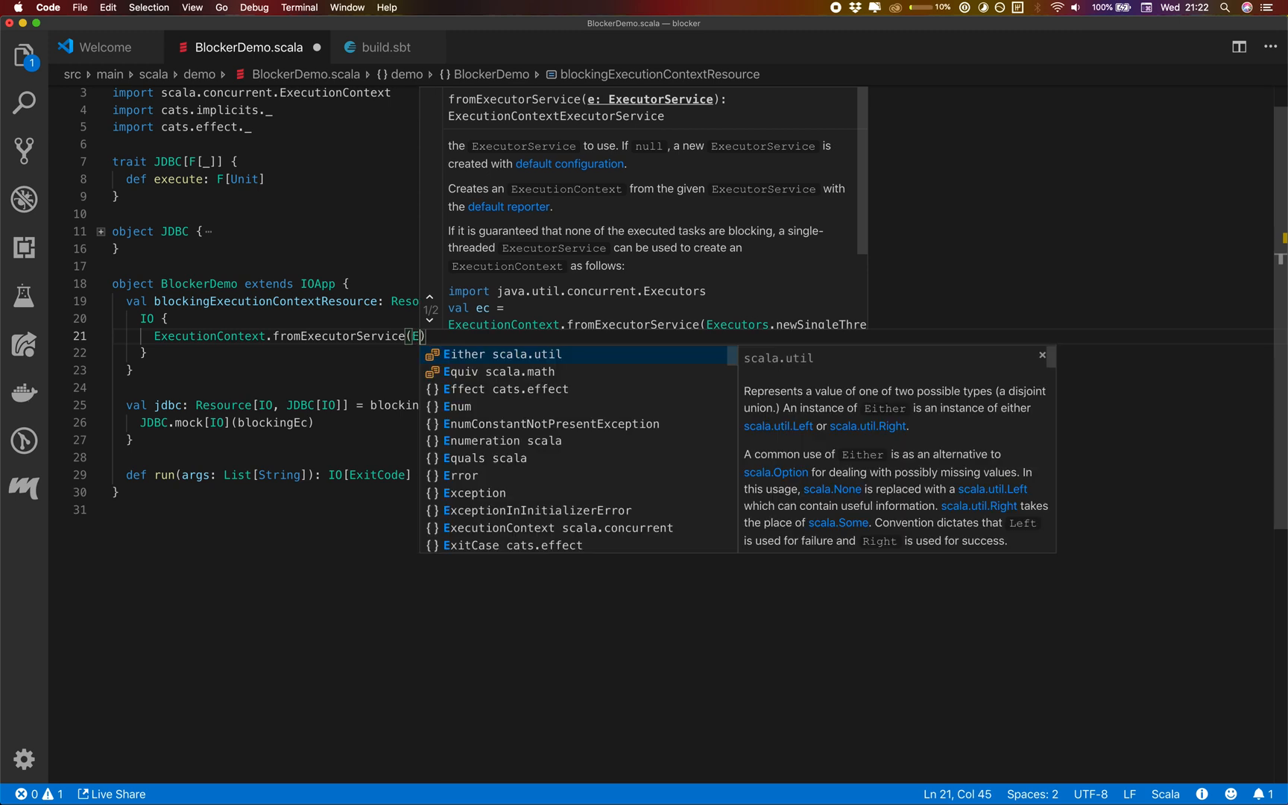
type("xecutors")
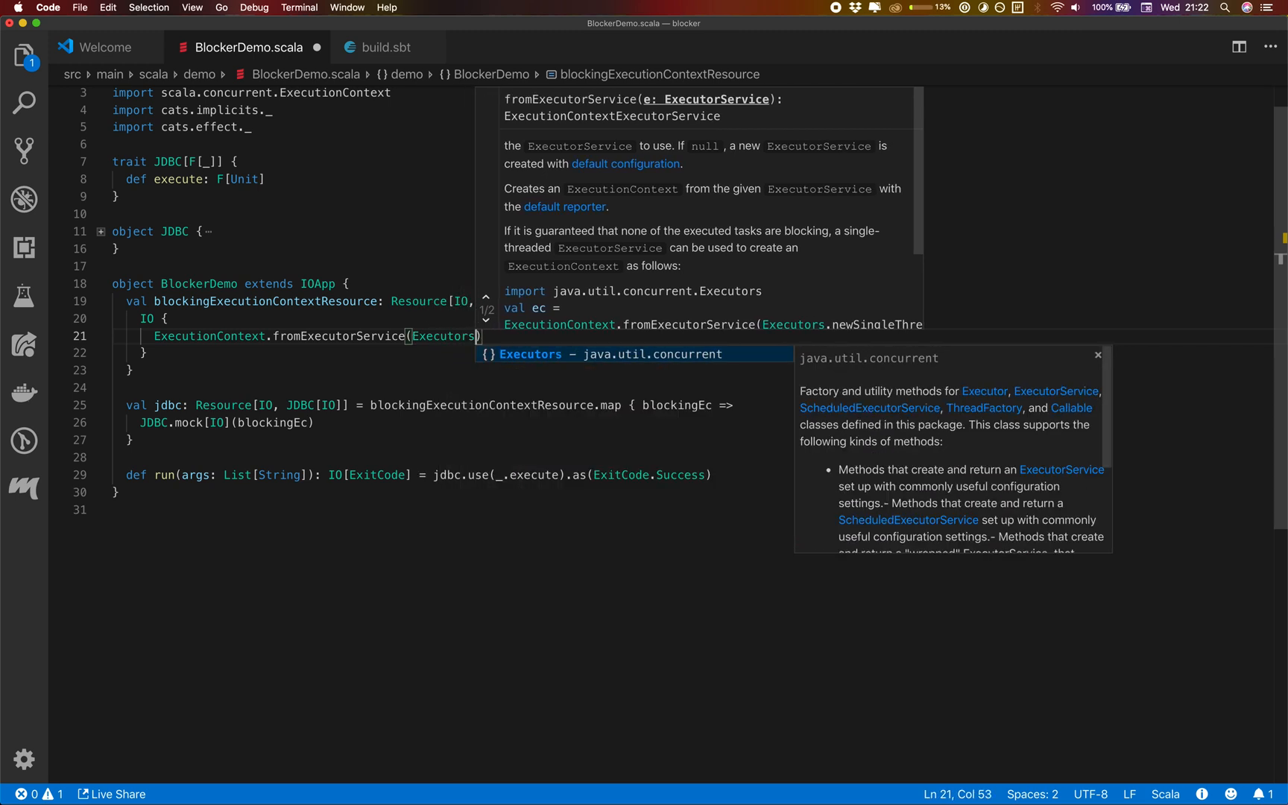
type(".")
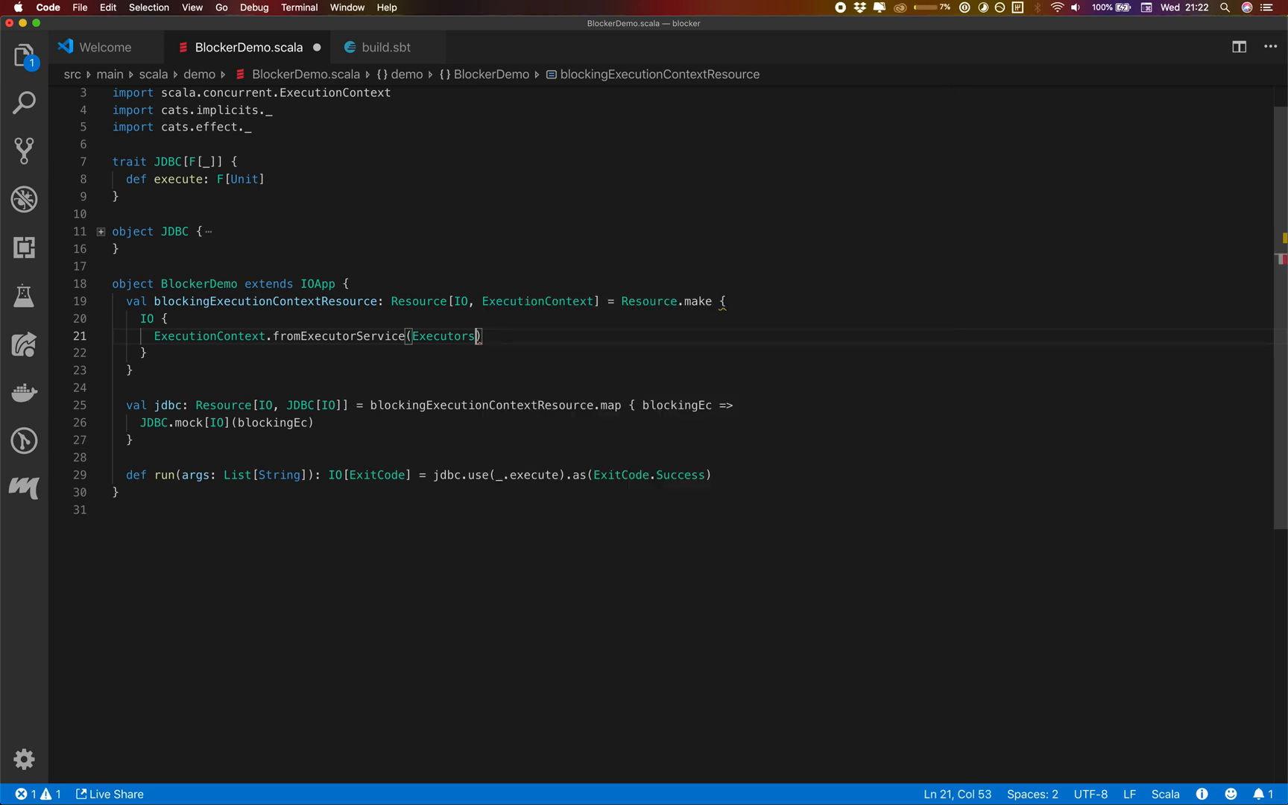
type(".")
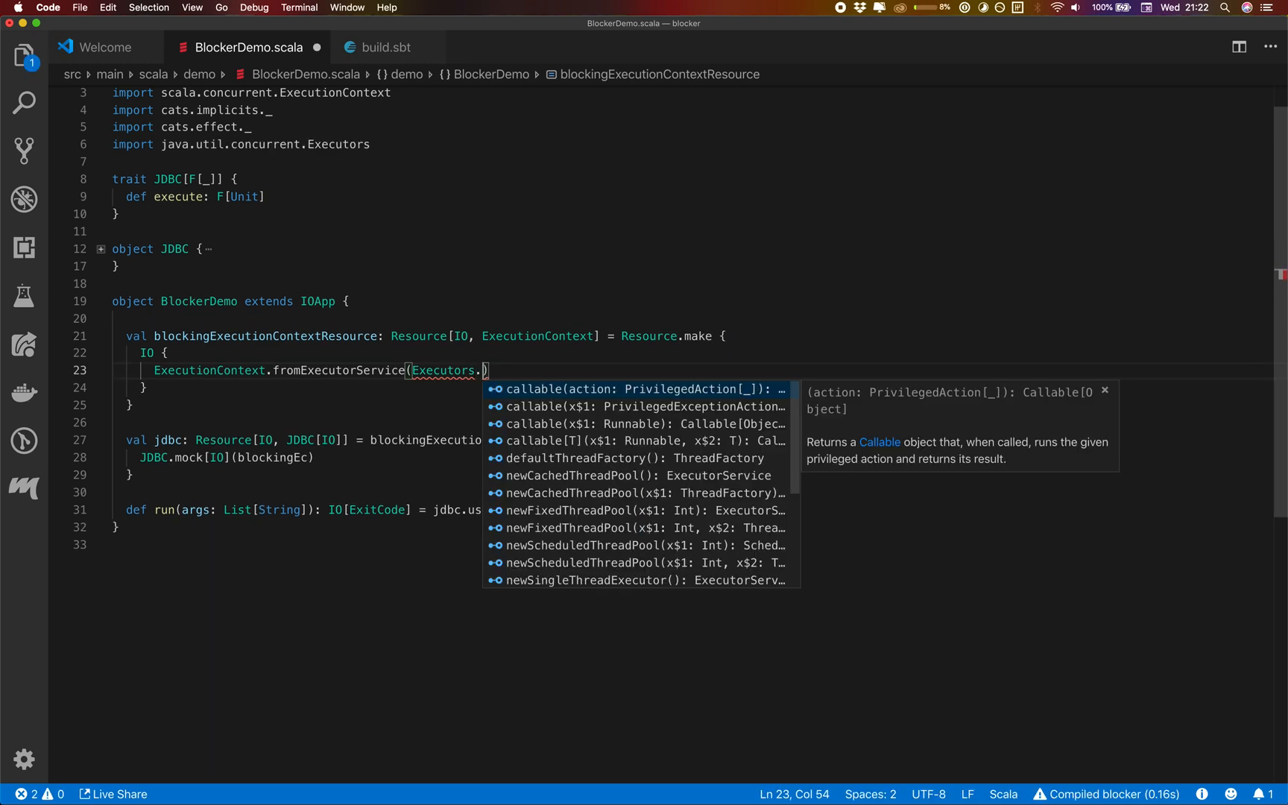
type("cac")
left_click(691, 404)
type("(ec => IO(ec.shutdown())).")
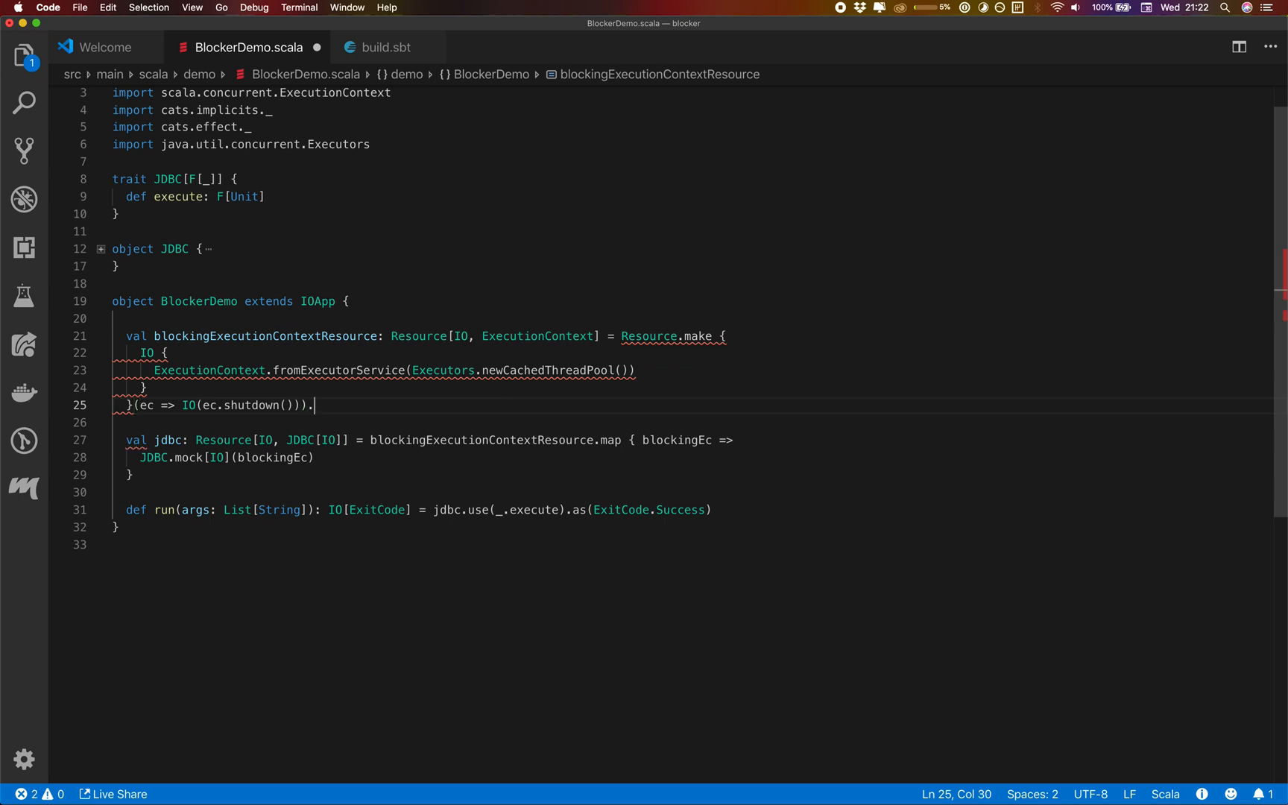
type("map")
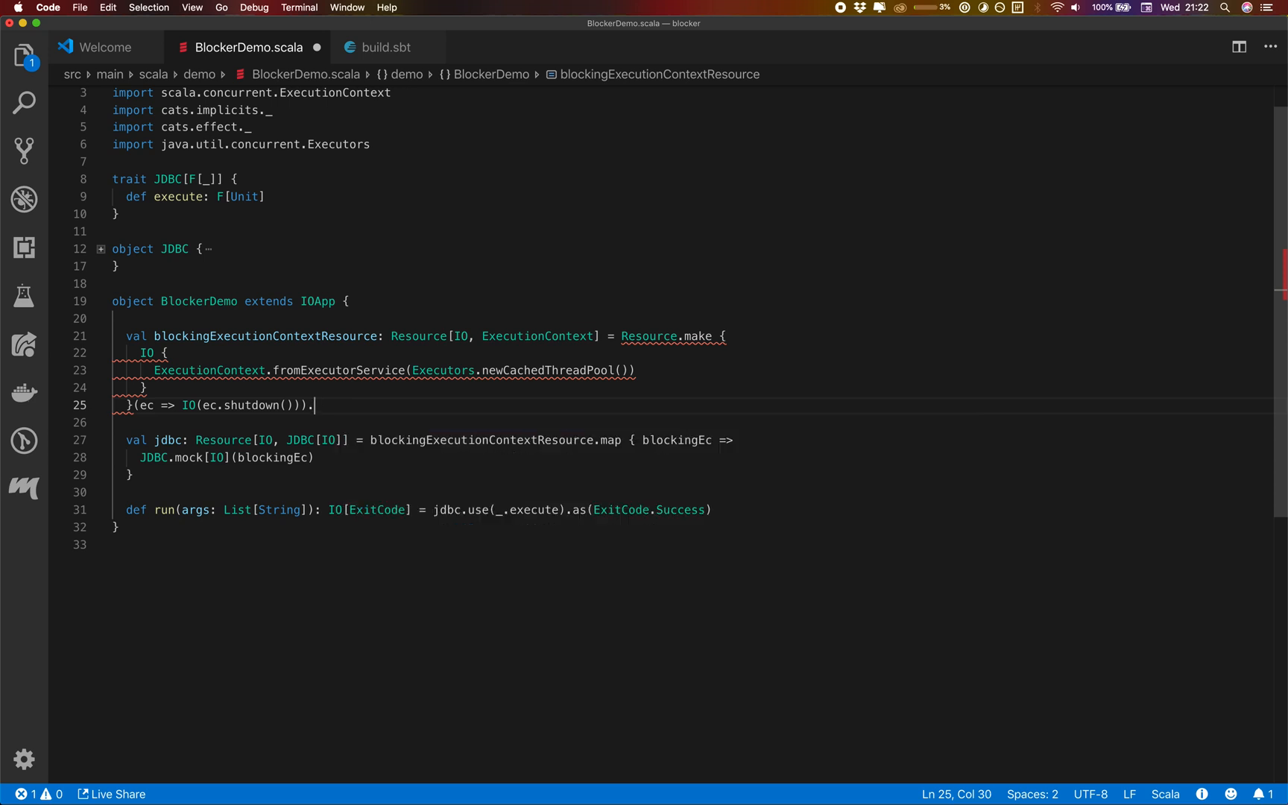
key("Backspace")
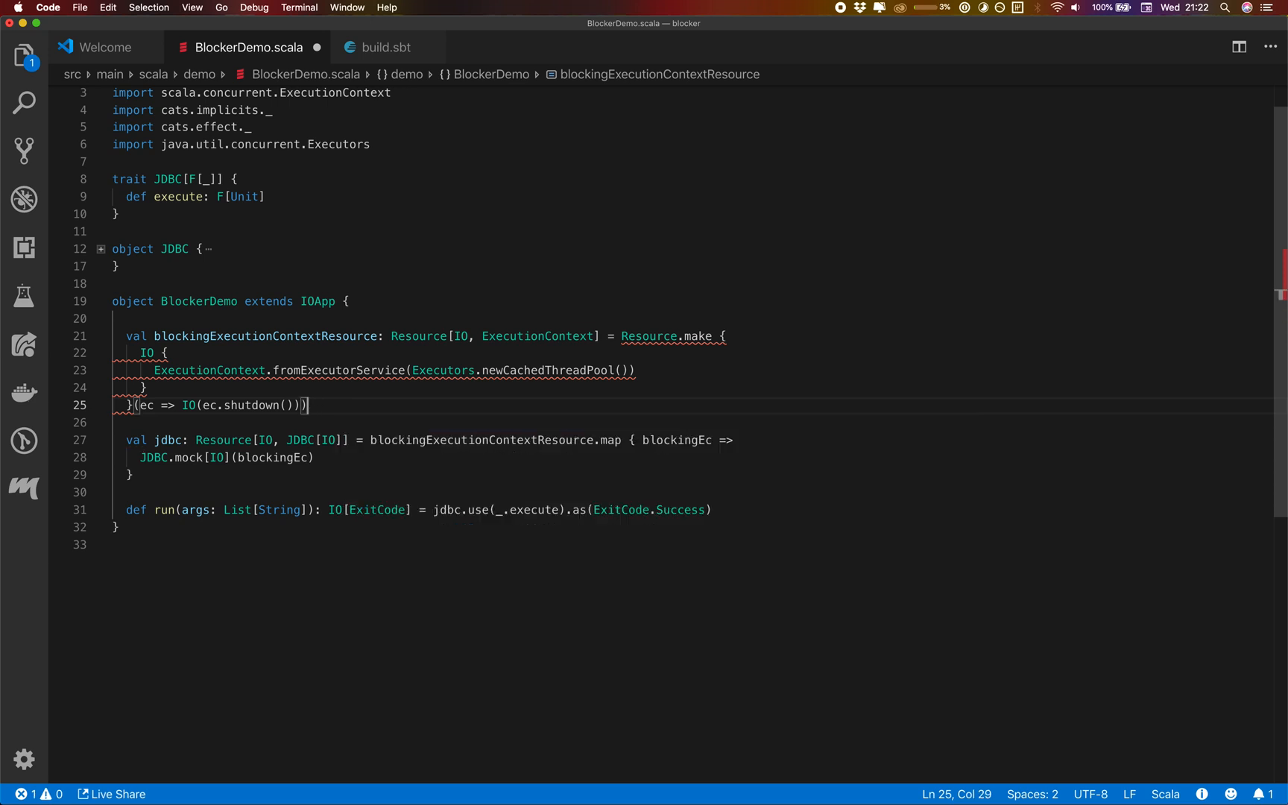
type(".widen")
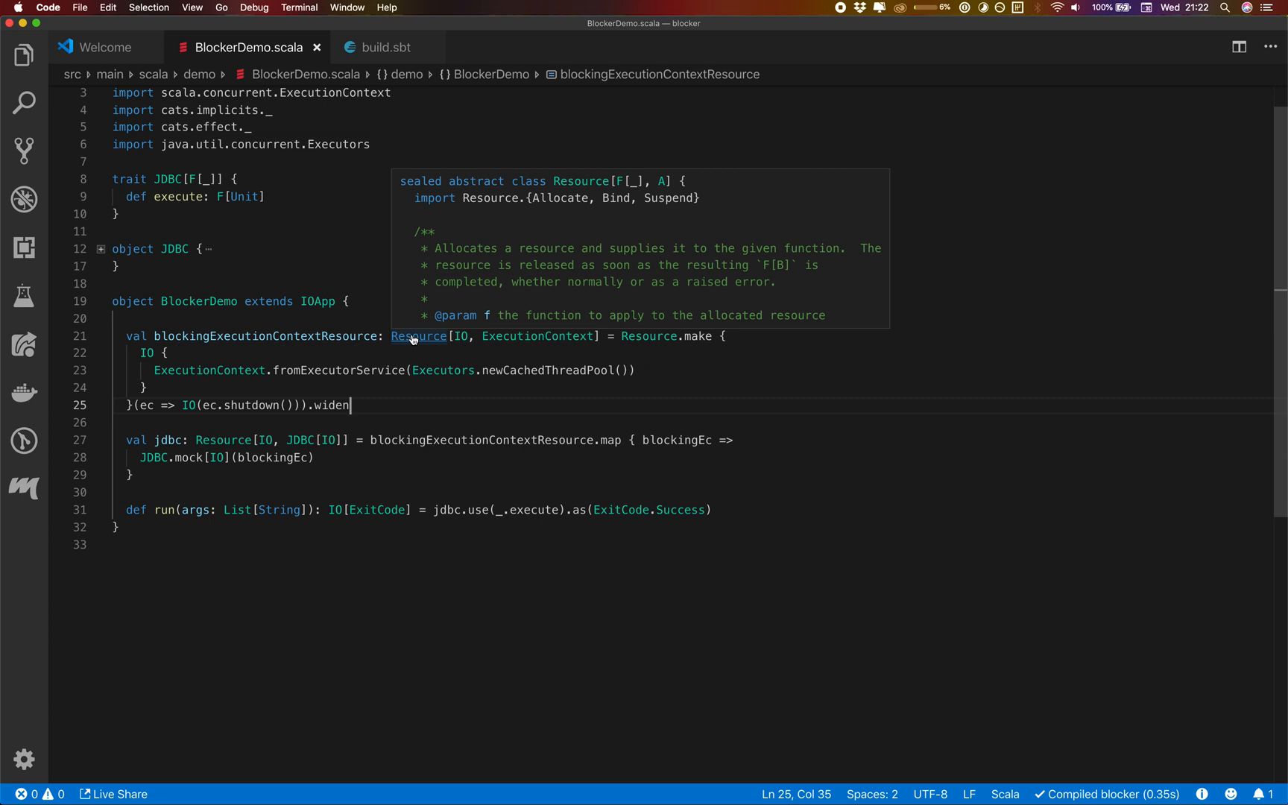
mouse_move(276, 378)
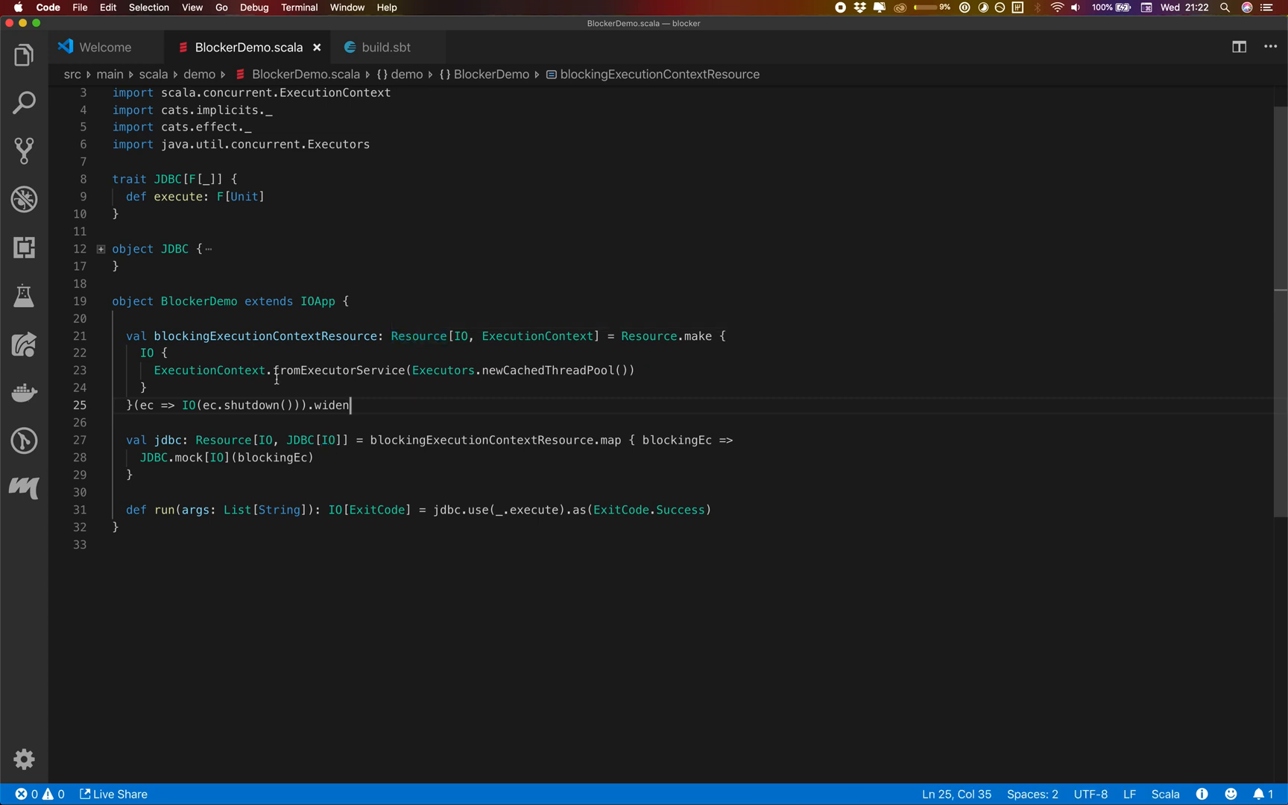
left_click_drag(137, 336, 137, 422)
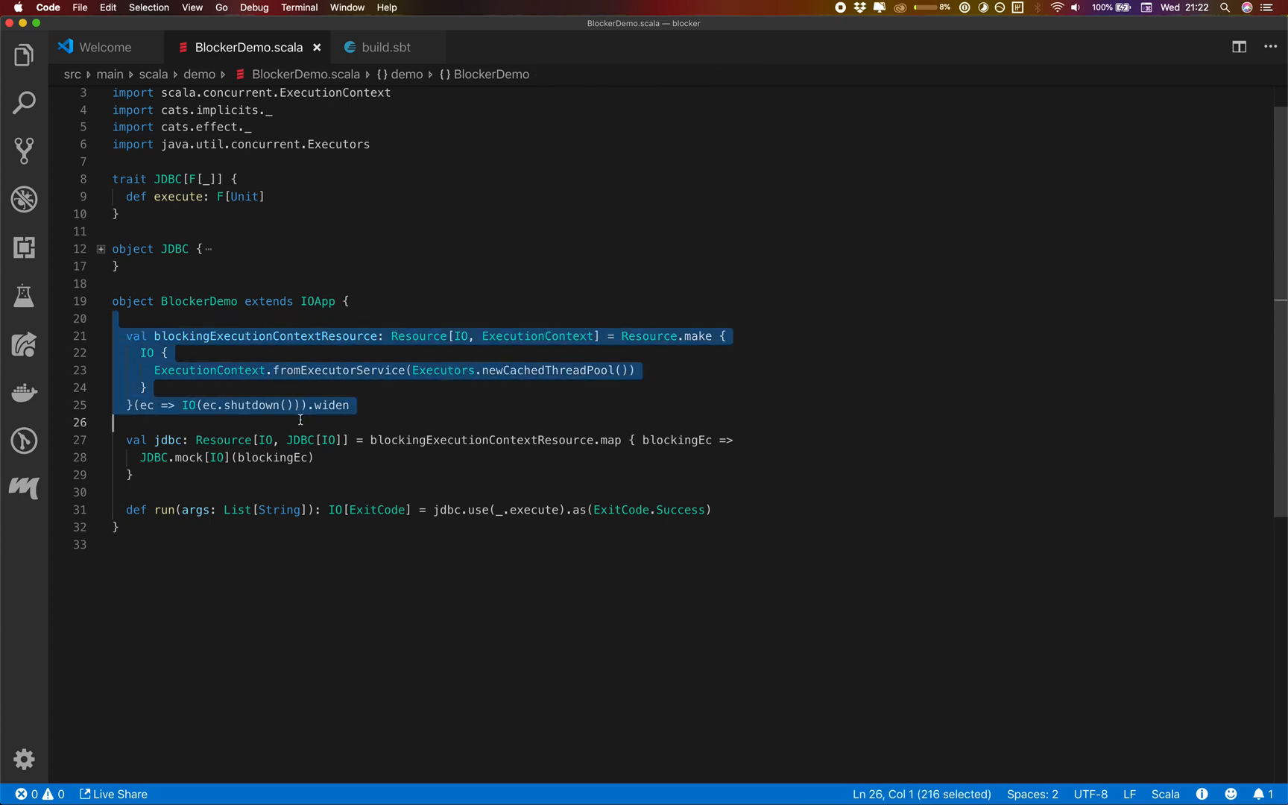
left_click(381, 421)
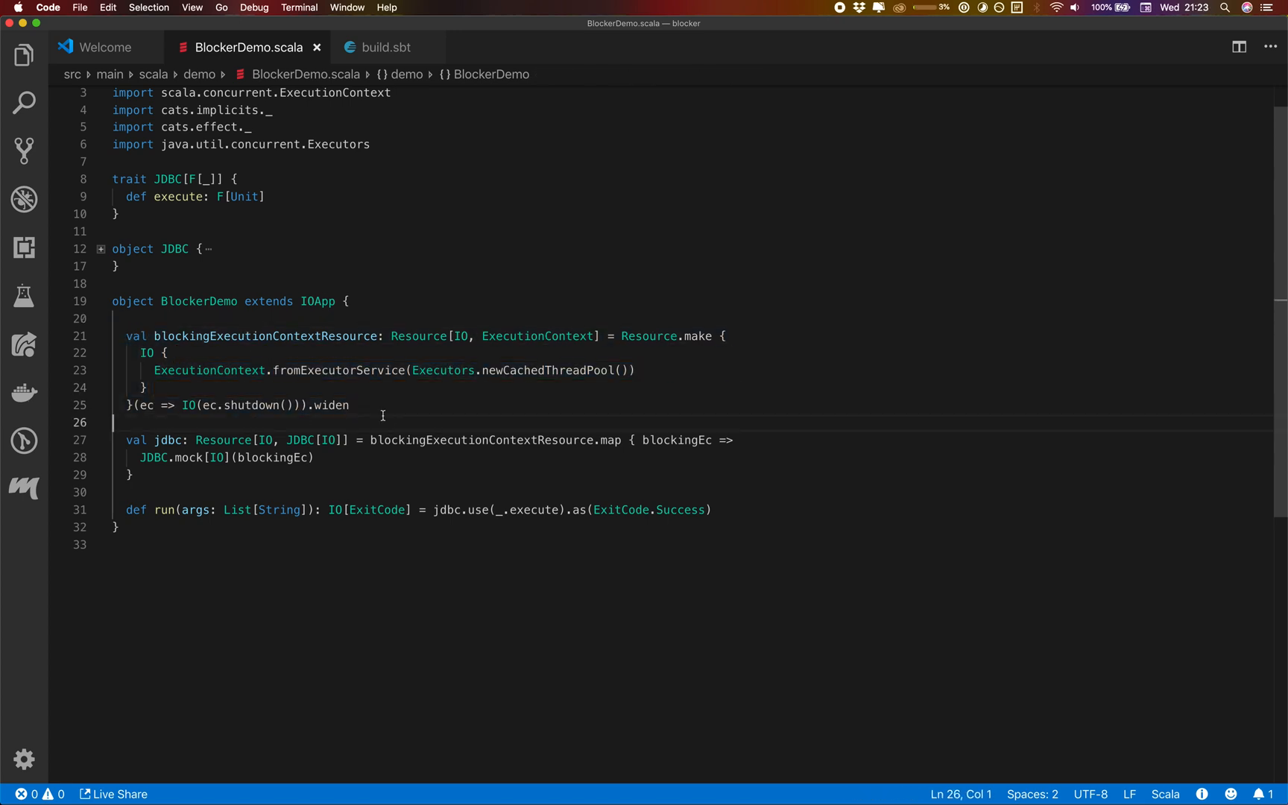
left_click_drag(113, 439, 133, 475)
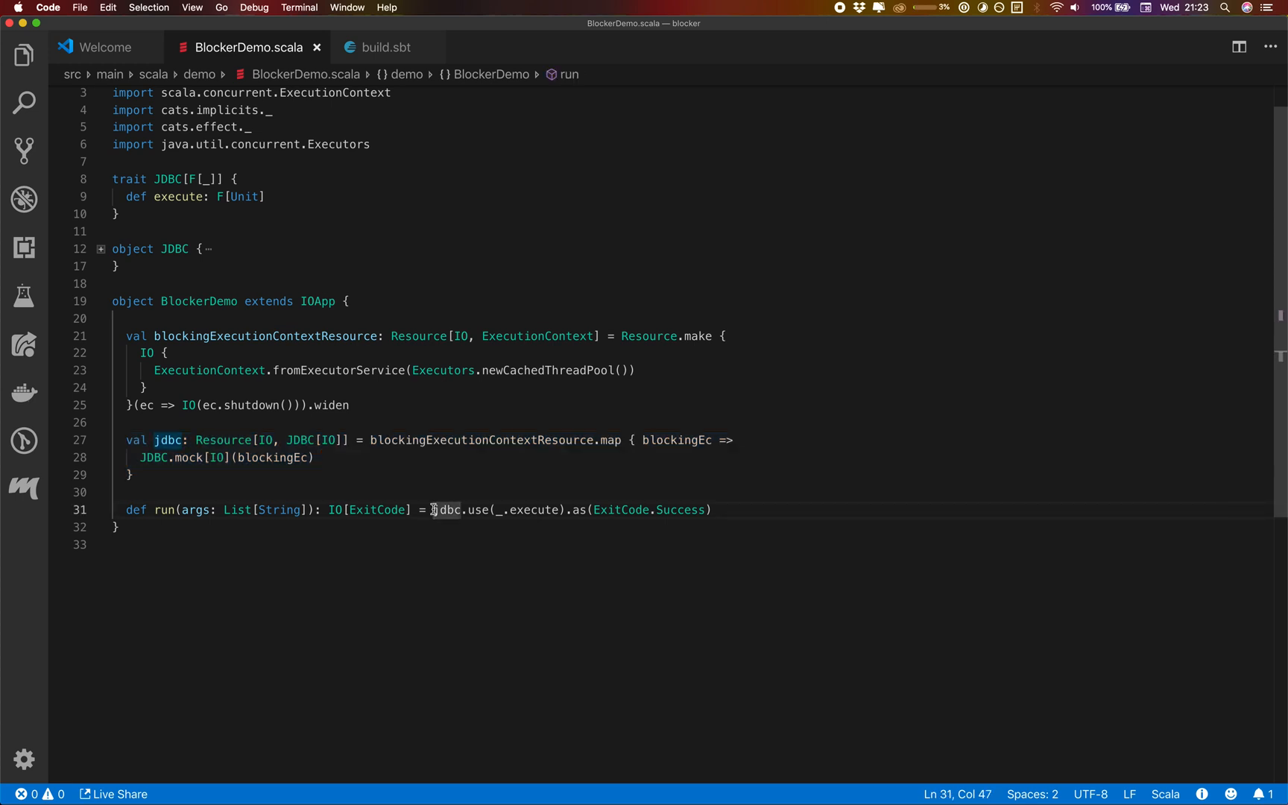
mouse_move(447, 509)
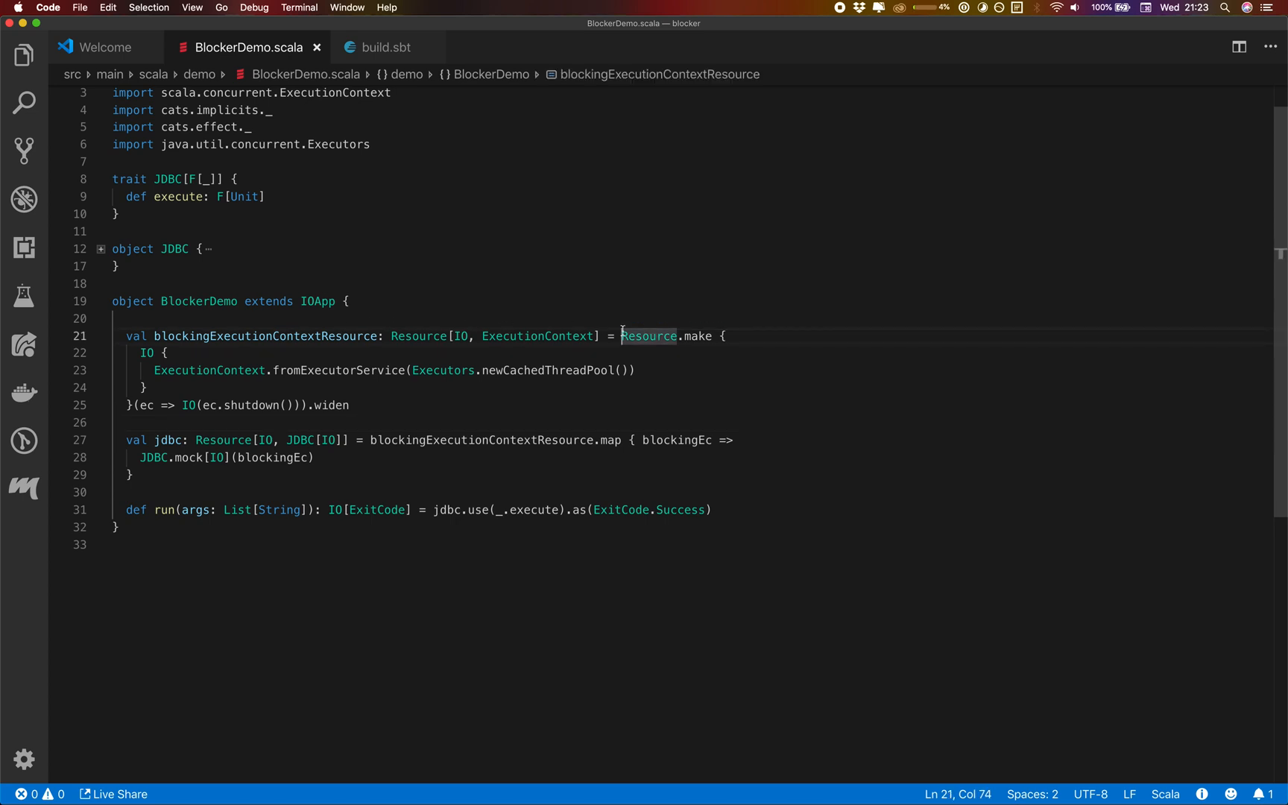
mouse_move(622, 353)
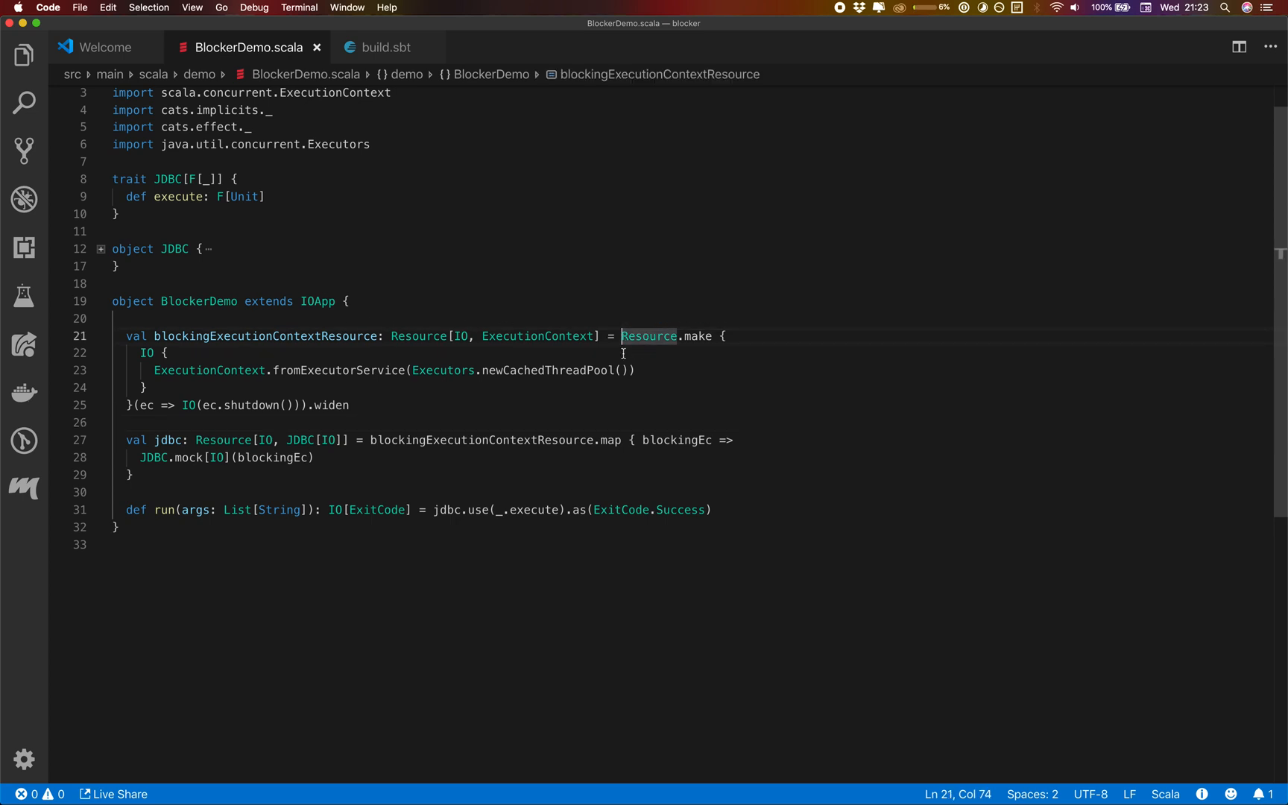
Make the resource a Resource[IO, Blocker] = ??? placeholder renamed blockerResource.
left_click_drag(621, 335, 348, 404)
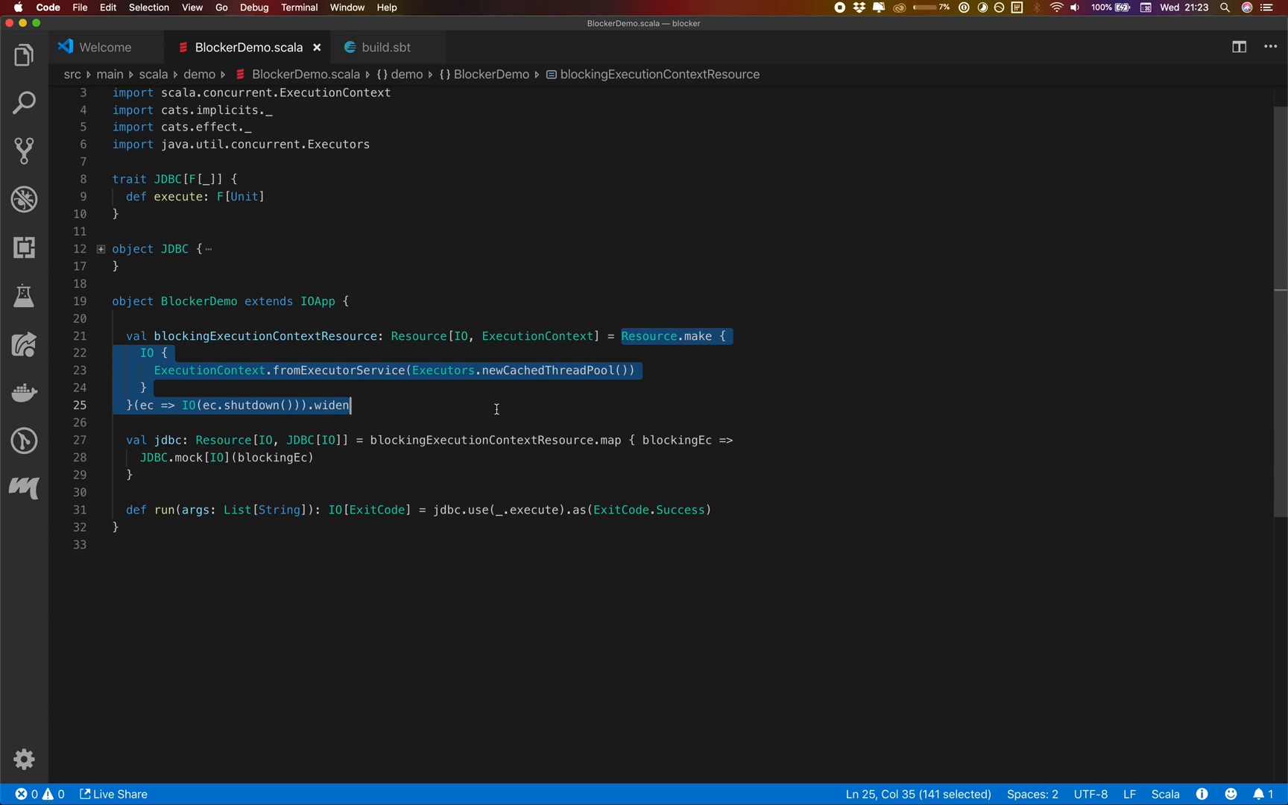
type("???")
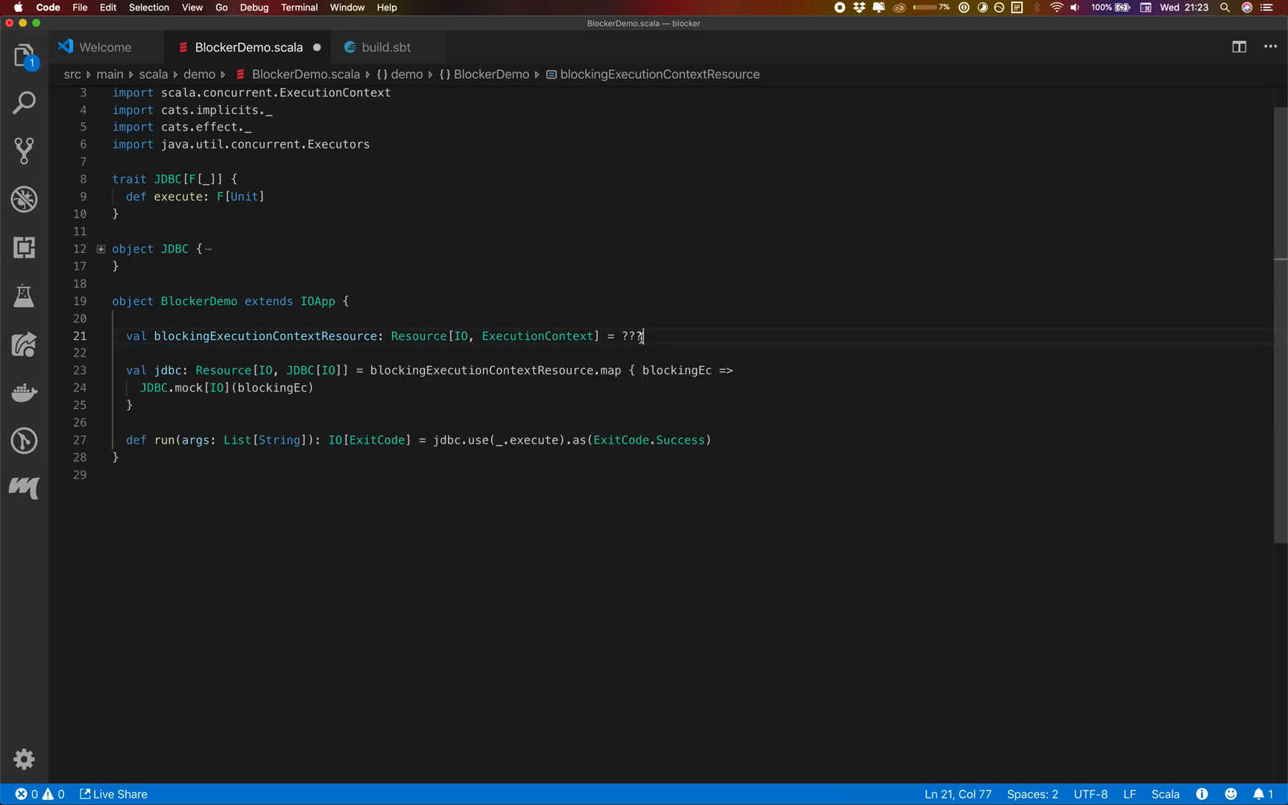
mouse_move(632, 336)
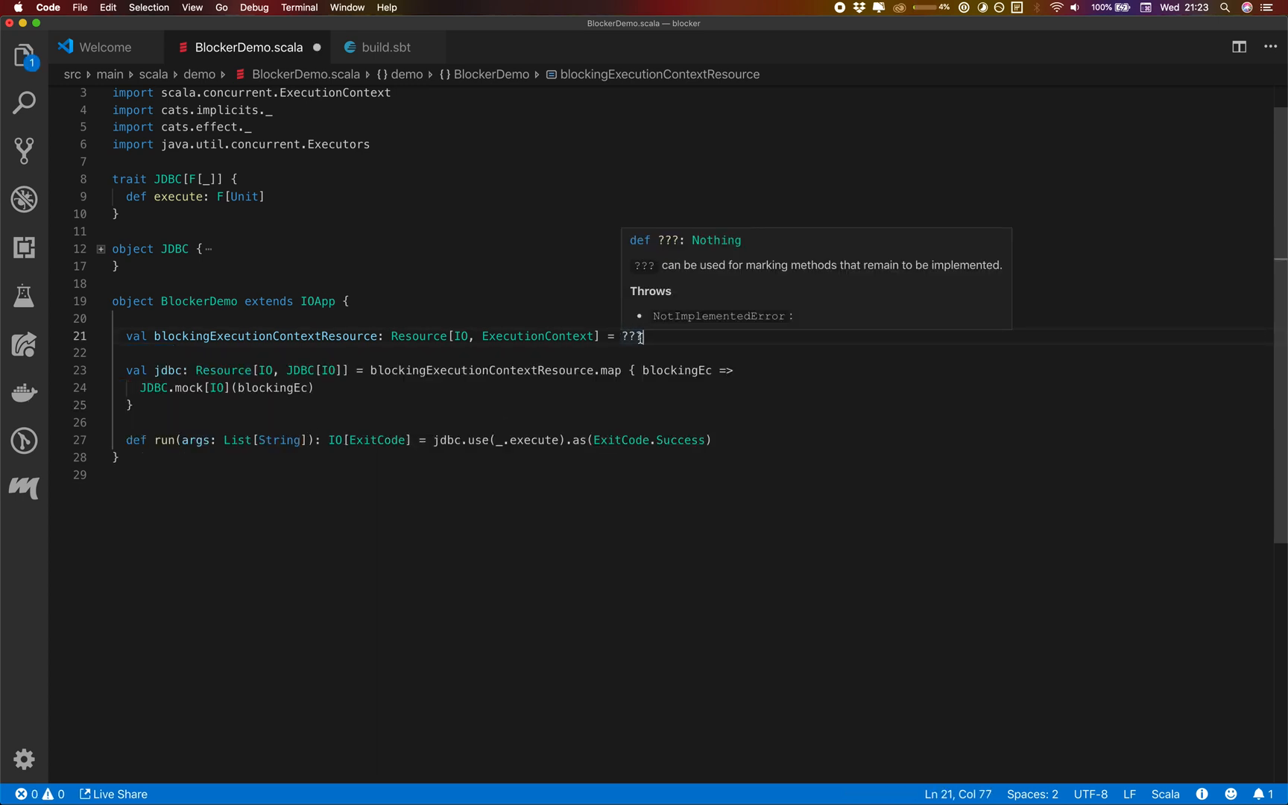
mouse_move(570, 343)
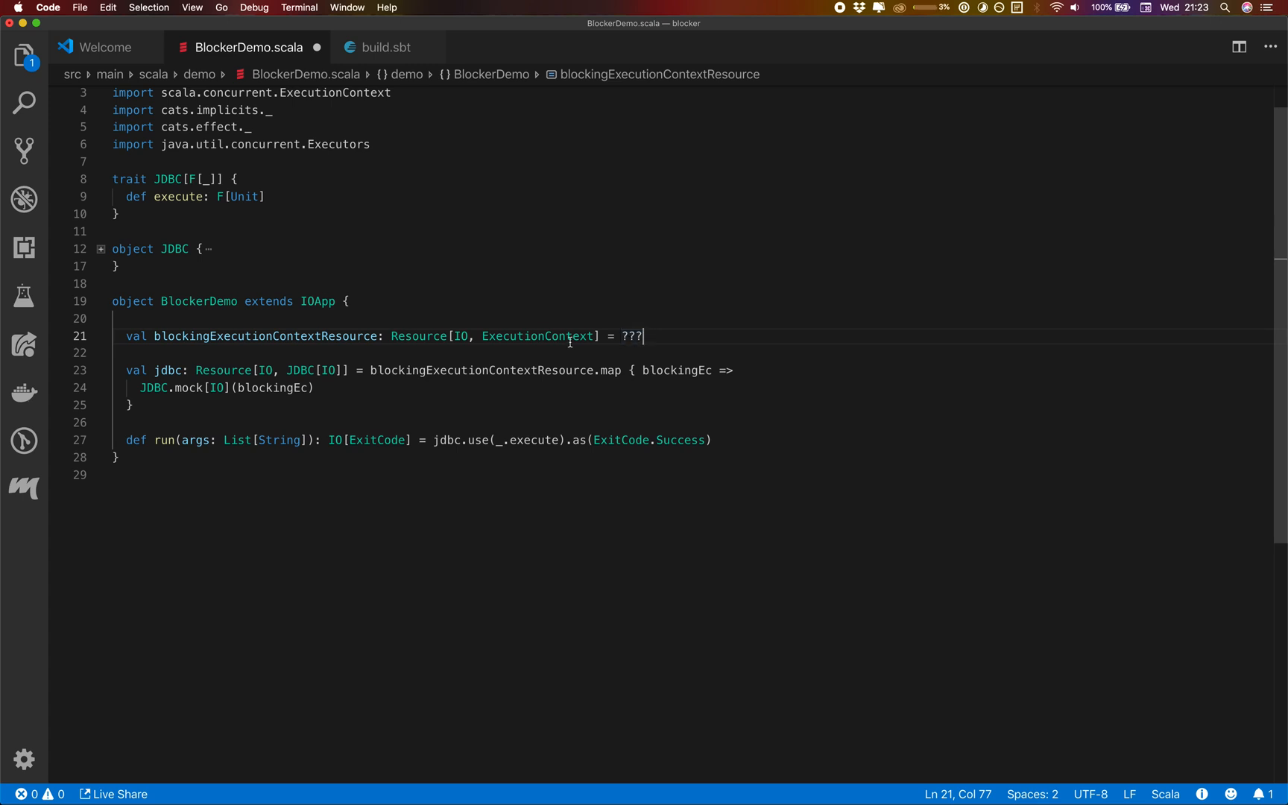
double_click(537, 336)
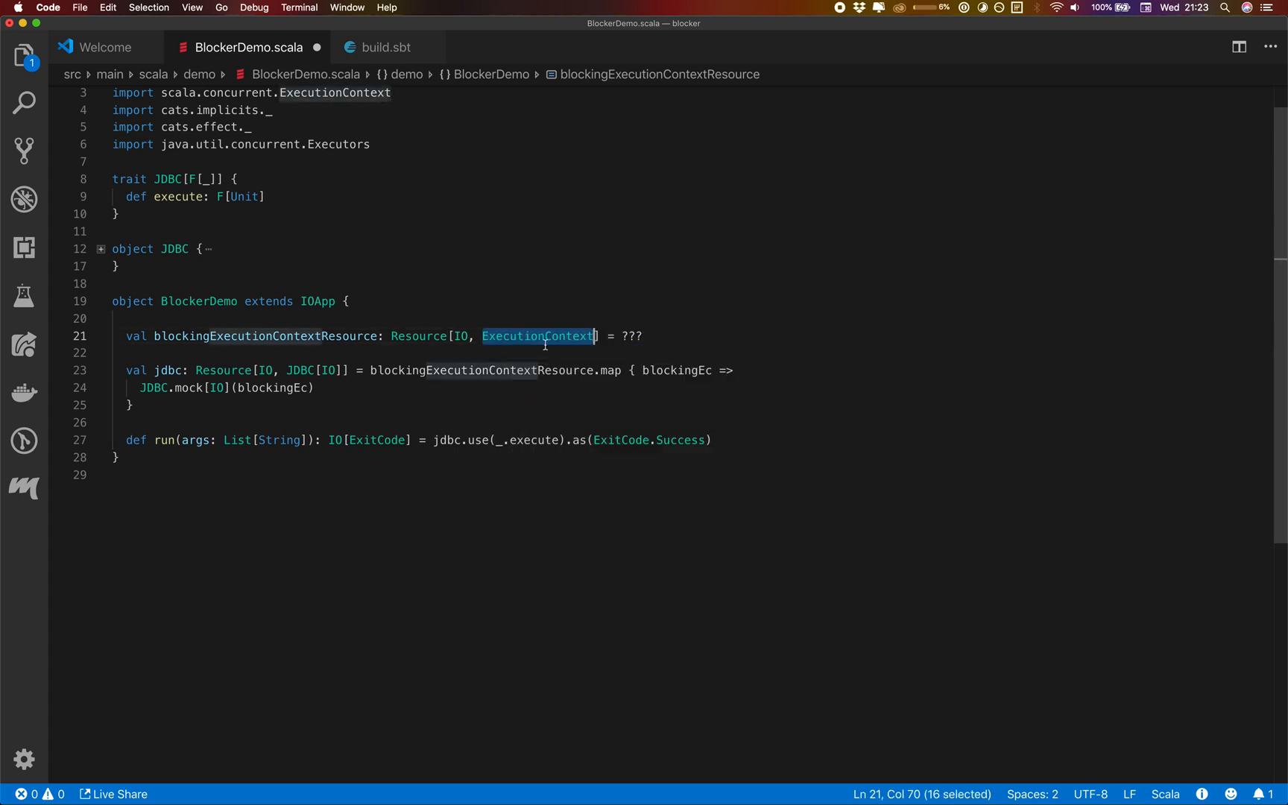
type("Blocker")
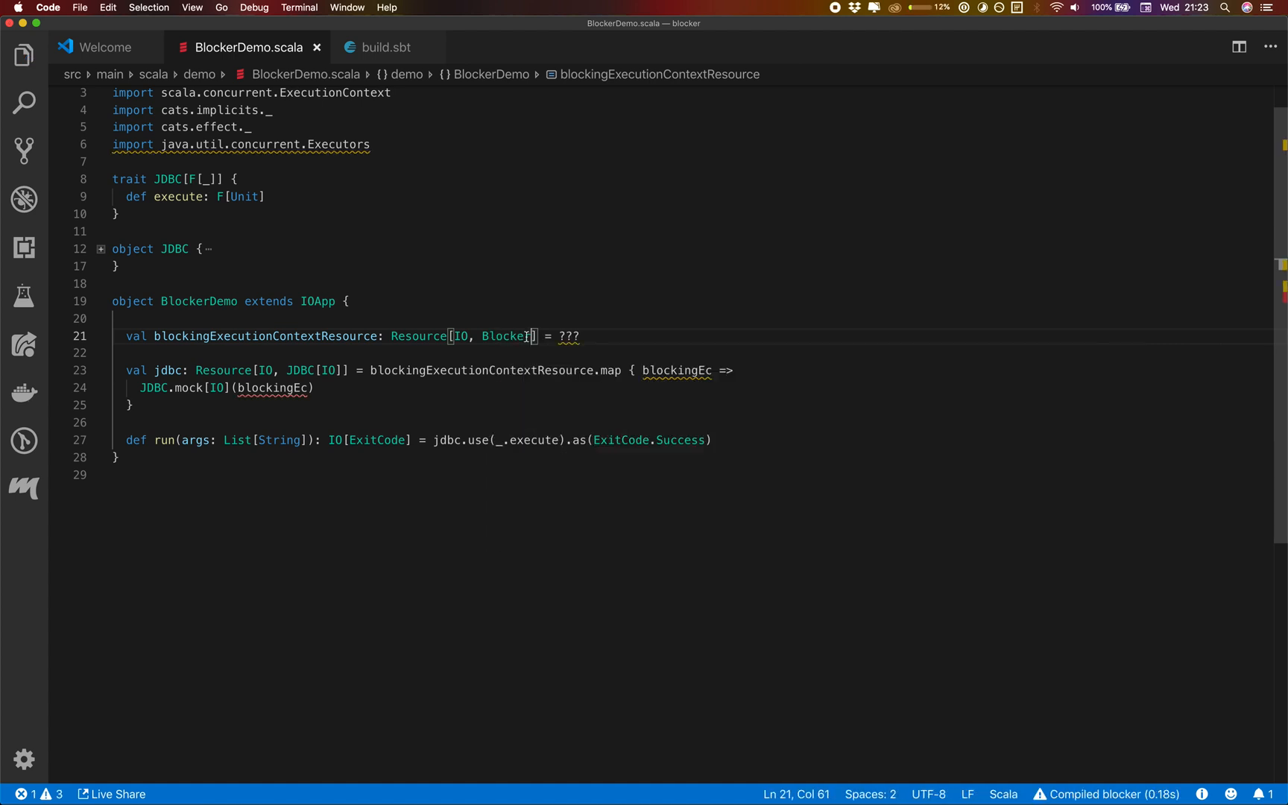
double_click(481, 370)
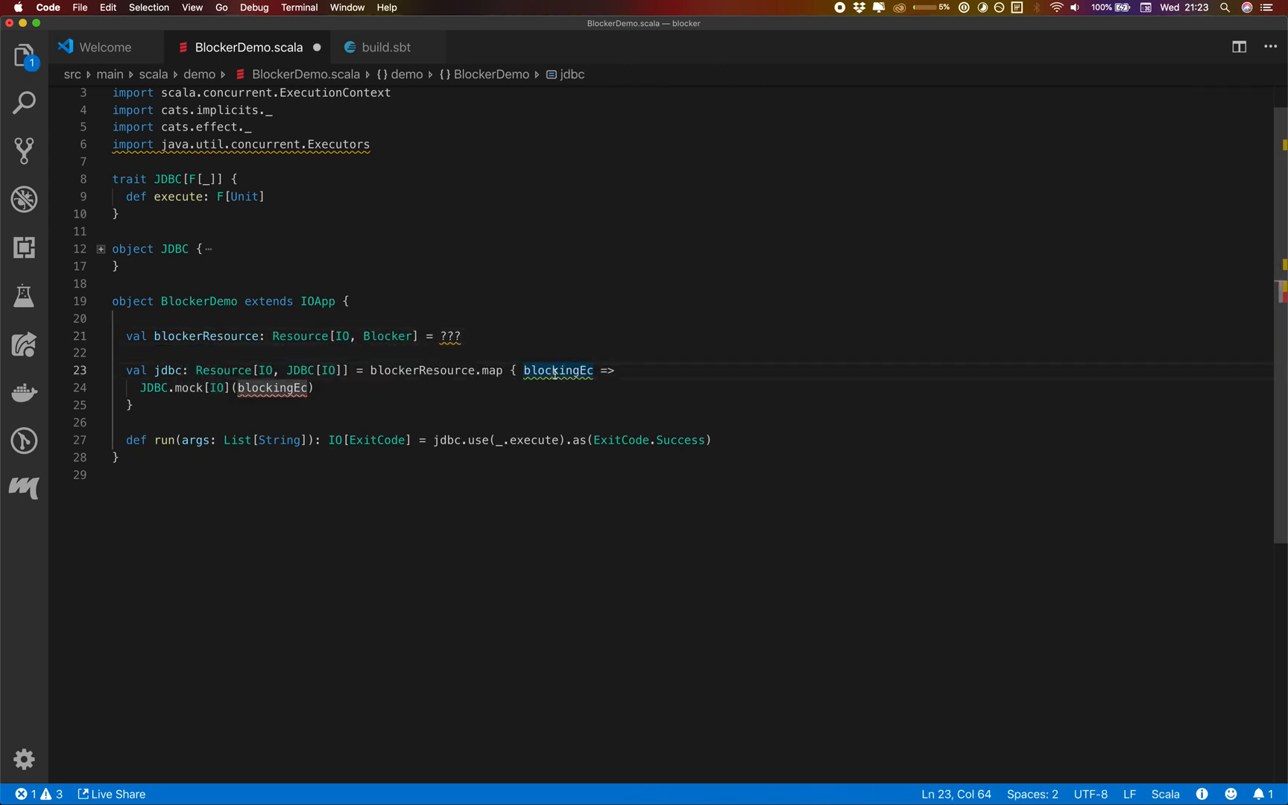
type("block")
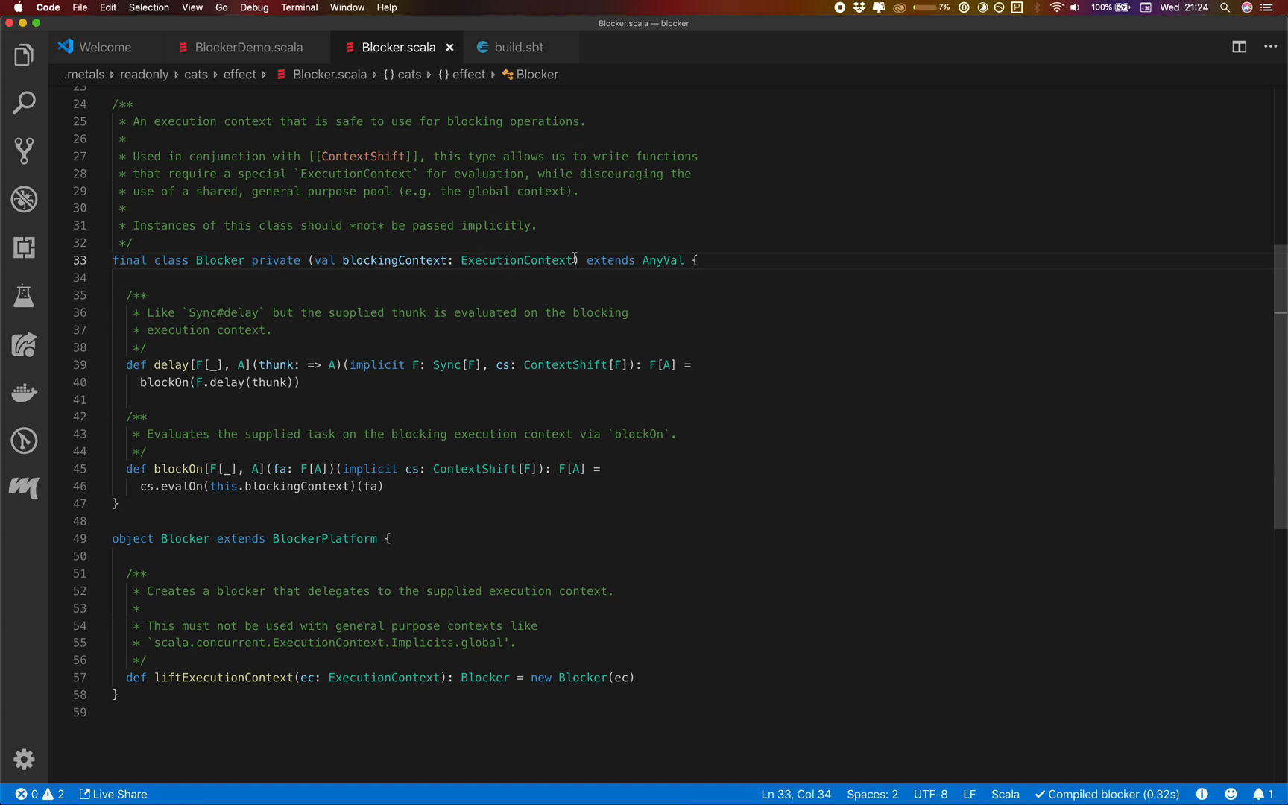
Leave the Blocker.scala library source and resume editing BlockerDemo.scala.
left_click_drag(147, 294, 319, 485)
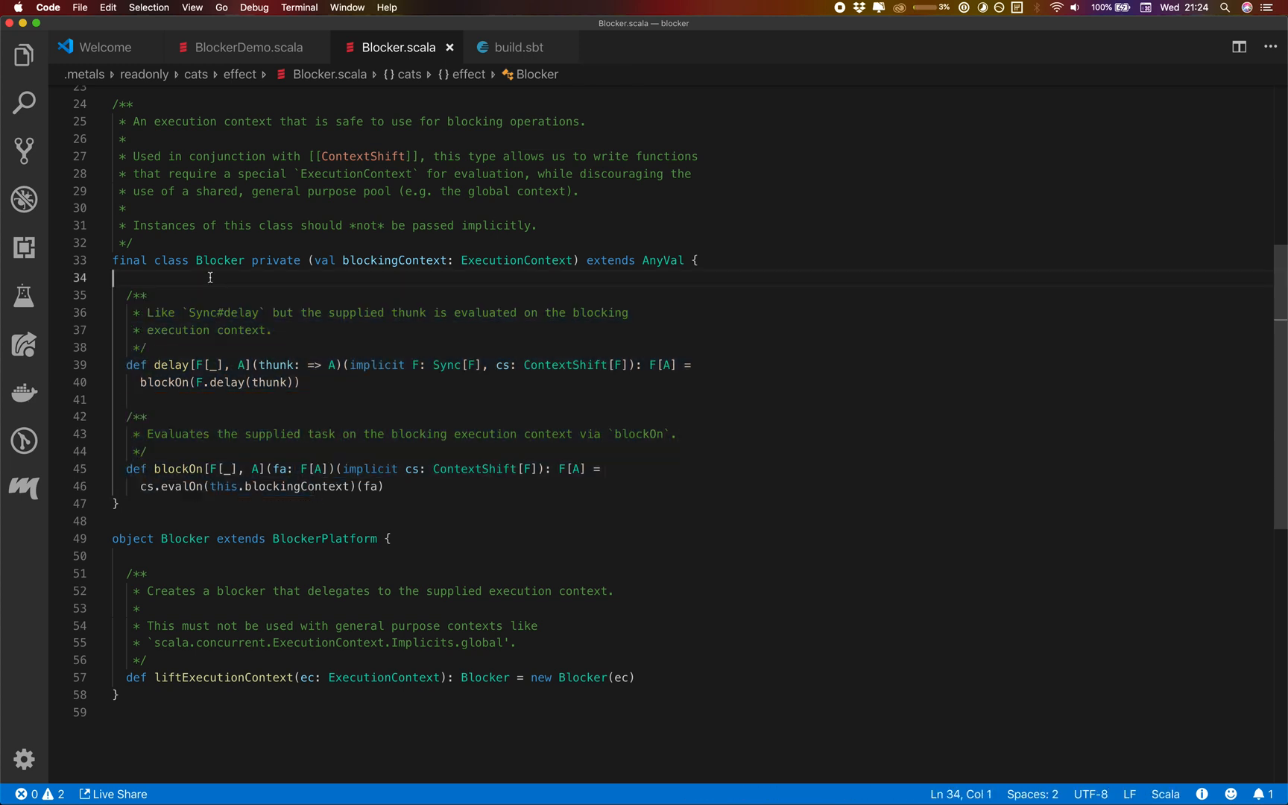
double_click(219, 260)
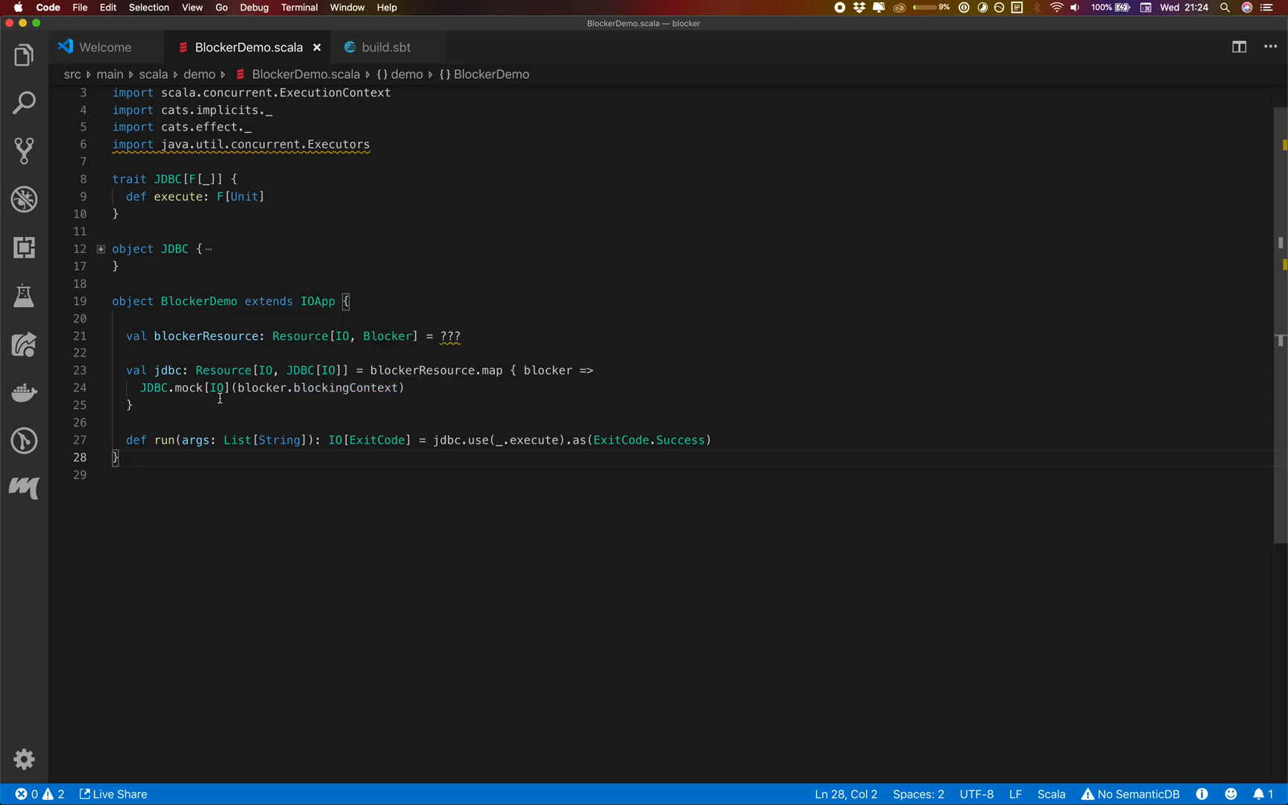
Give JDBC.mock a blocker: Blocker parameter and run execute through blocker.blockOn.
left_click(100, 248)
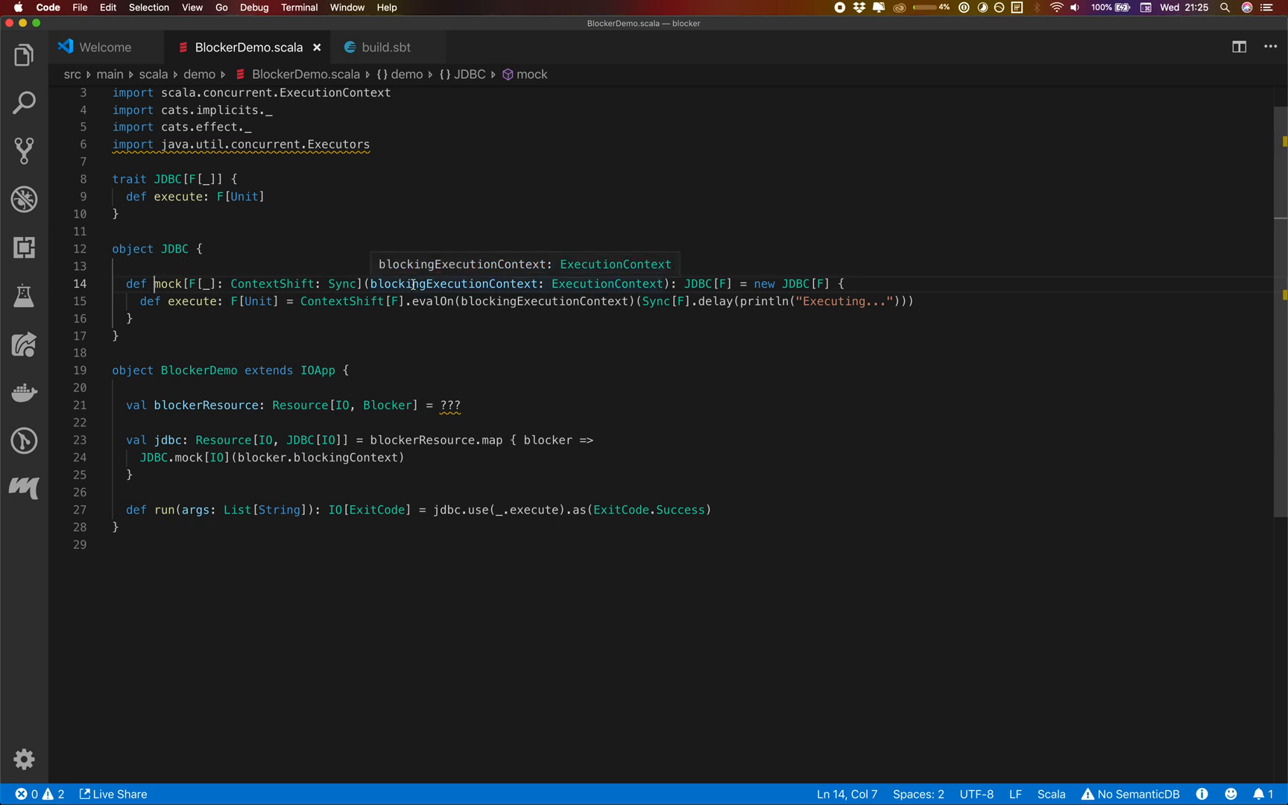
double_click(451, 283)
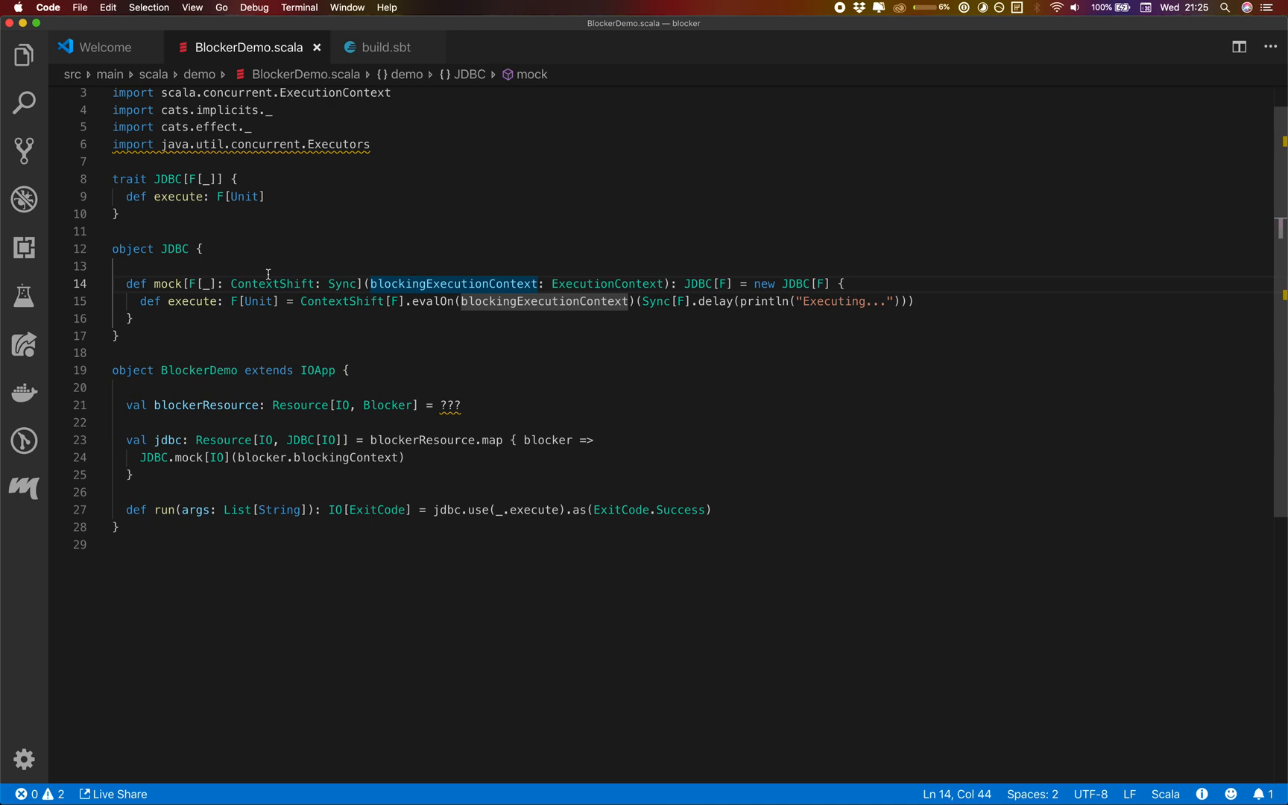
mouse_move(489, 295)
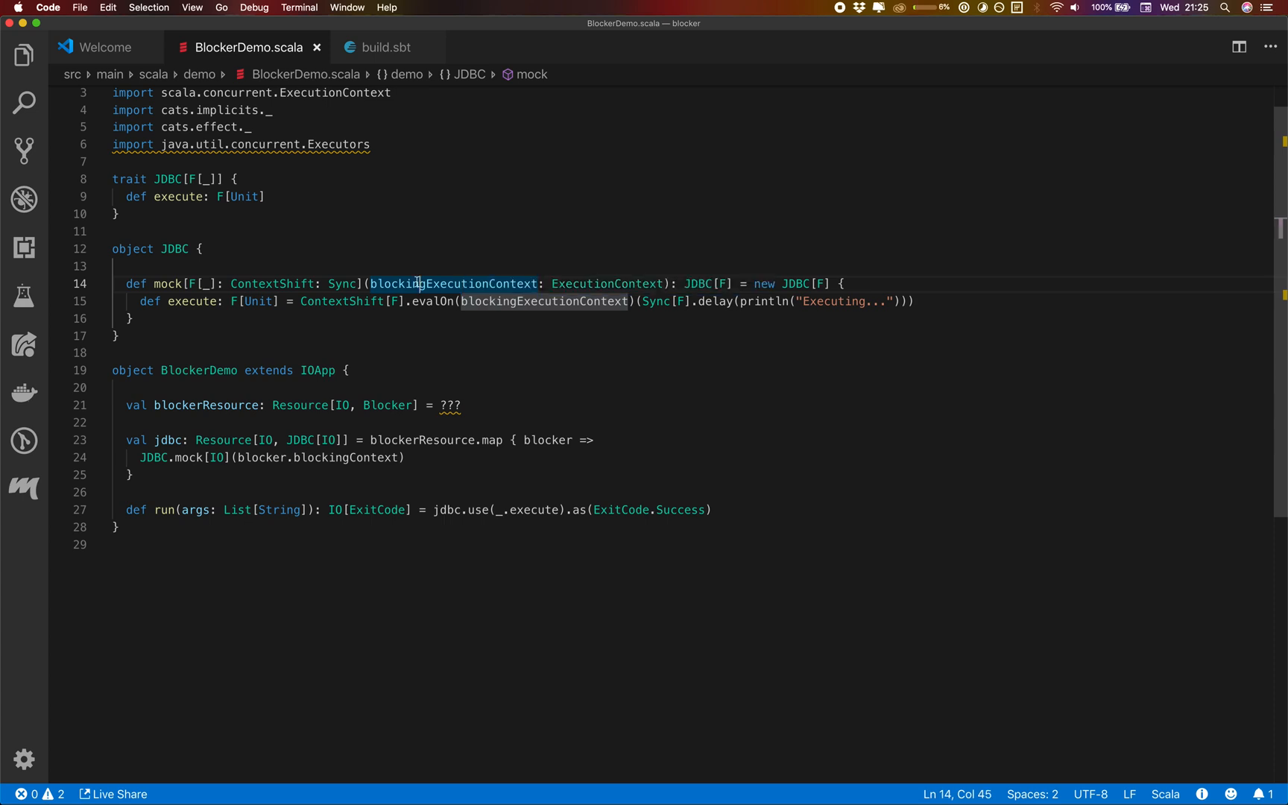
left_click_drag(416, 283, 662, 283)
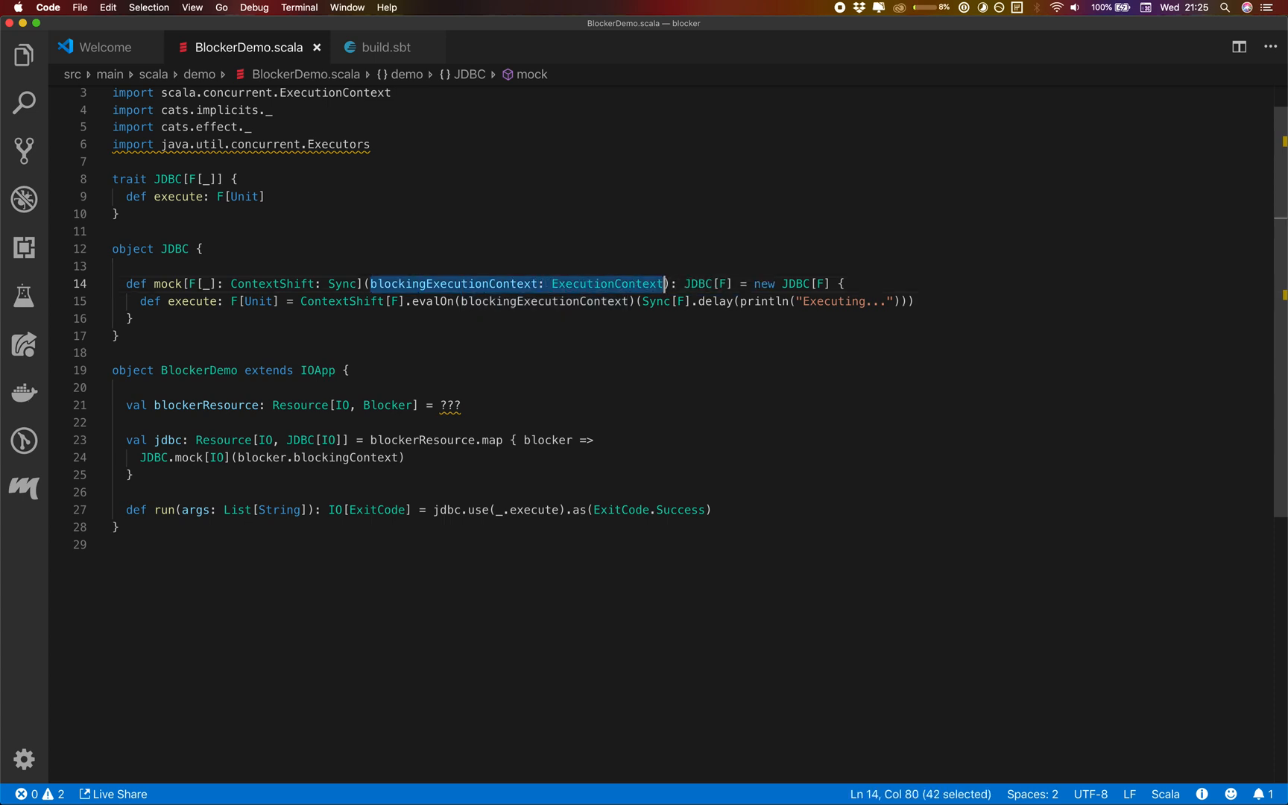
type("blocker: Blocker")
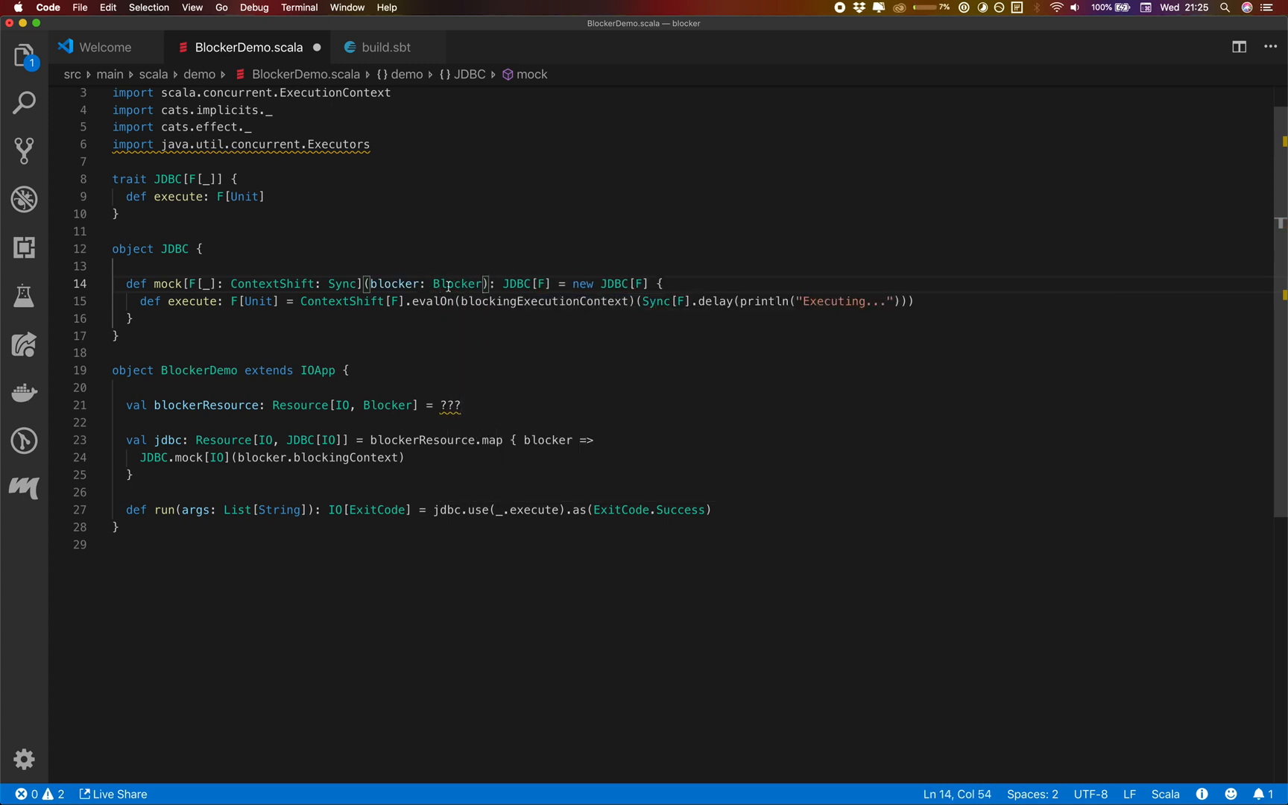
type("blo")
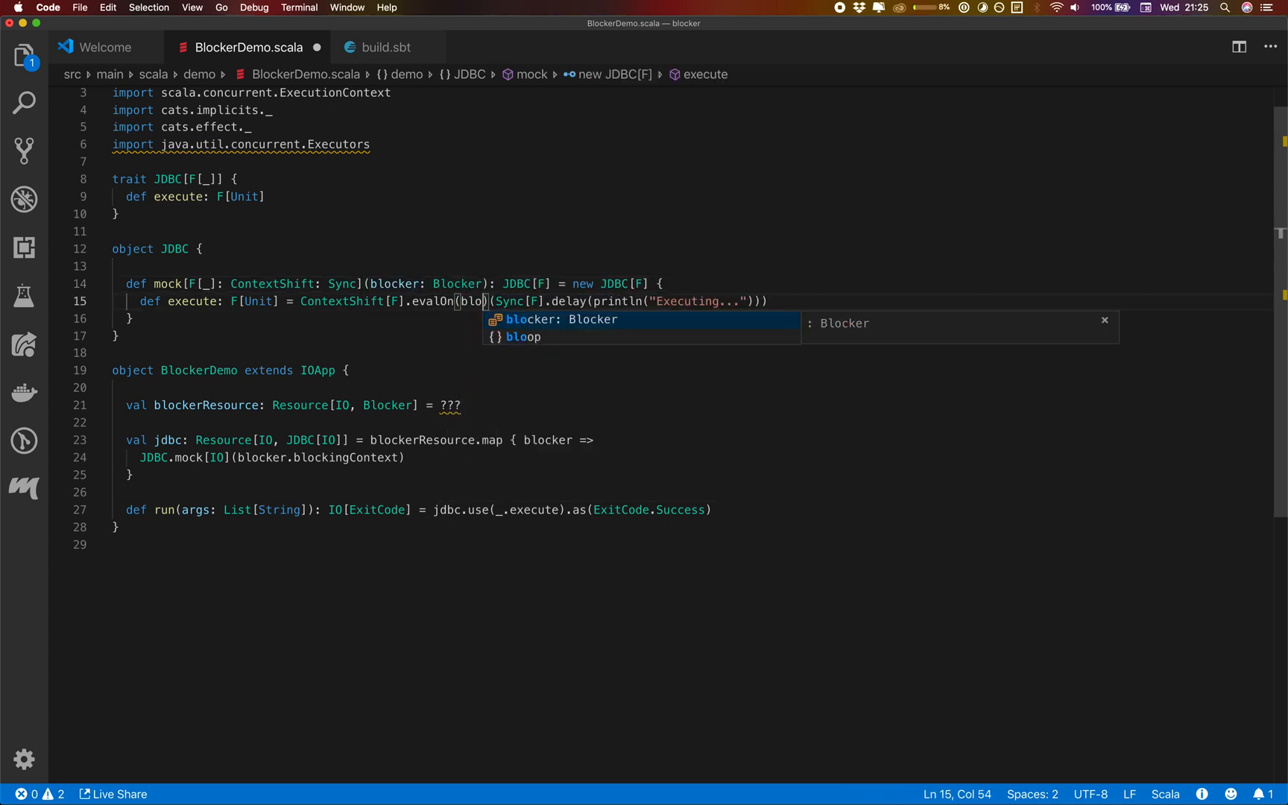
key("Tab")
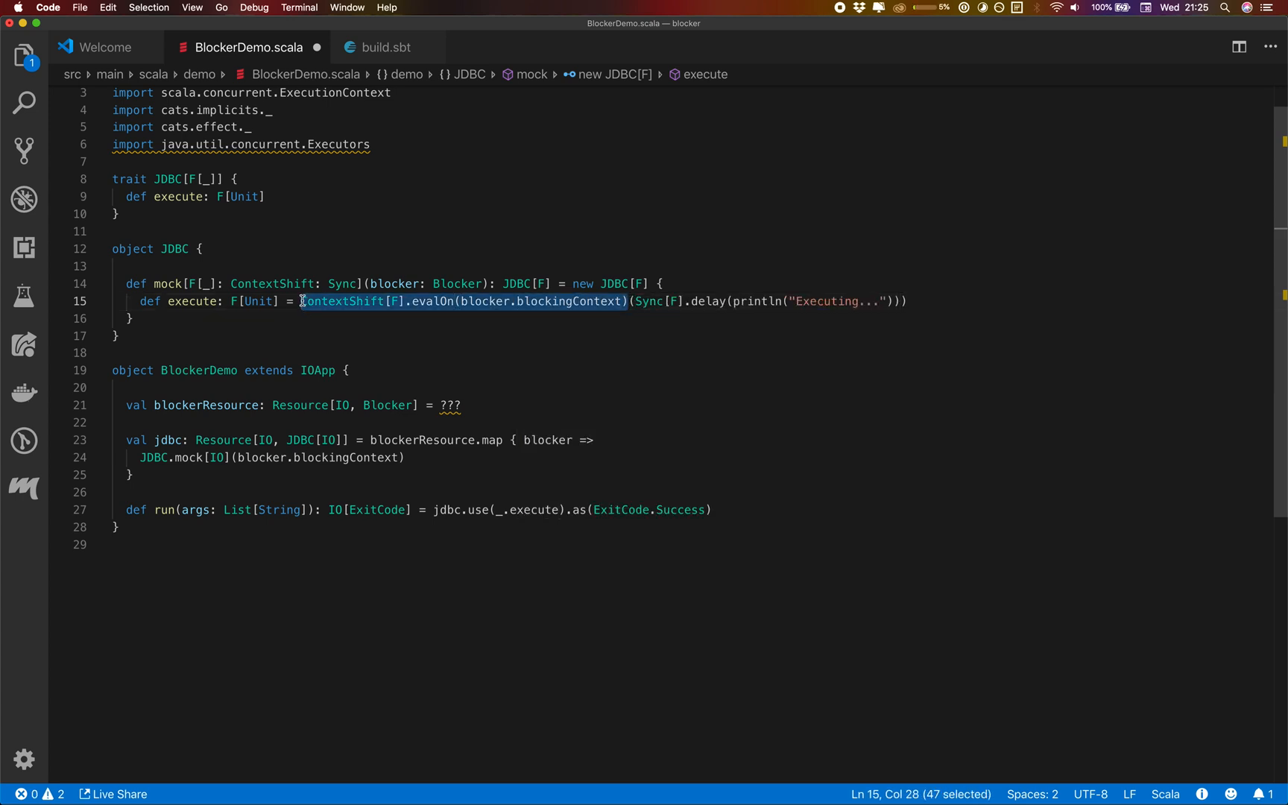
type("blocker.")
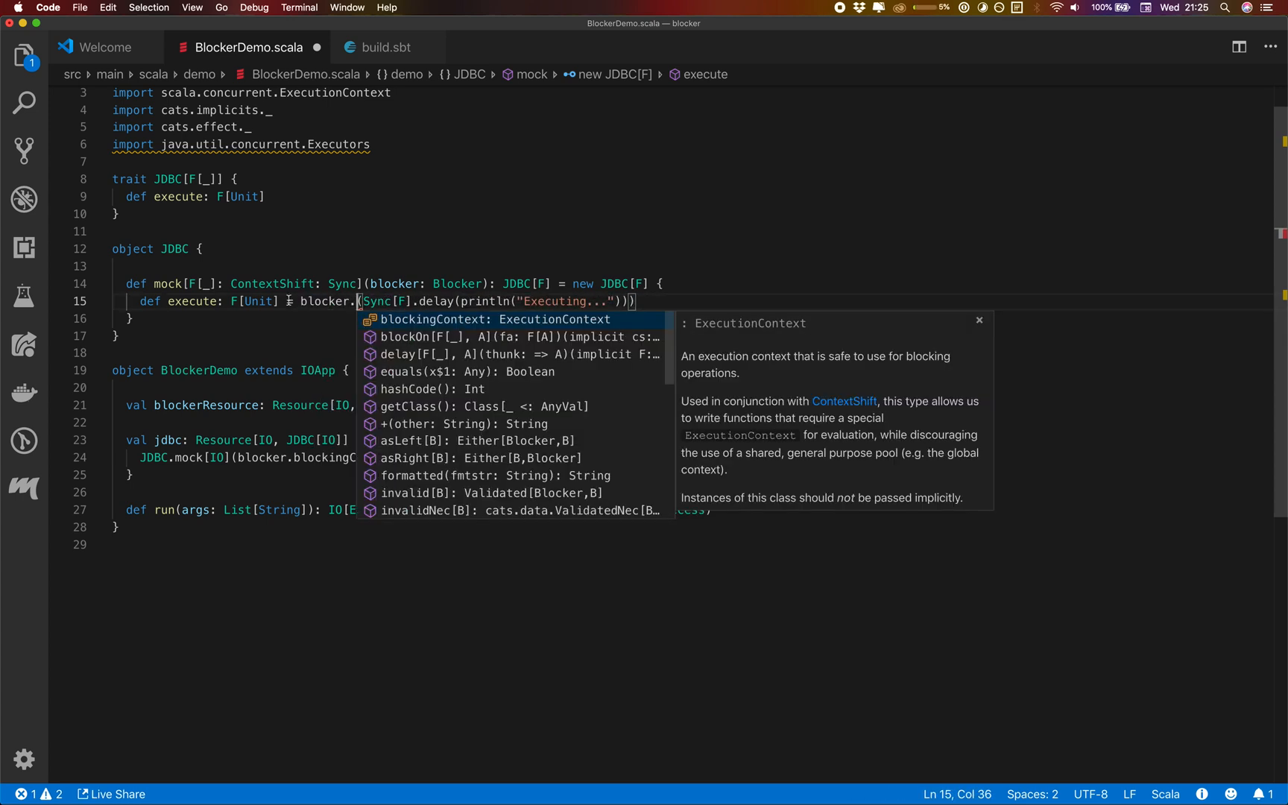
type("blockOn")
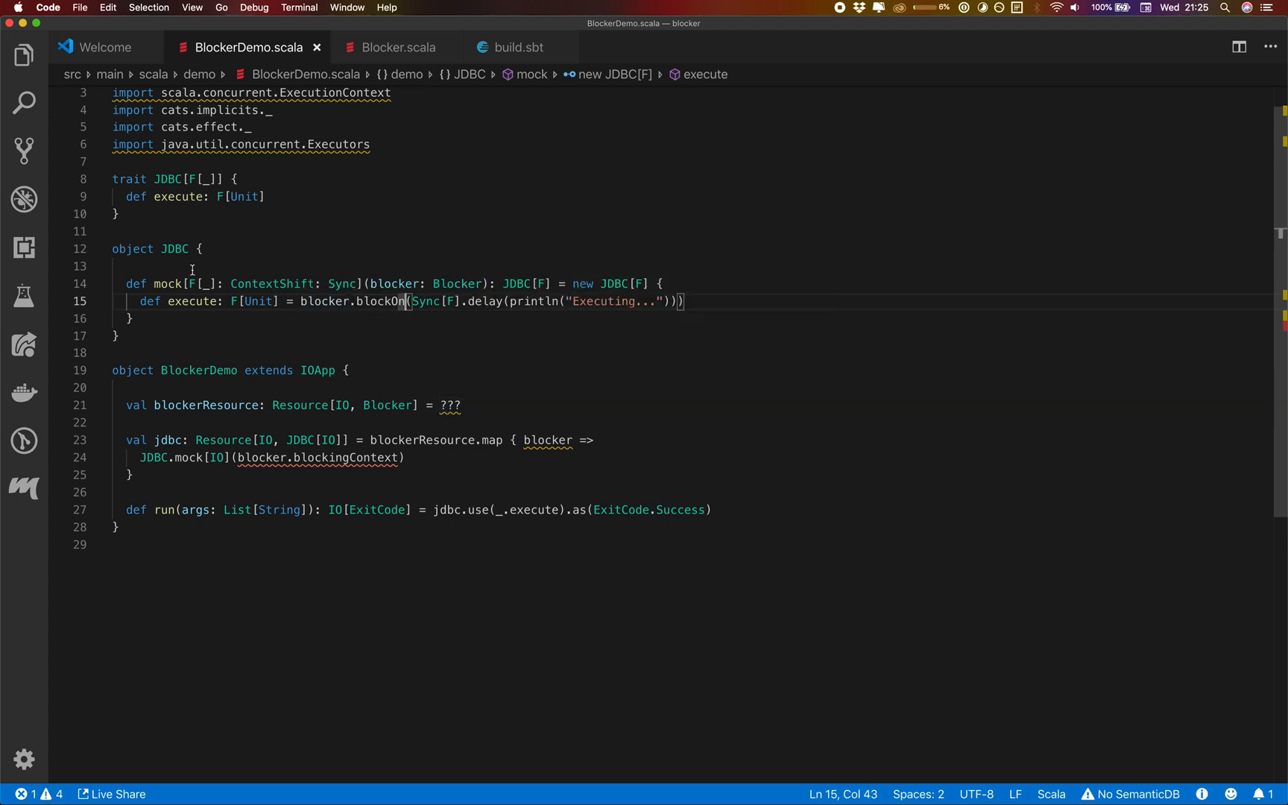
Set blockerResource to Blocker.apply[IO] and pass blocker into JDBC.mock, checking BlockerPlatform's apply.
left_click(100, 249)
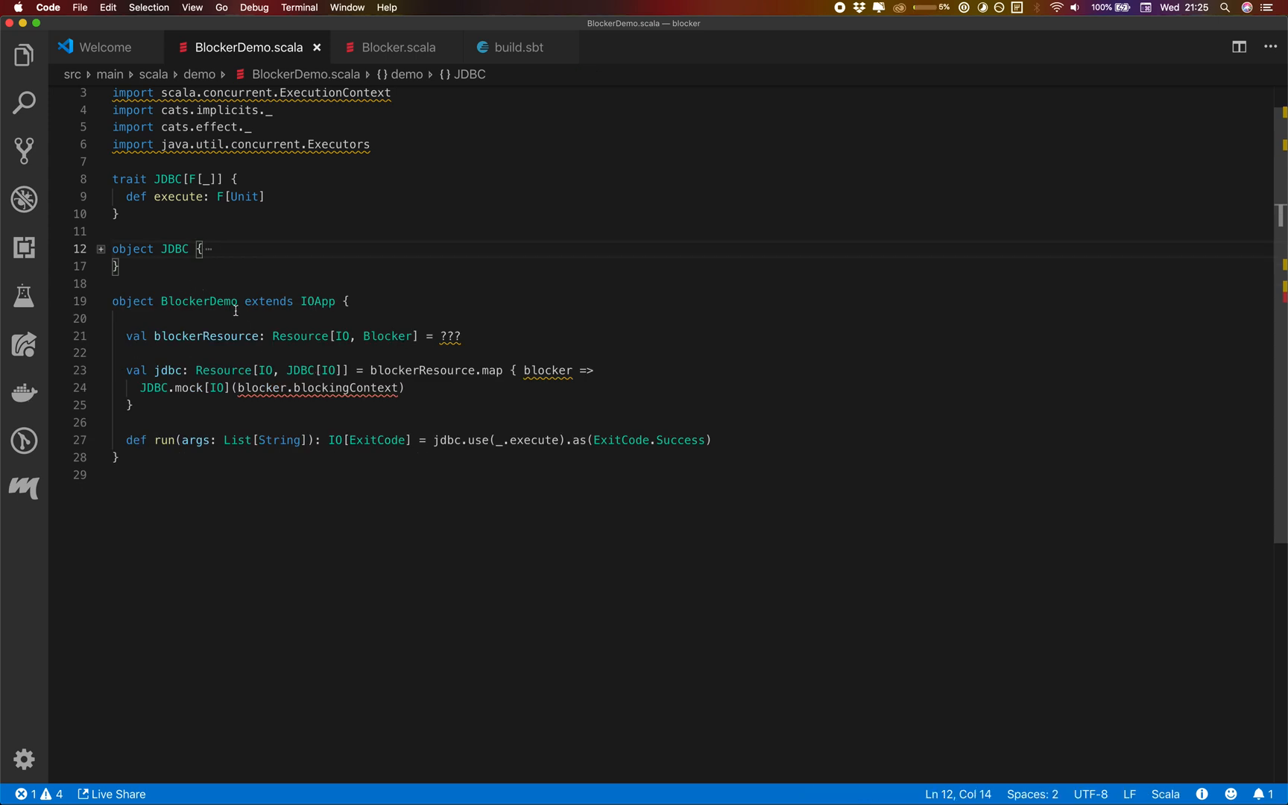
left_click(243, 336)
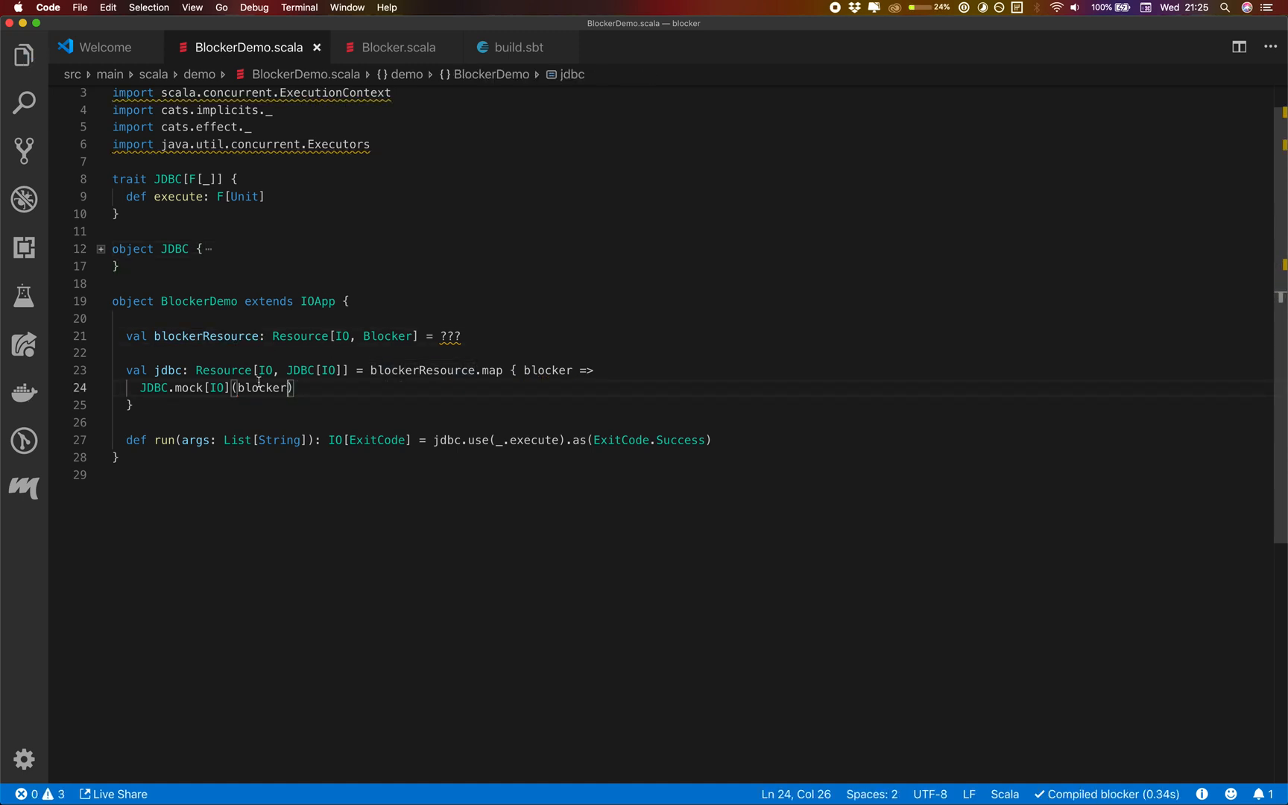
left_click(438, 336)
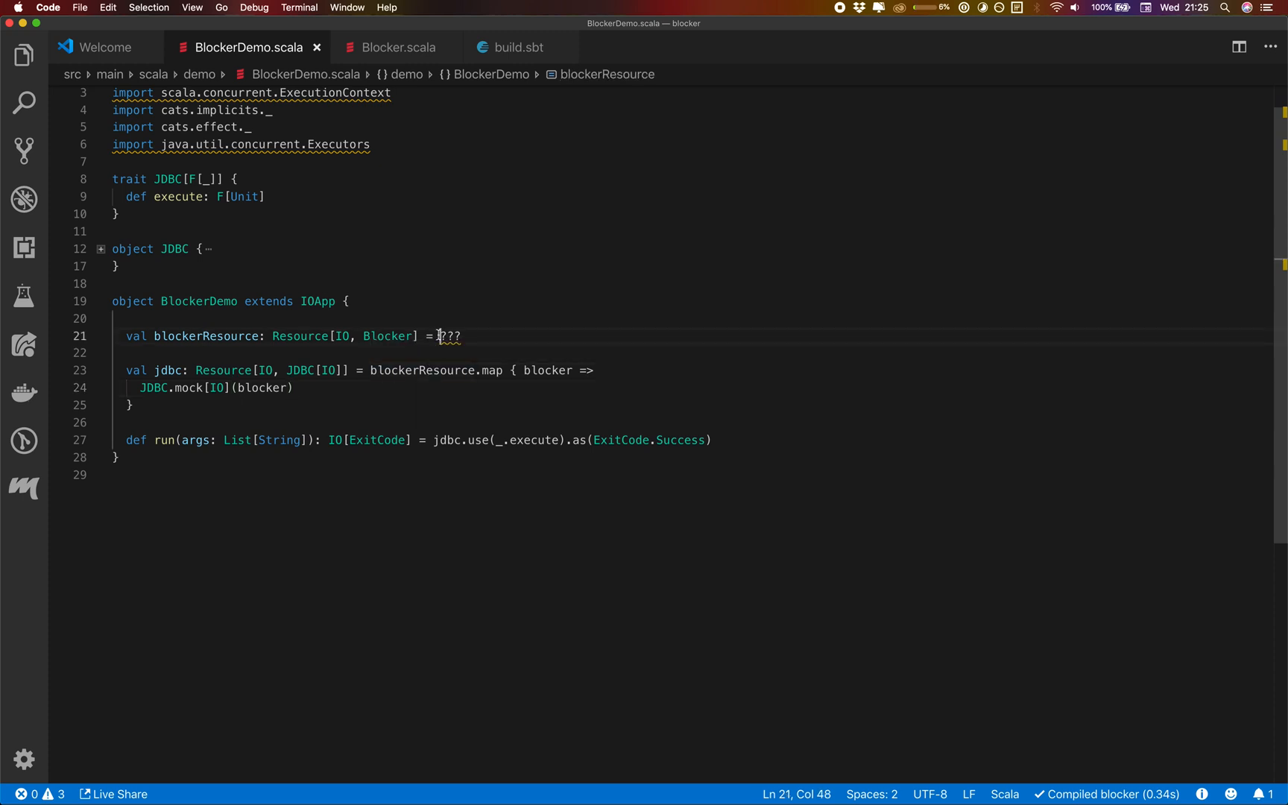
type("Blocker")
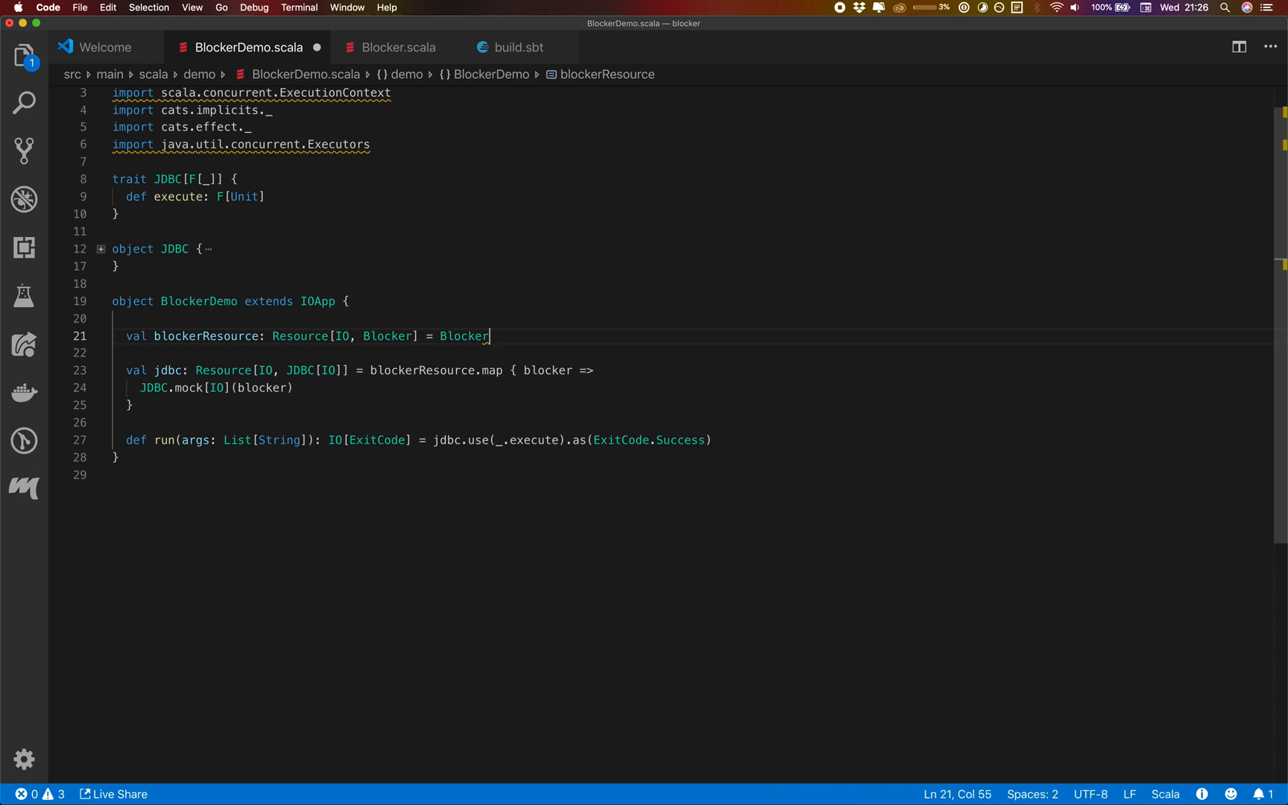
type(".apply[")
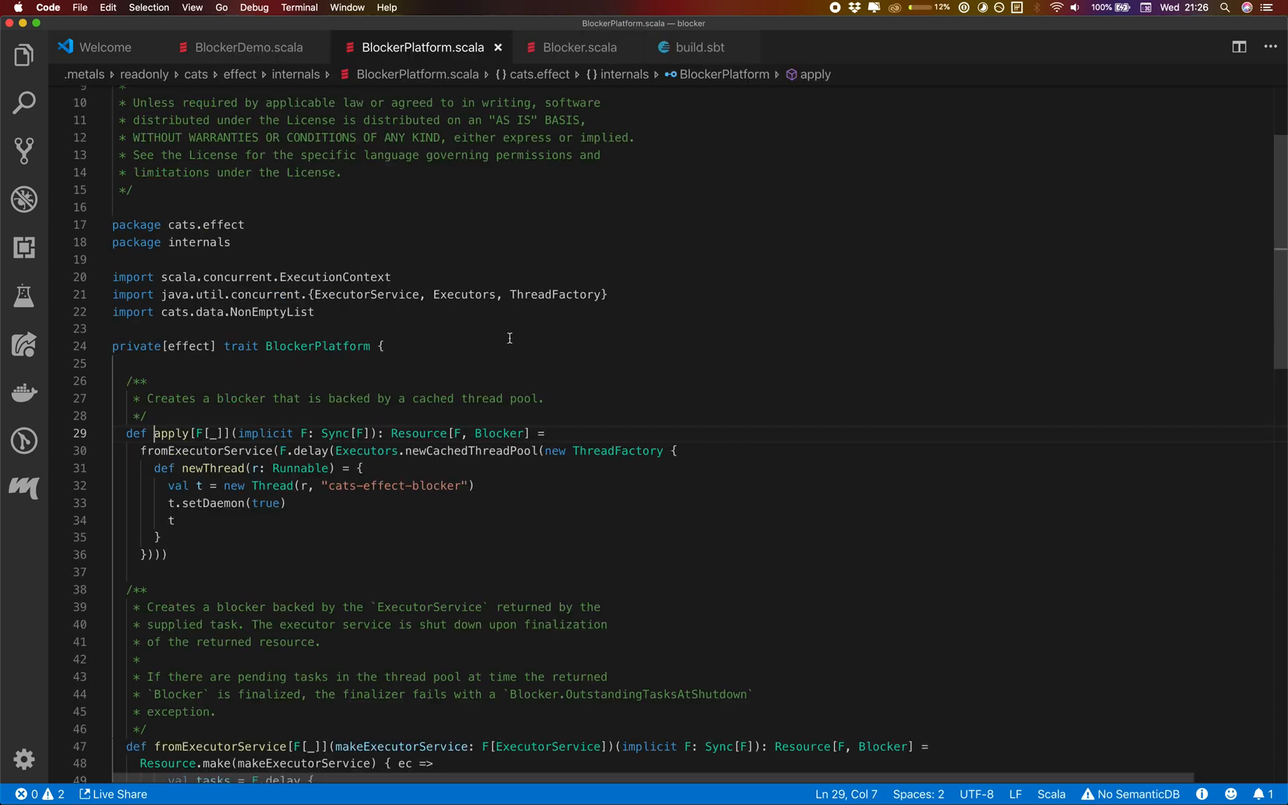
double_click(418, 433)
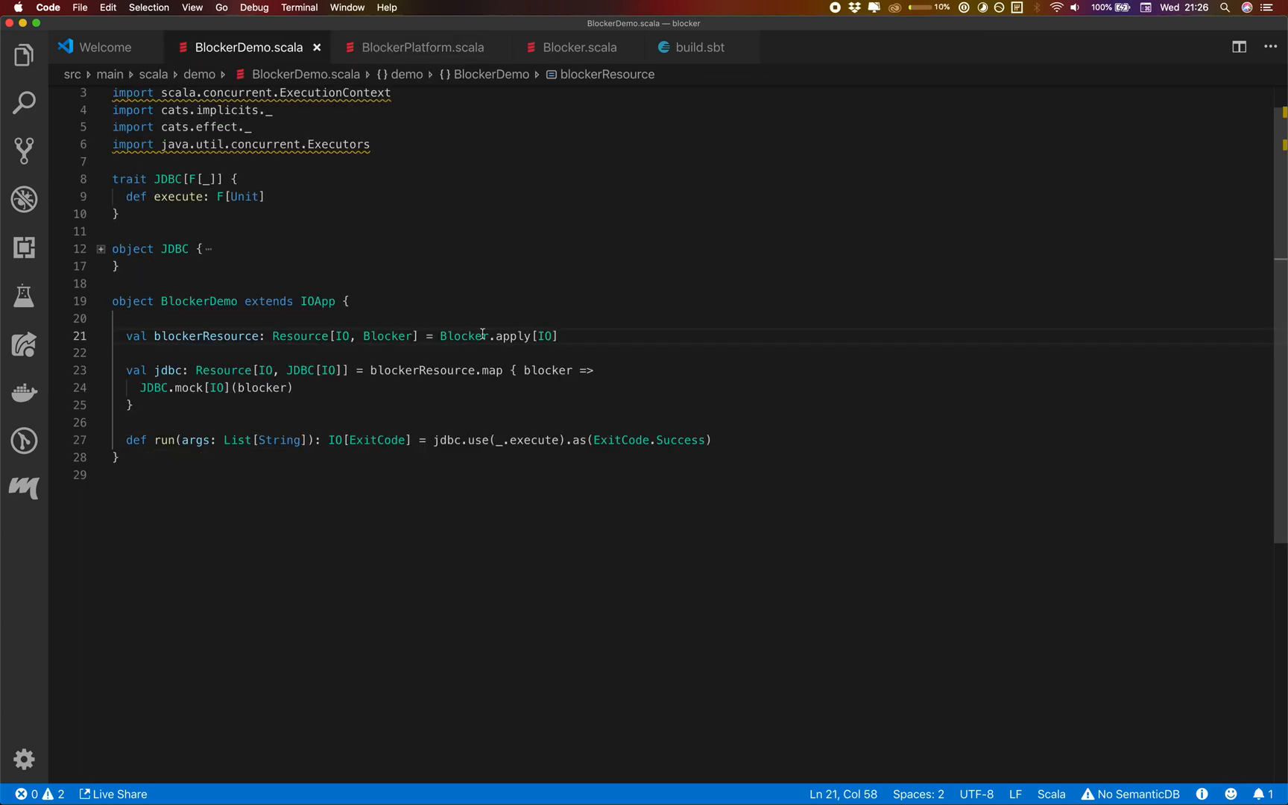
left_click(421, 47)
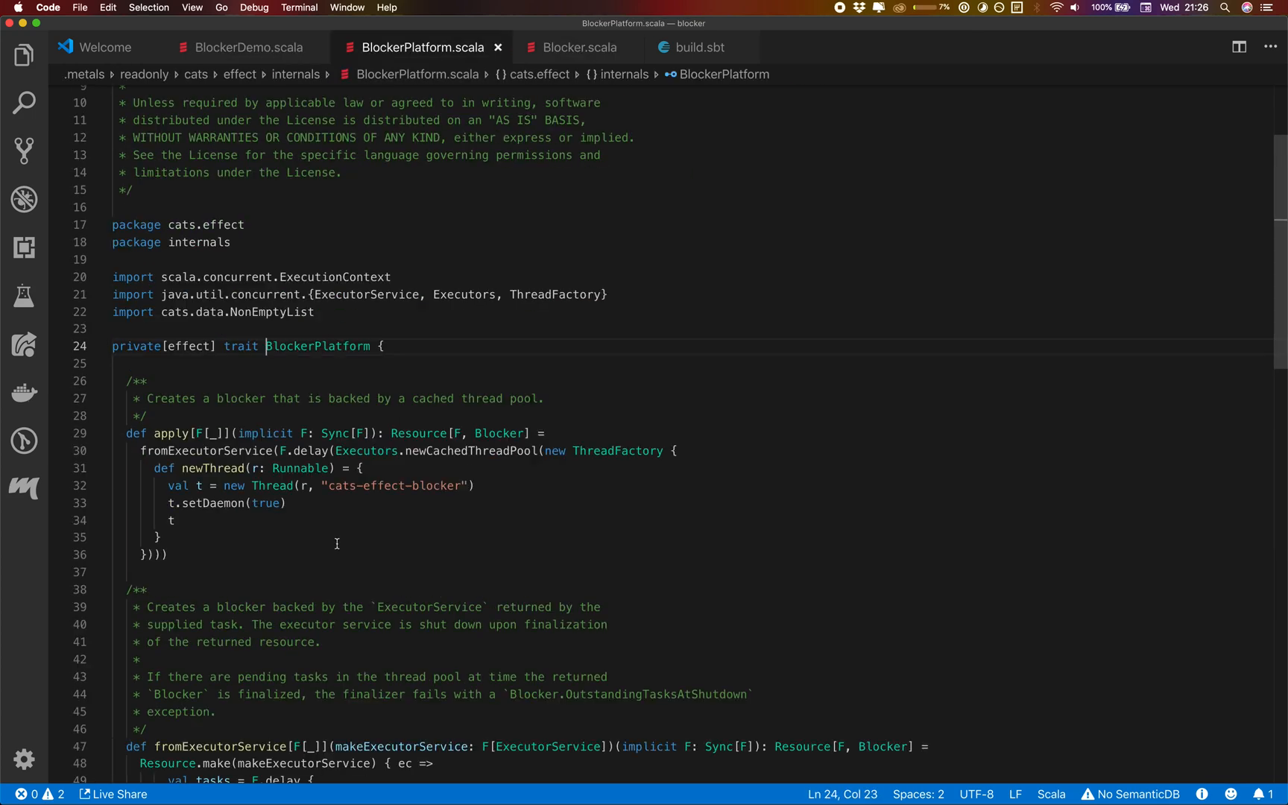
left_click(241, 47)
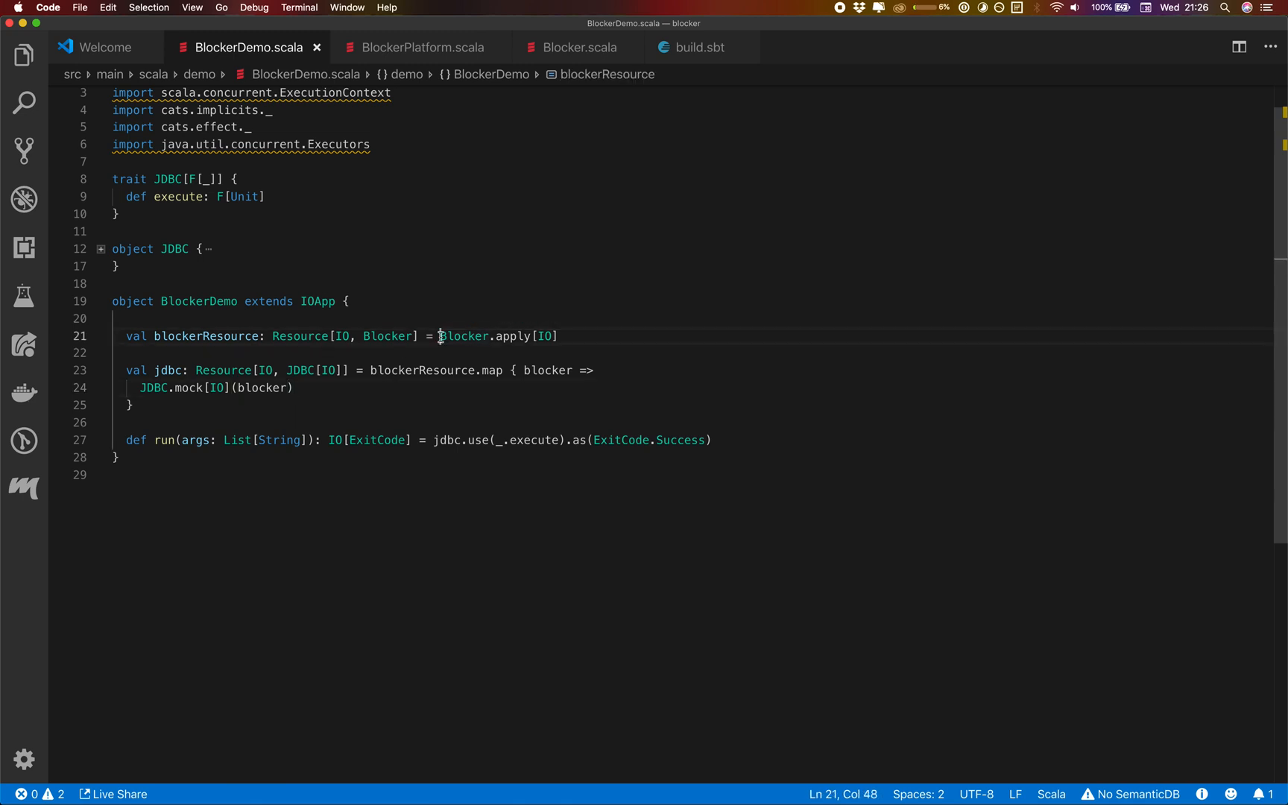
type("Blo")
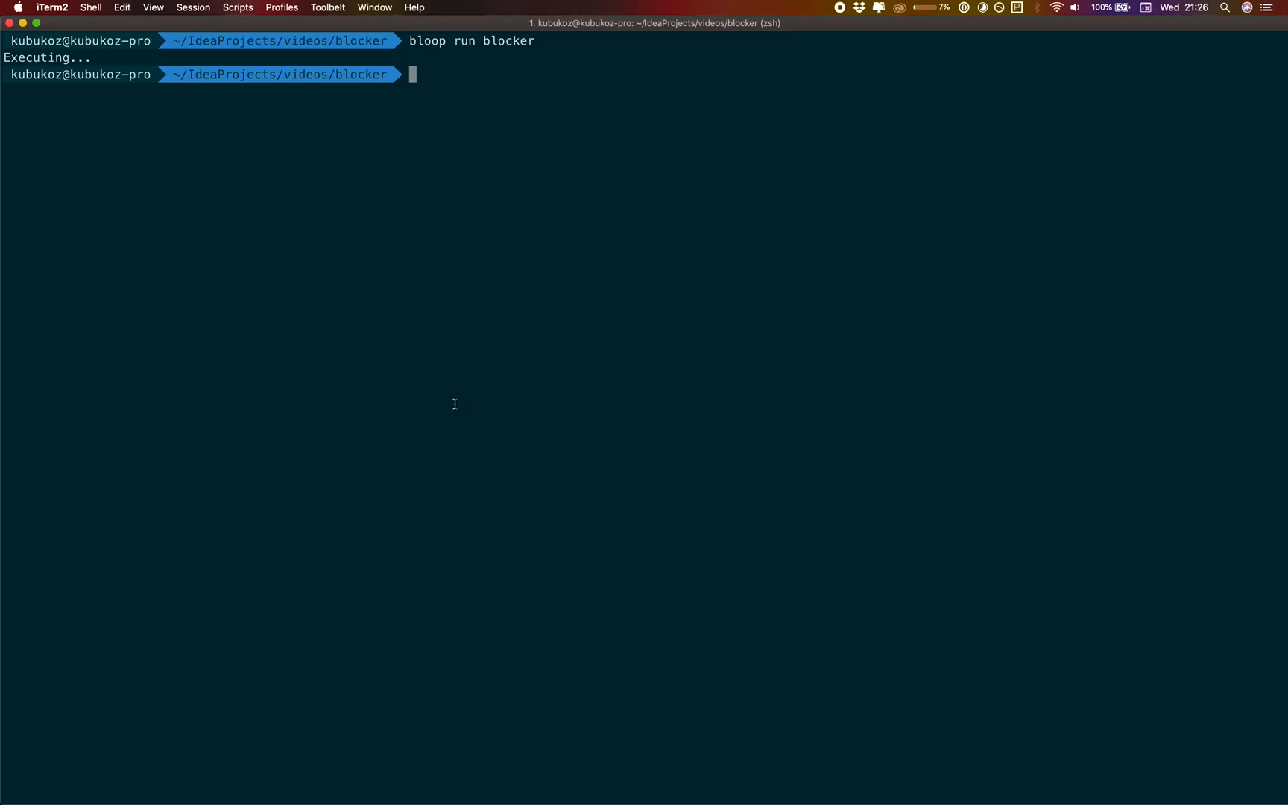
Run 'bloop run blocker' in iTerm2 to print Executing....
type("bloop run blocker")
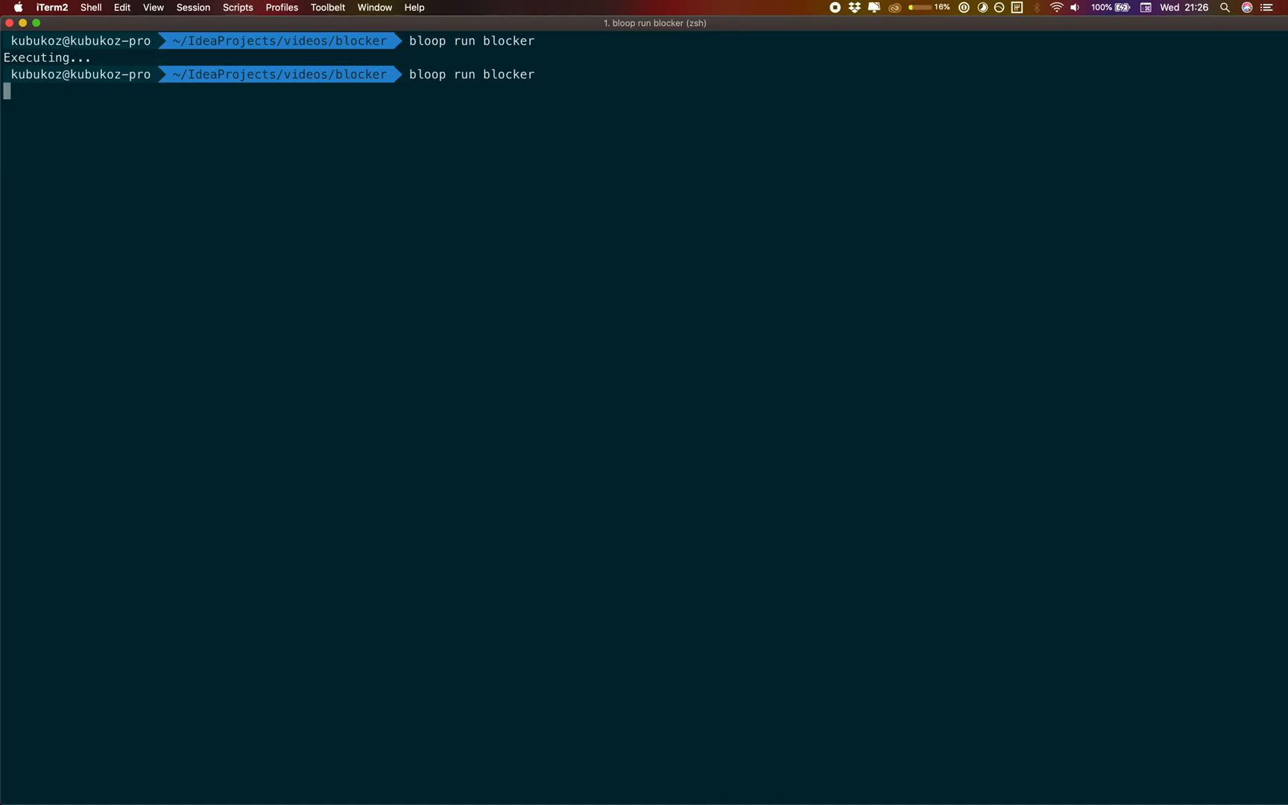